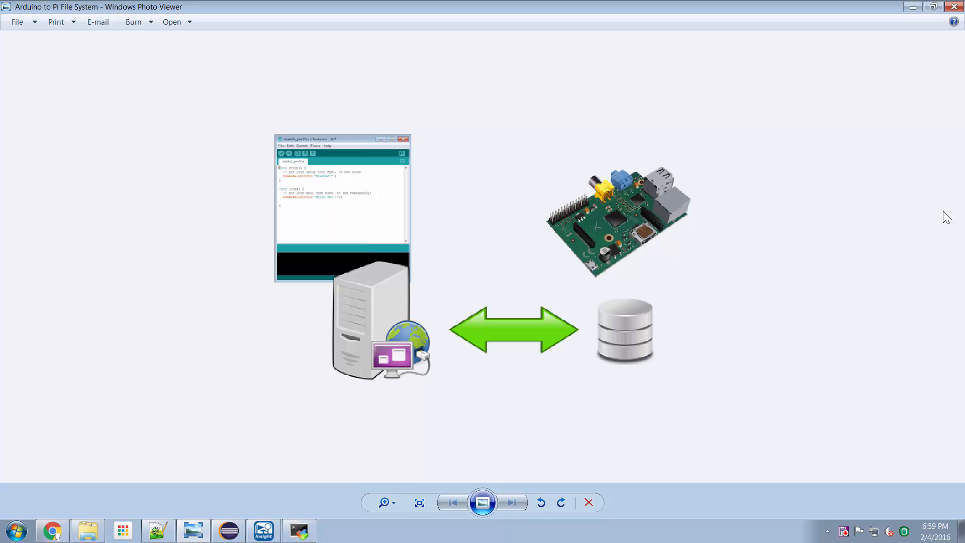
mouse_move(600, 172)
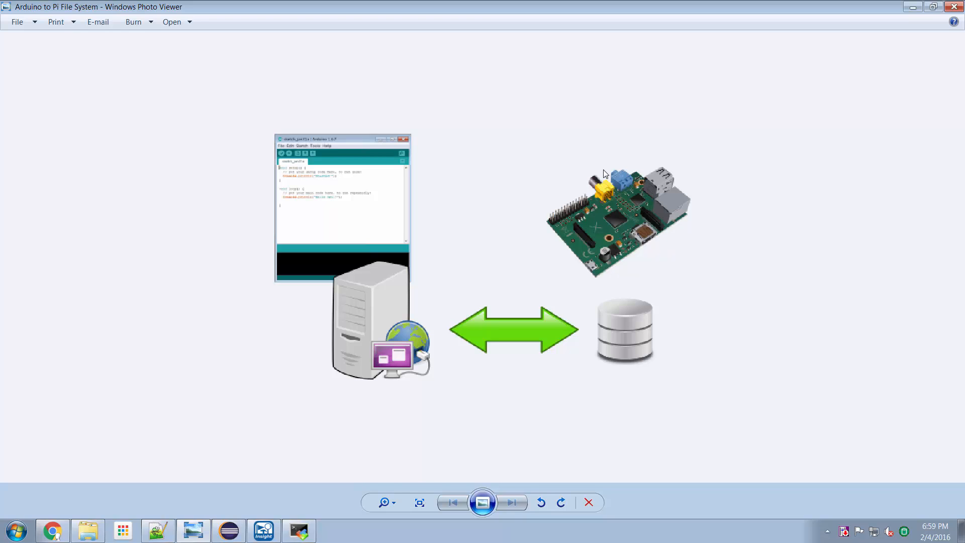
mouse_move(480, 211)
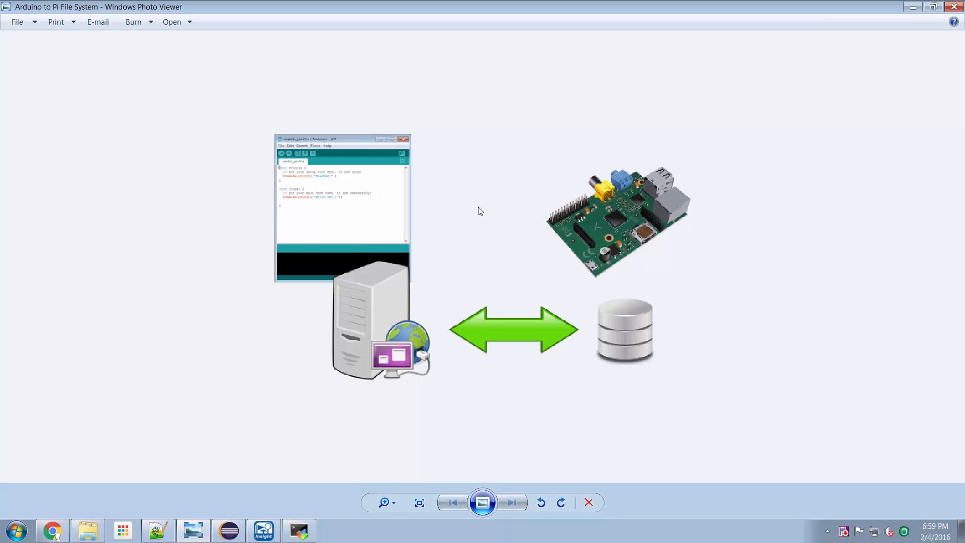
mouse_move(399, 227)
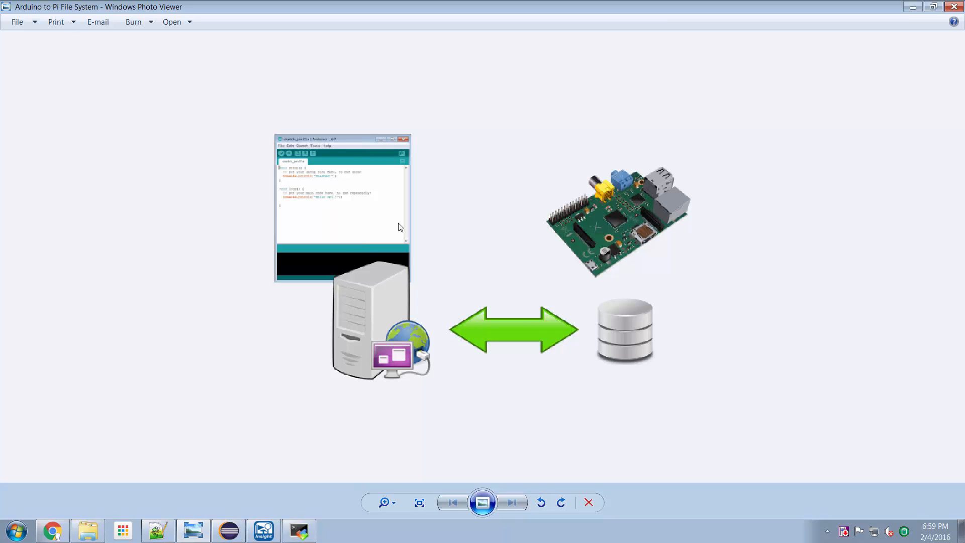
mouse_move(368, 194)
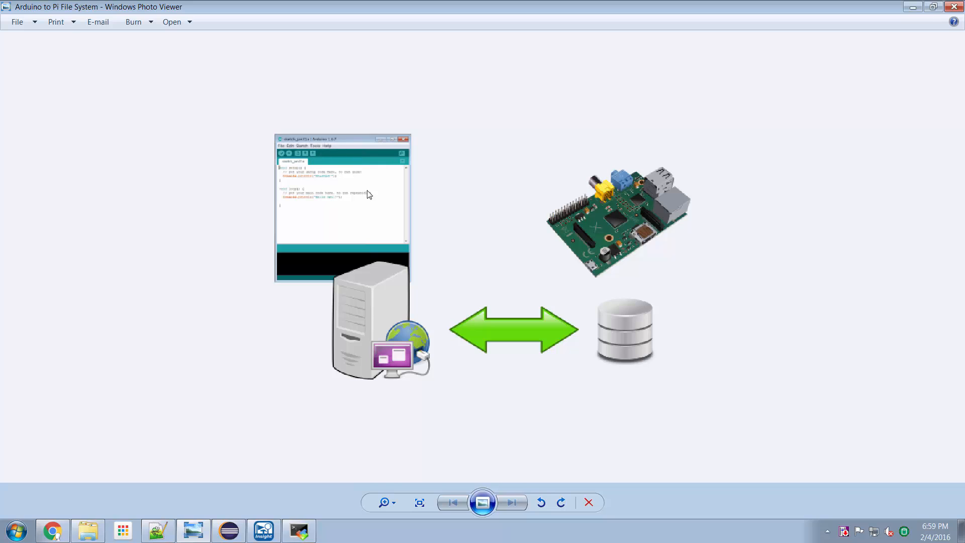
mouse_move(325, 155)
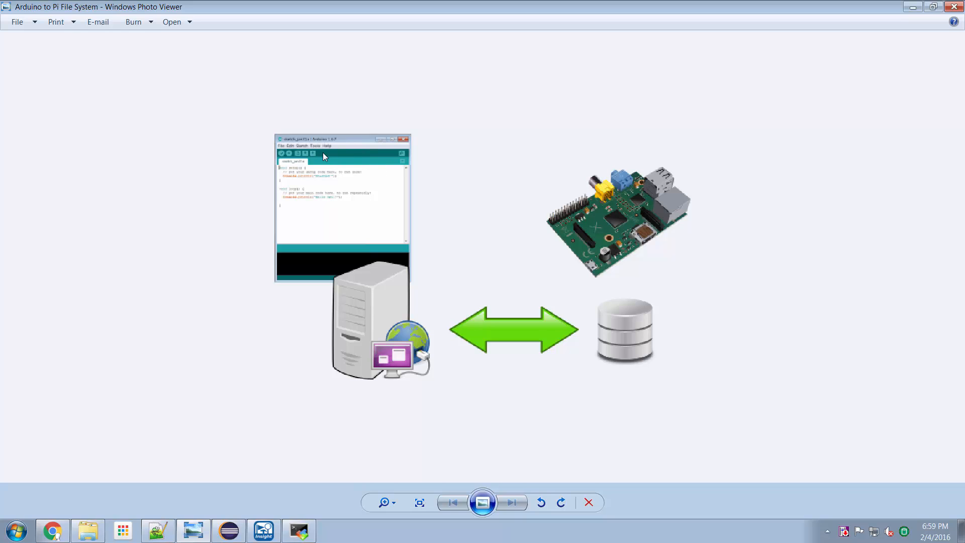
mouse_move(641, 299)
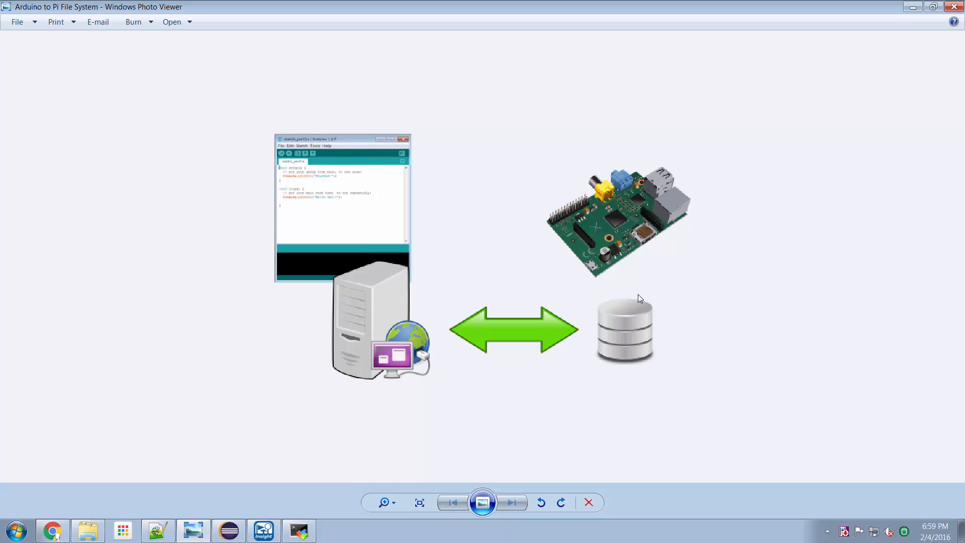
mouse_move(648, 300)
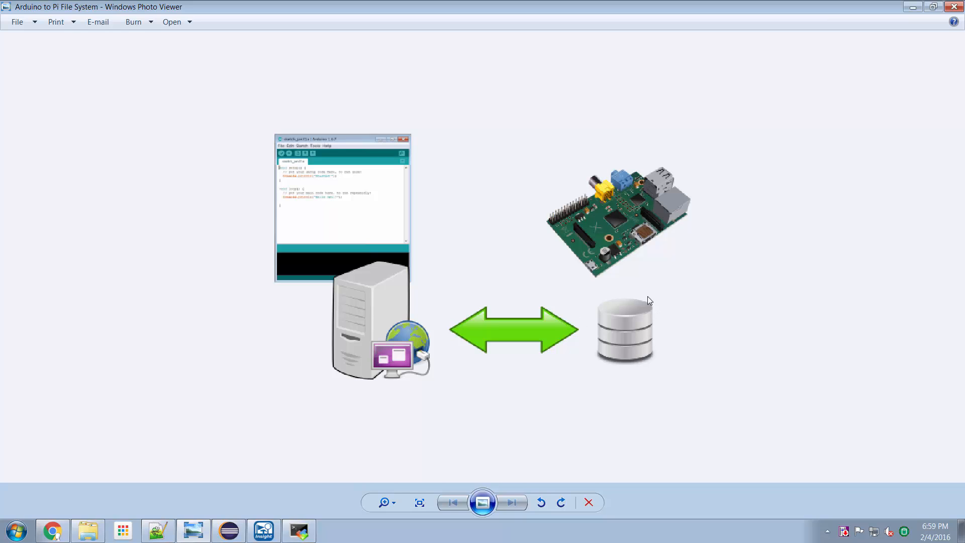
mouse_move(624, 296)
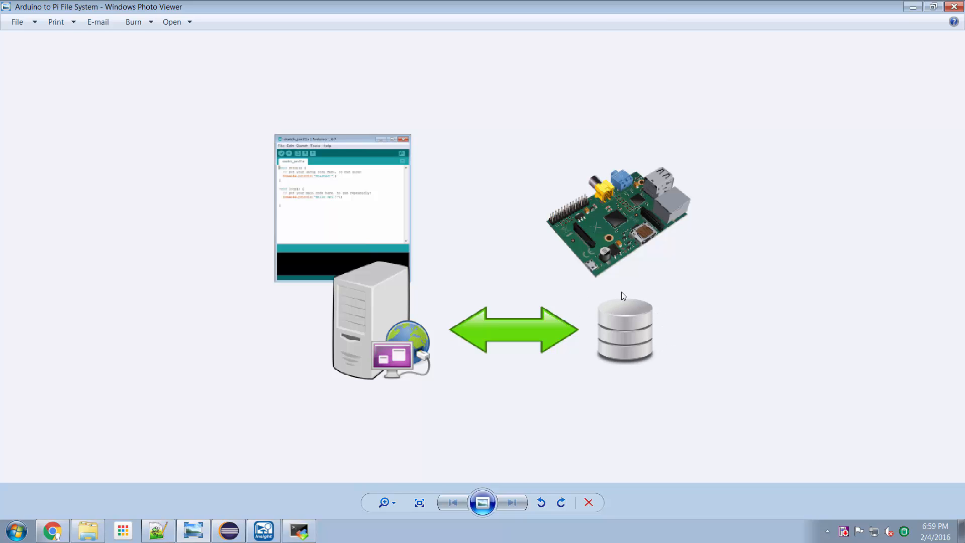
mouse_move(627, 212)
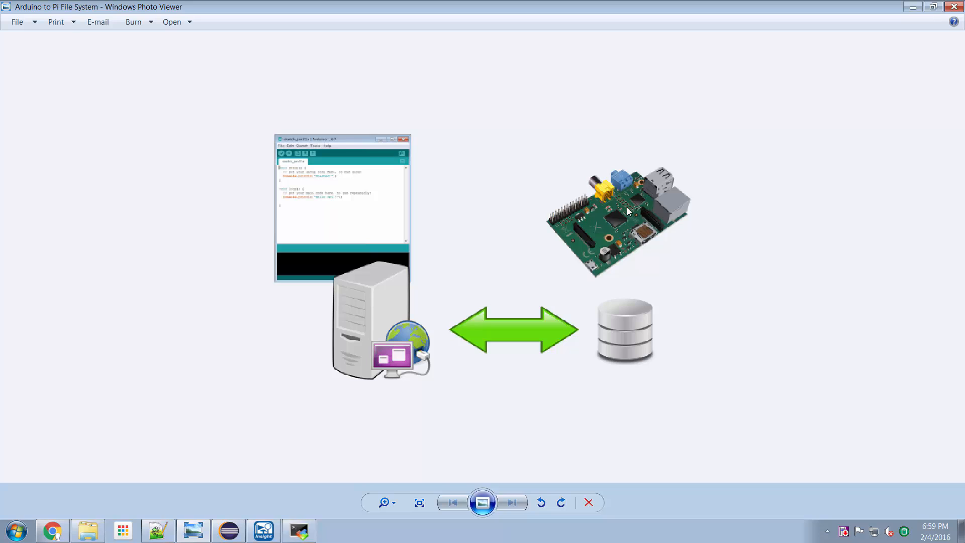
mouse_move(639, 278)
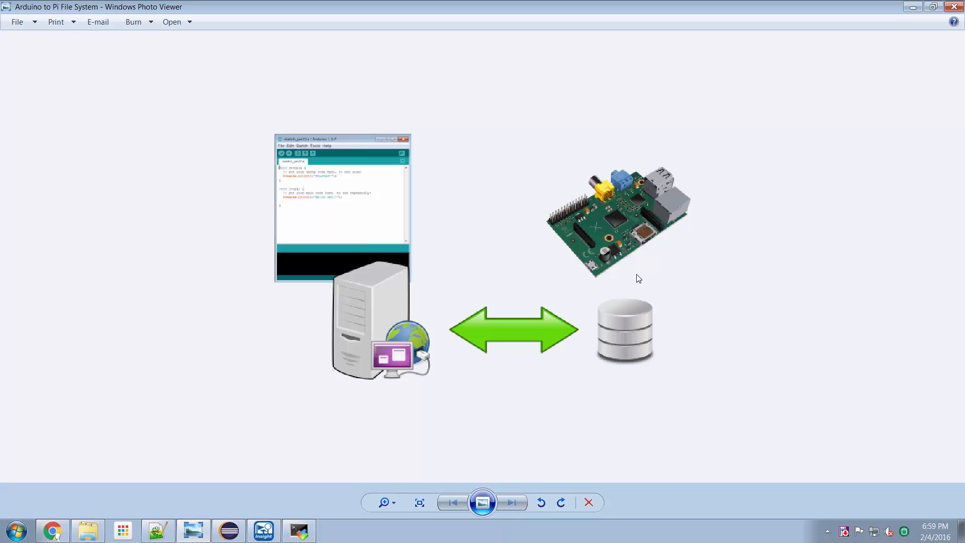
mouse_move(382, 334)
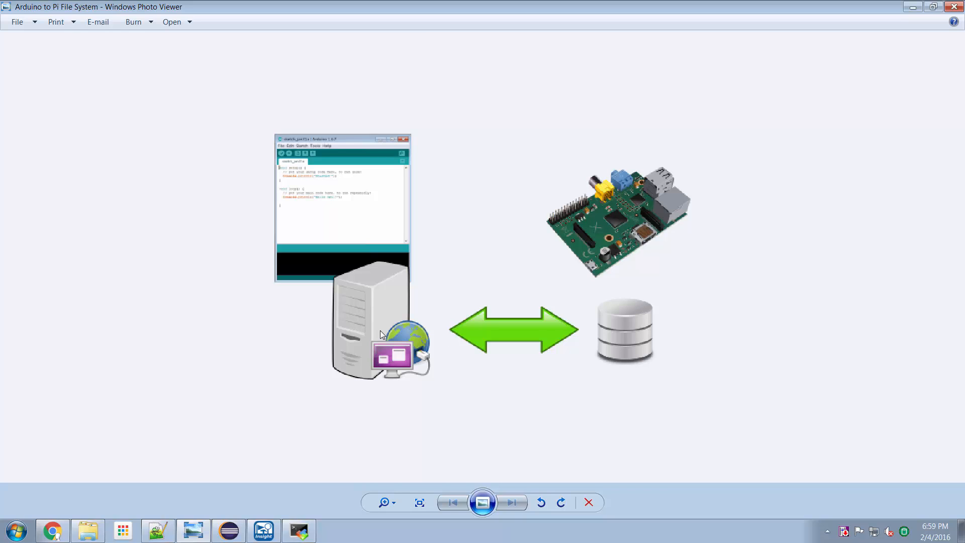
mouse_move(369, 324)
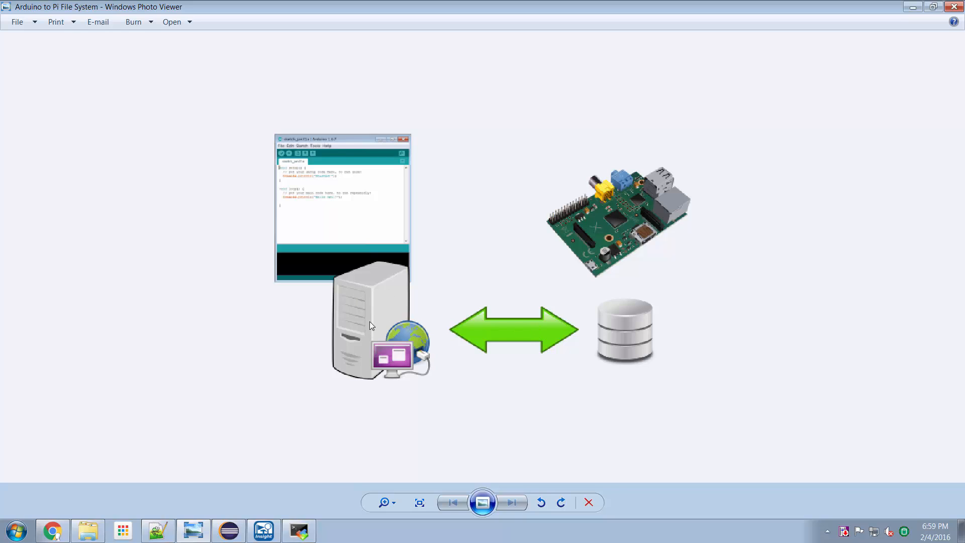
mouse_move(311, 171)
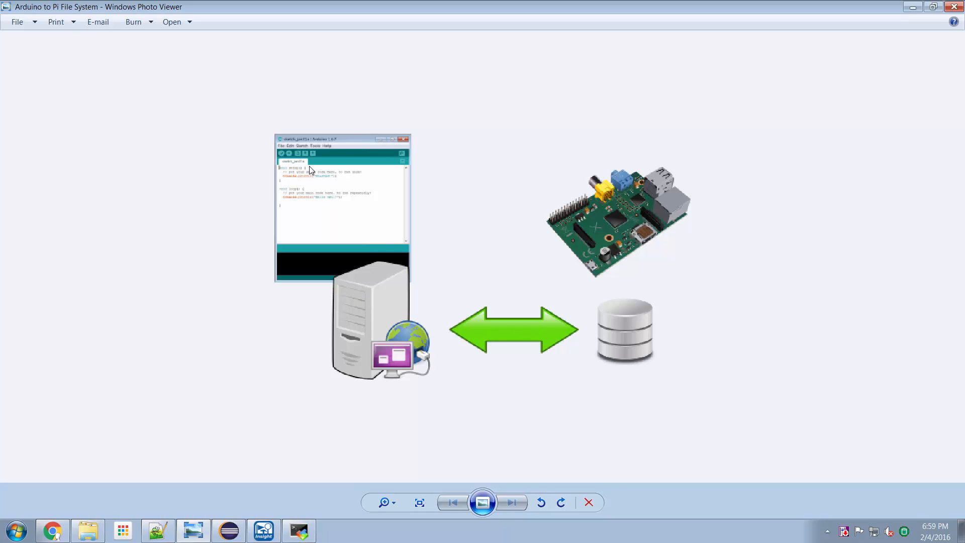
mouse_move(334, 165)
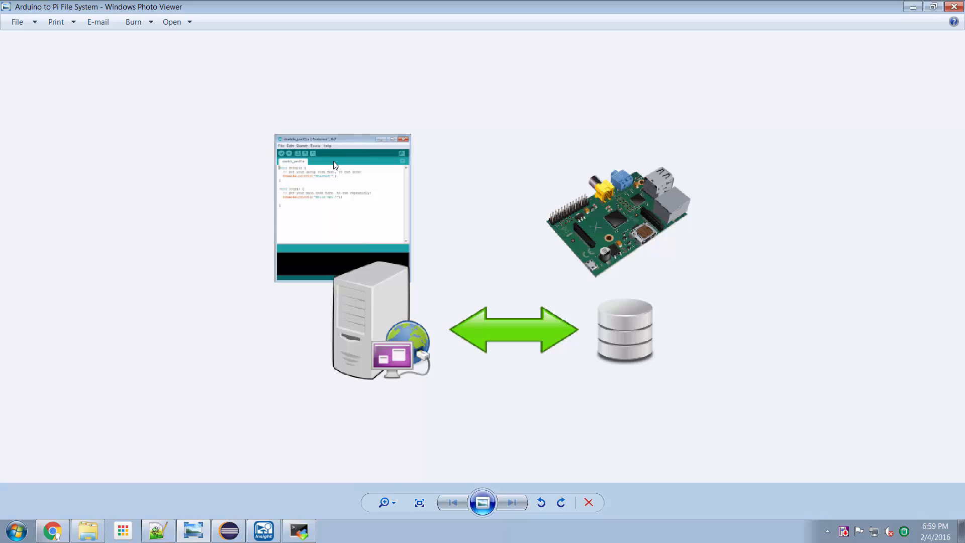
mouse_move(383, 317)
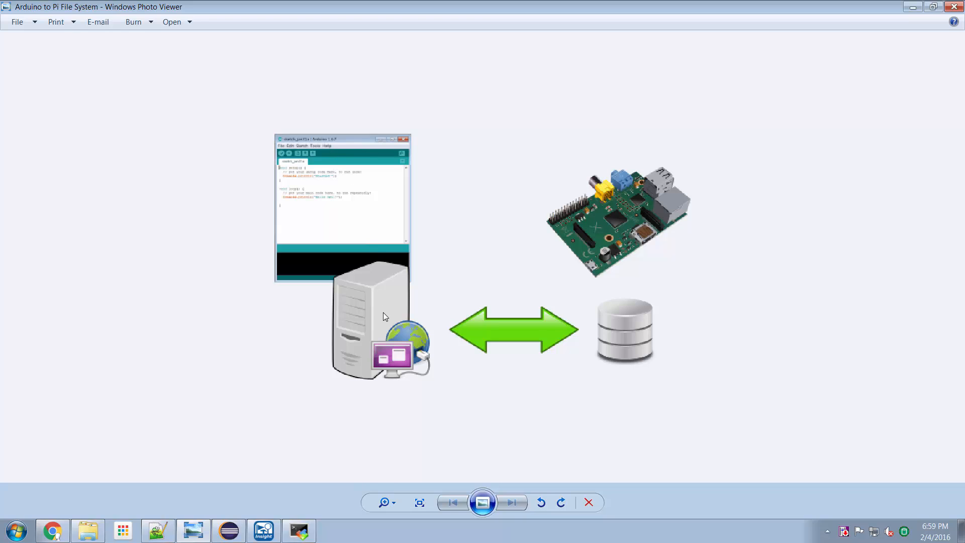
mouse_move(336, 177)
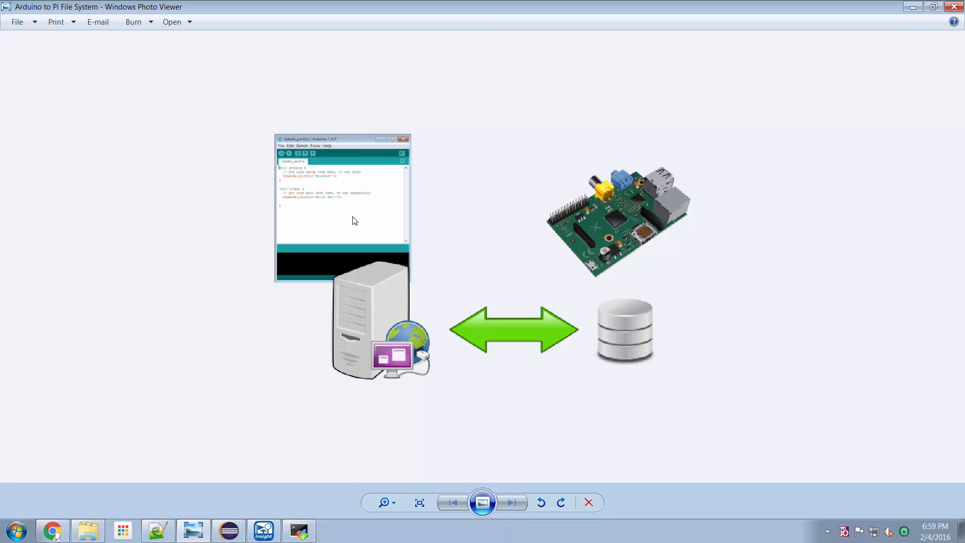
mouse_move(632, 315)
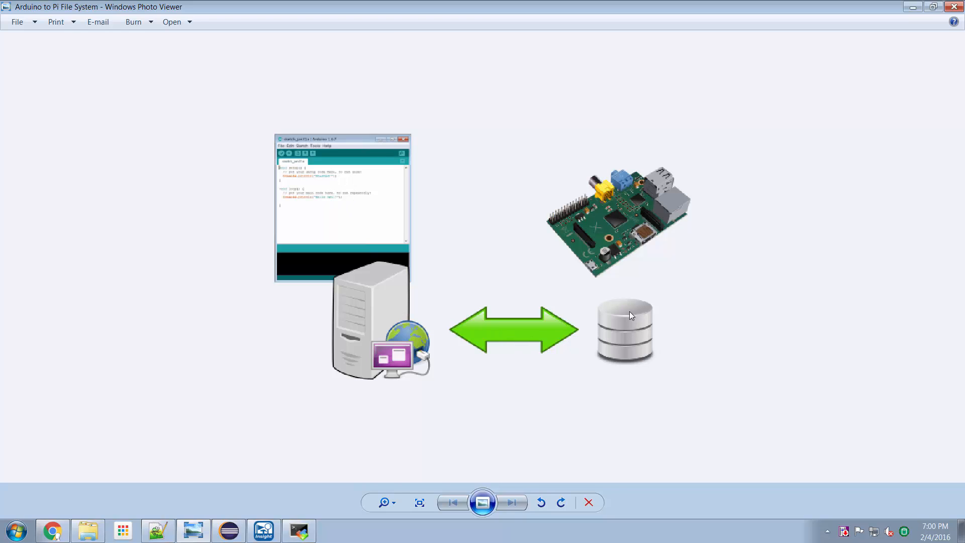
mouse_move(626, 210)
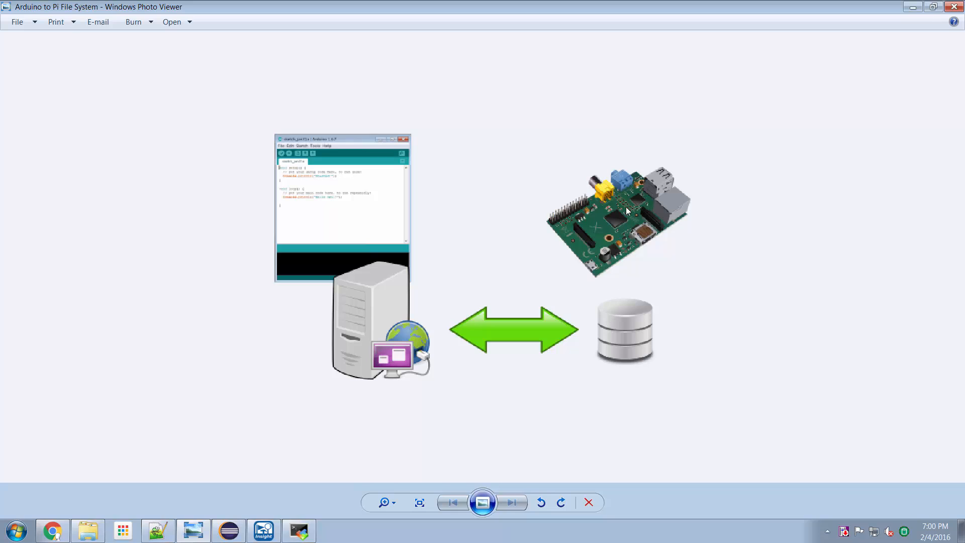
mouse_move(606, 202)
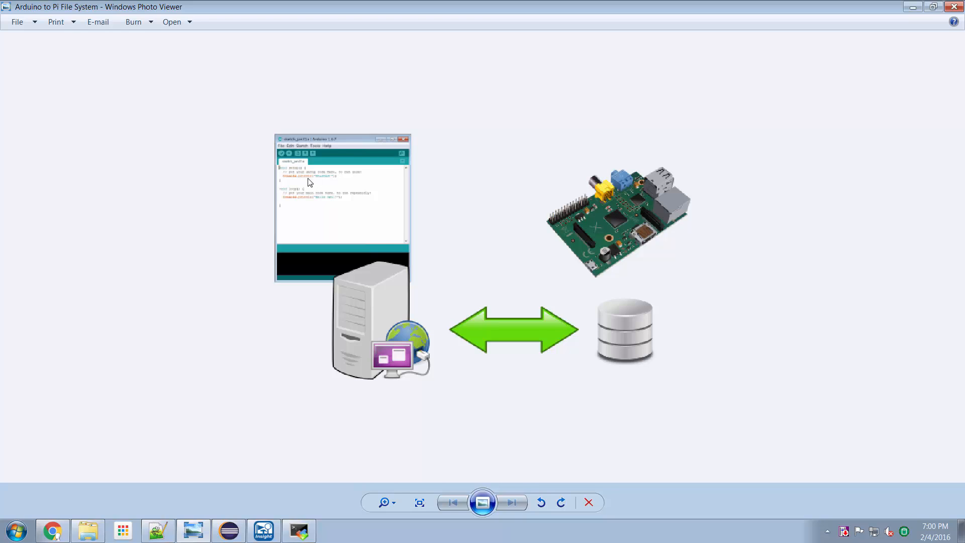
mouse_move(323, 195)
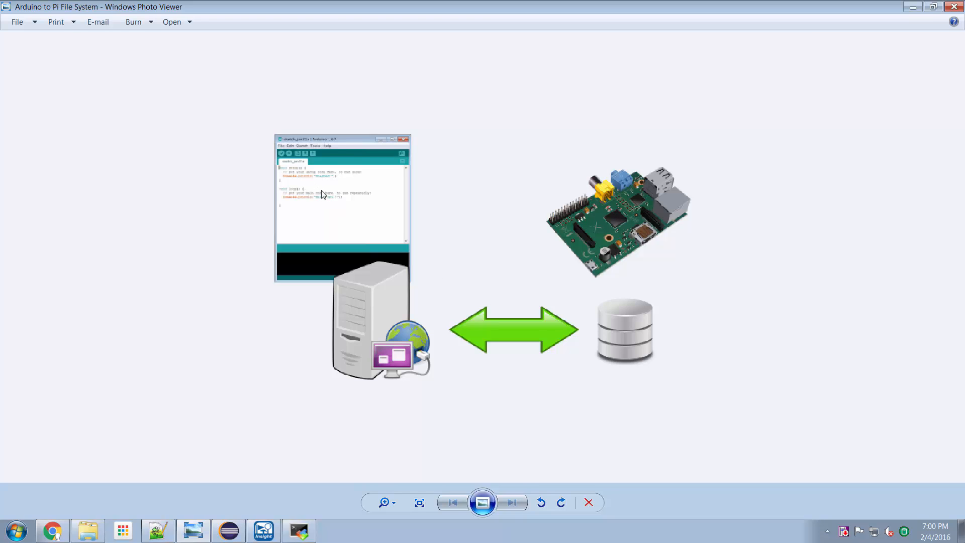
mouse_move(614, 240)
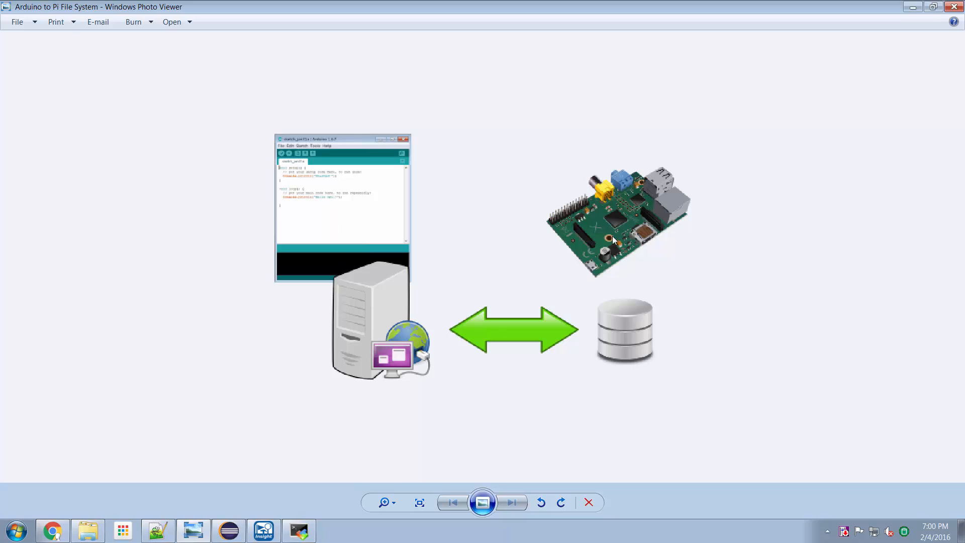
mouse_move(634, 213)
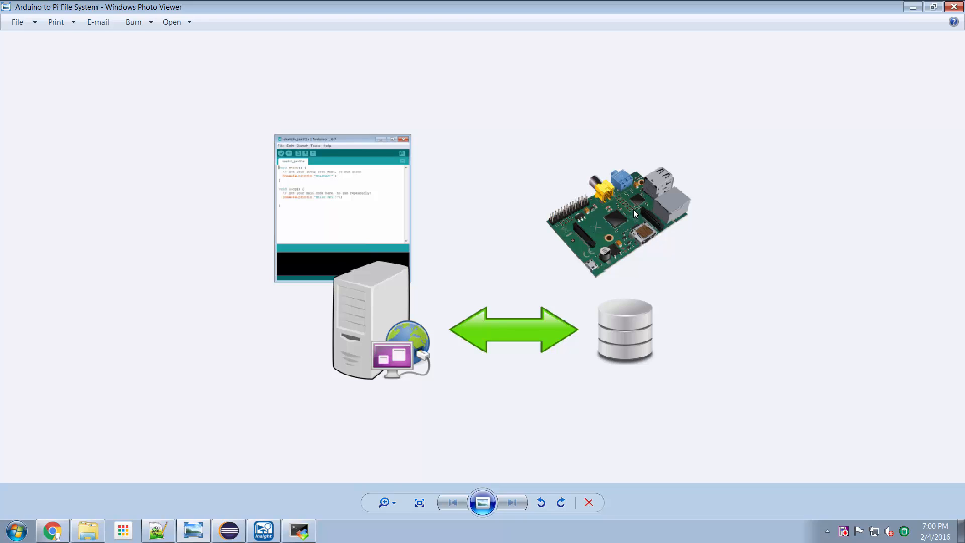
mouse_move(887, 34)
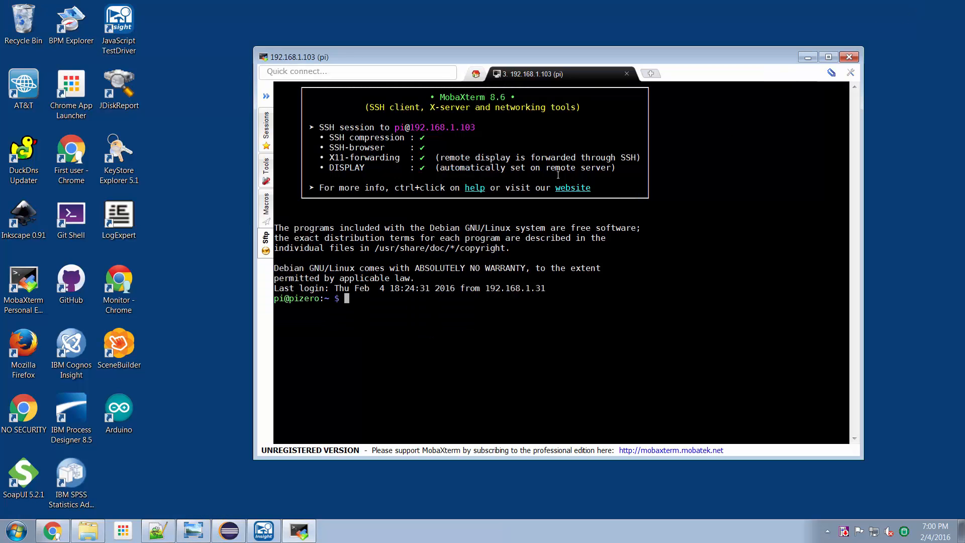
mouse_move(258, 470)
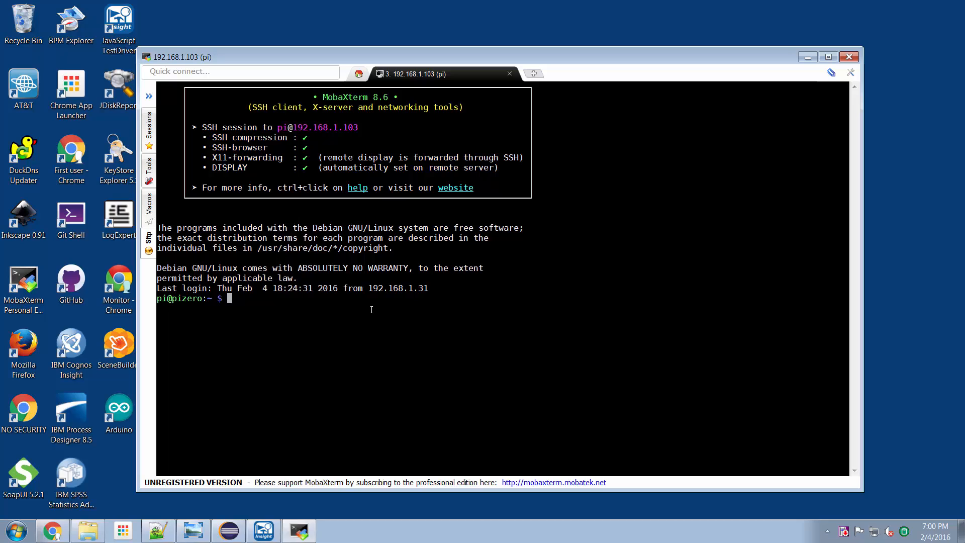
Run sudo apt-get install samba on the Pi and answer y at the continue prompt
type("sudo apt")
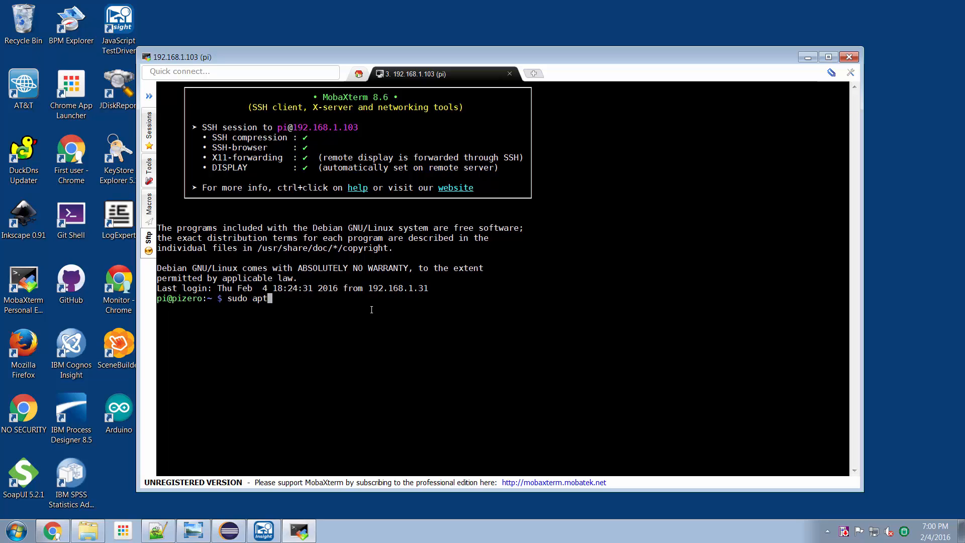
type("-get install s")
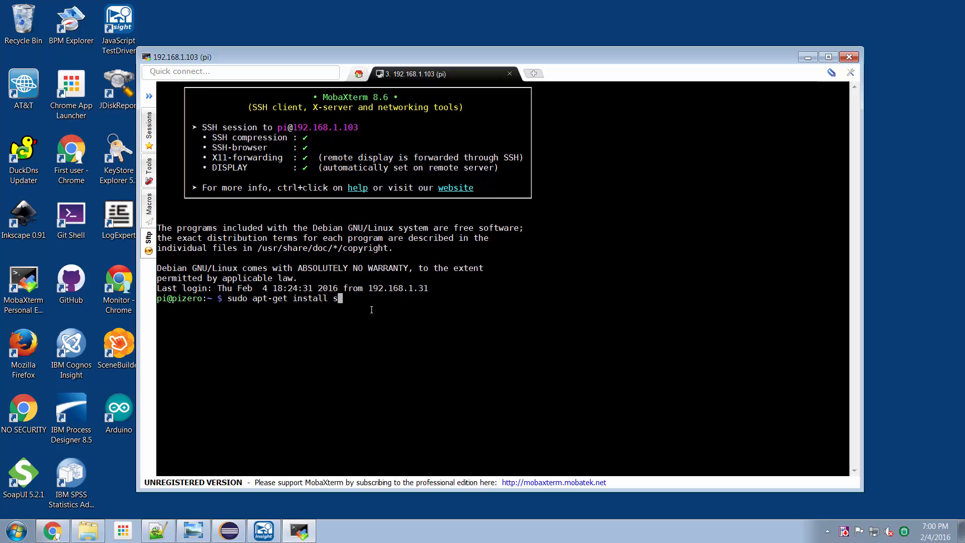
type("amba")
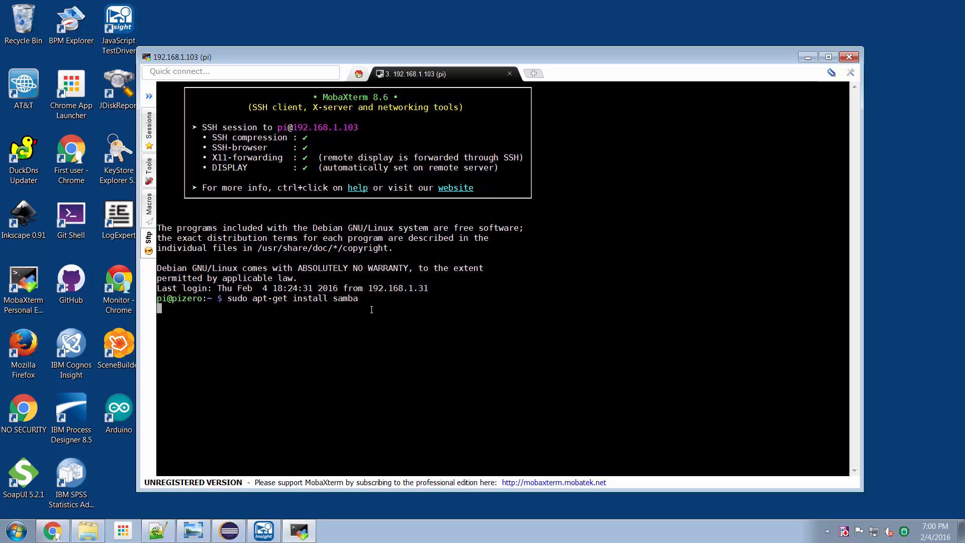
key("Return")
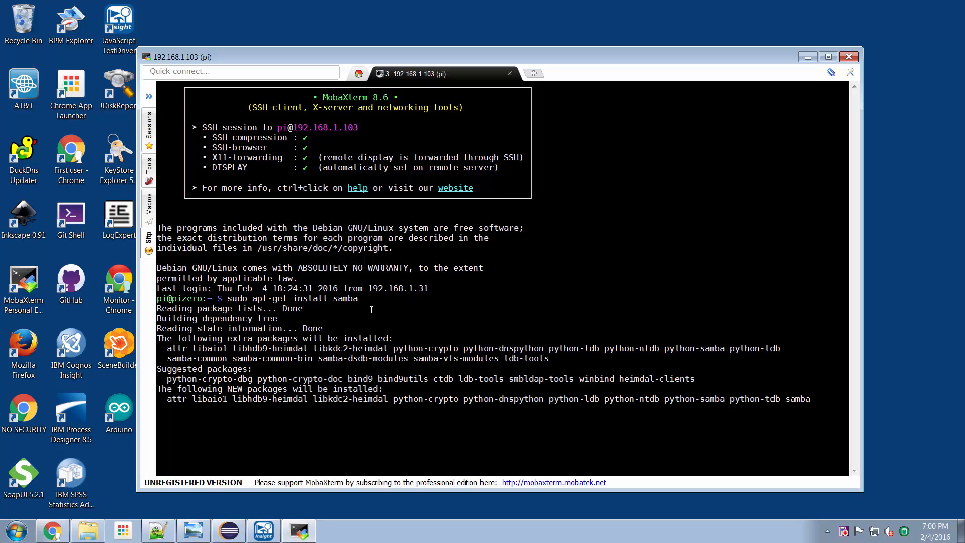
type("you want to continue? [Y/n] y")
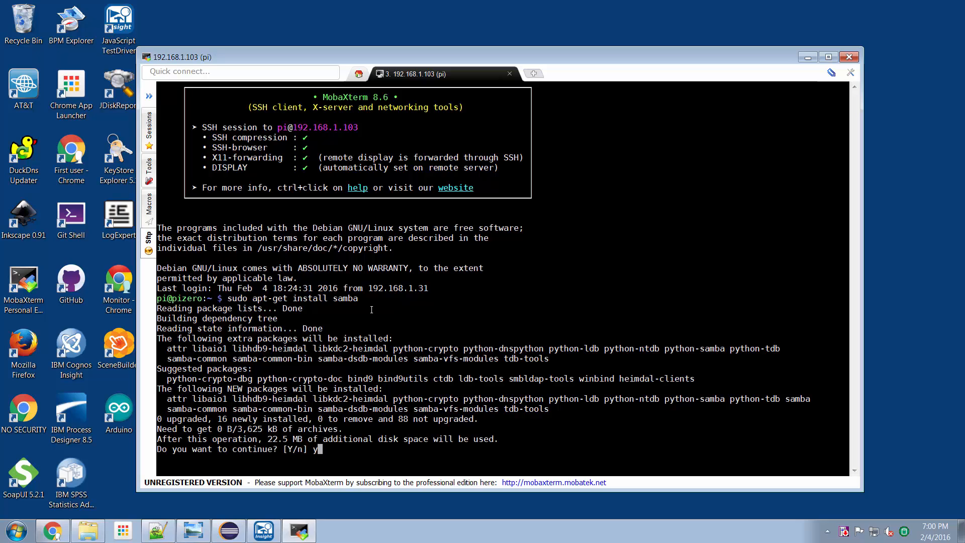
Confirm continuing and scroll through the samba install output until the prompt returns
key("Return")
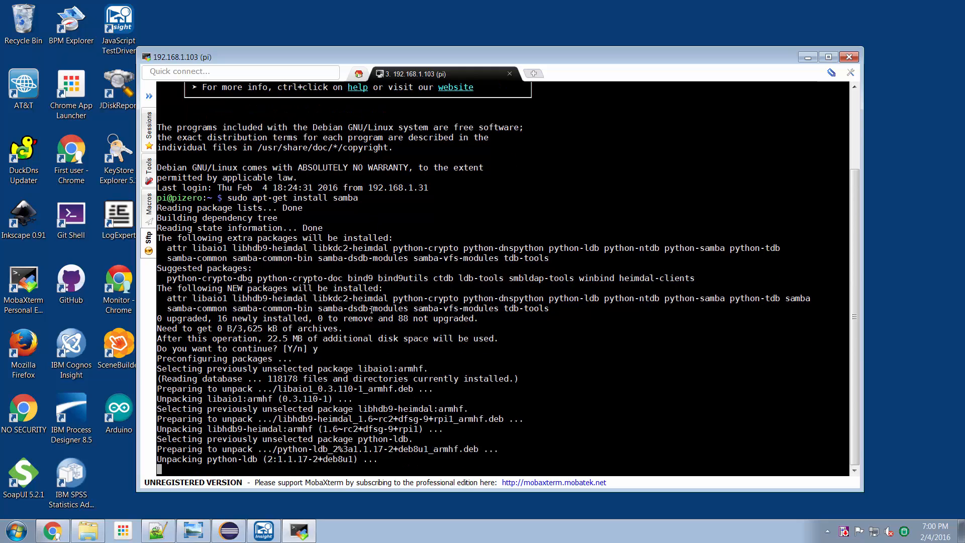
scroll("down", 3)
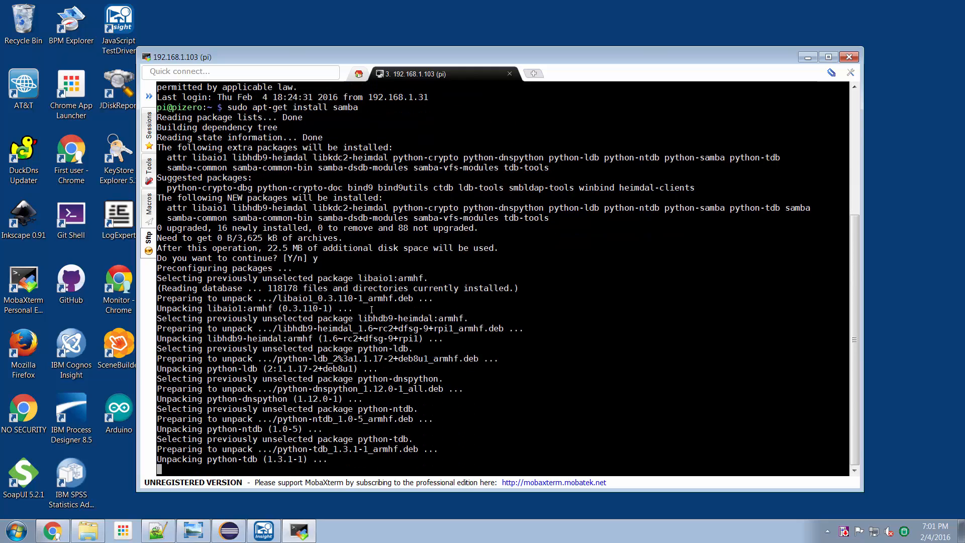
scroll("down", 3)
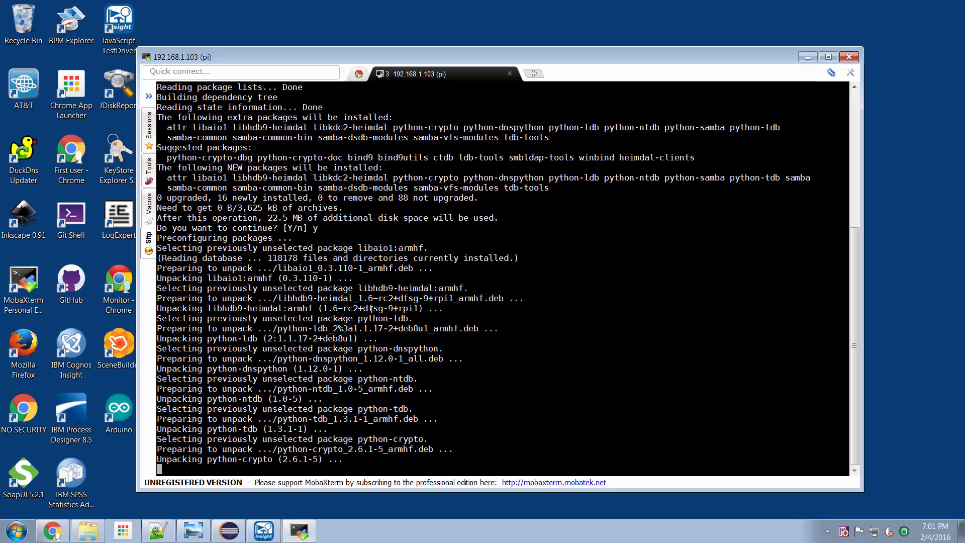
scroll("down", 3)
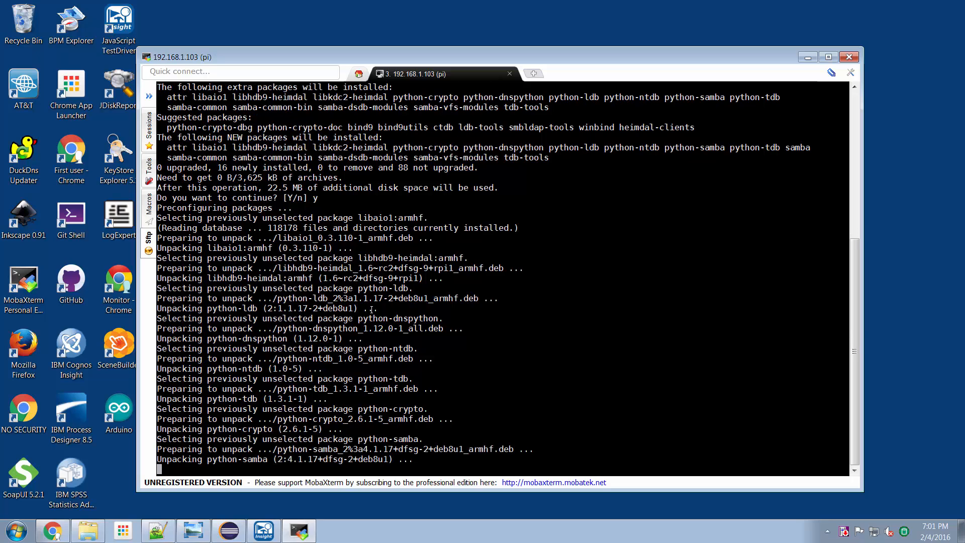
scroll("down", 3)
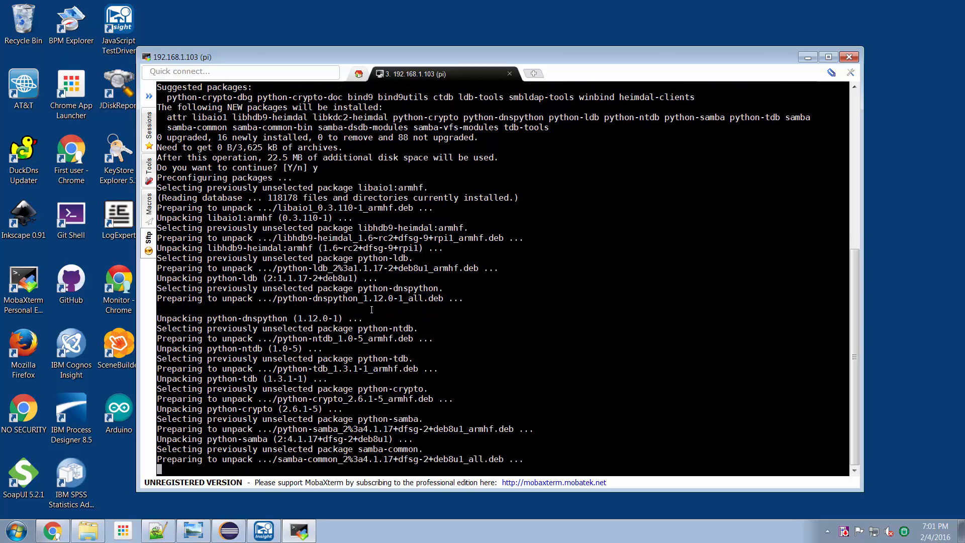
scroll("down", 3)
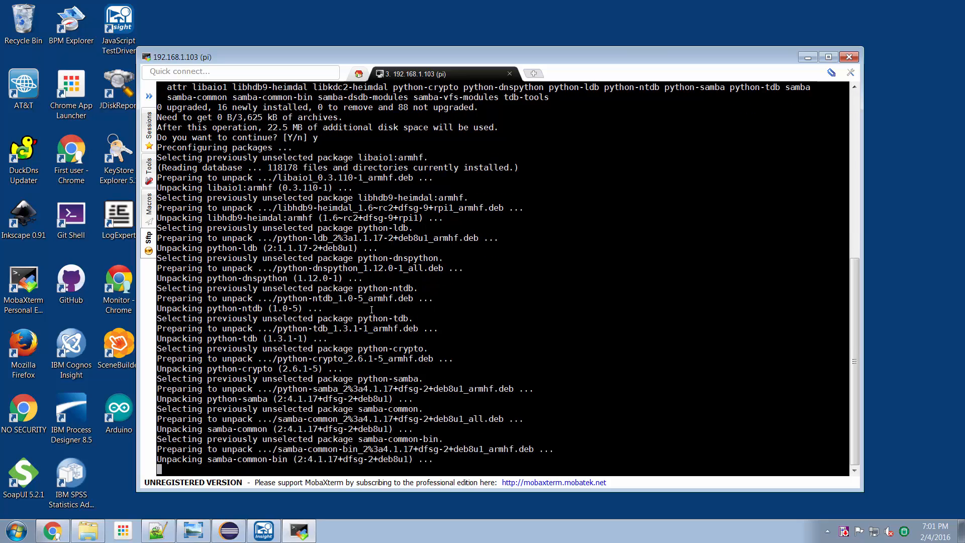
scroll("down", 3)
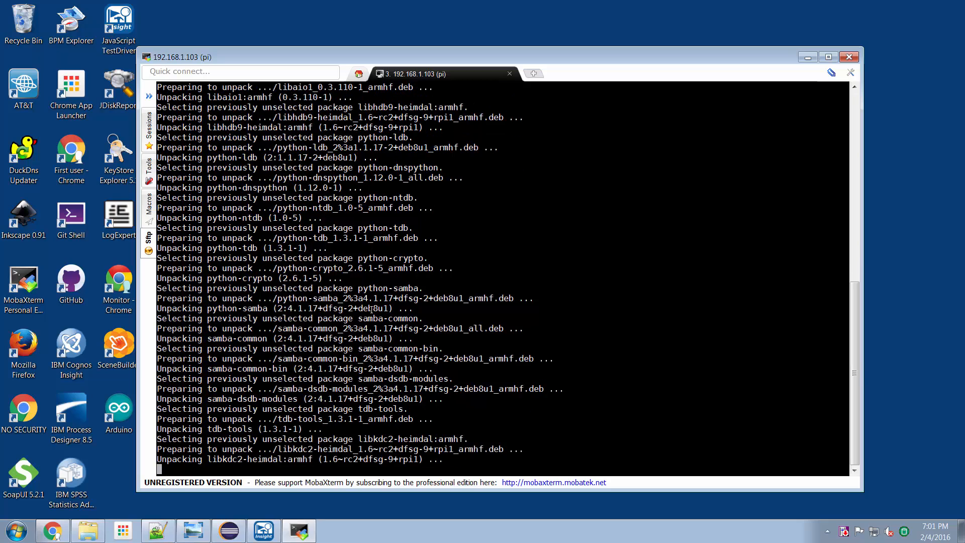
scroll("down", 3)
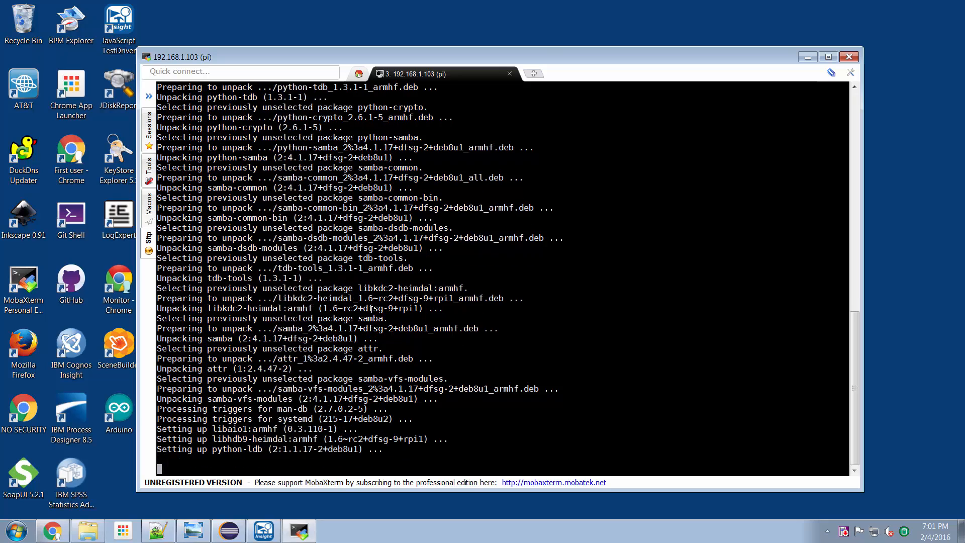
scroll("down", 3)
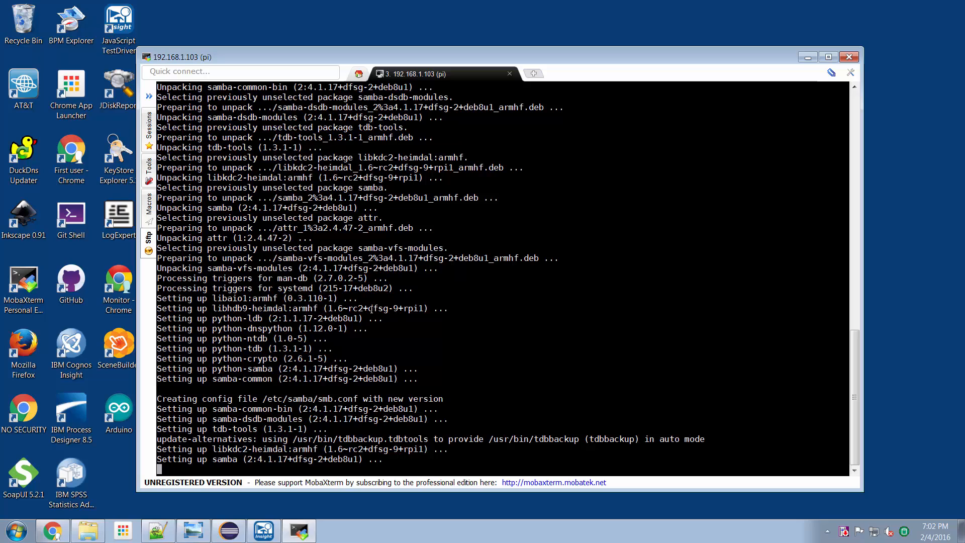
scroll("down", 3)
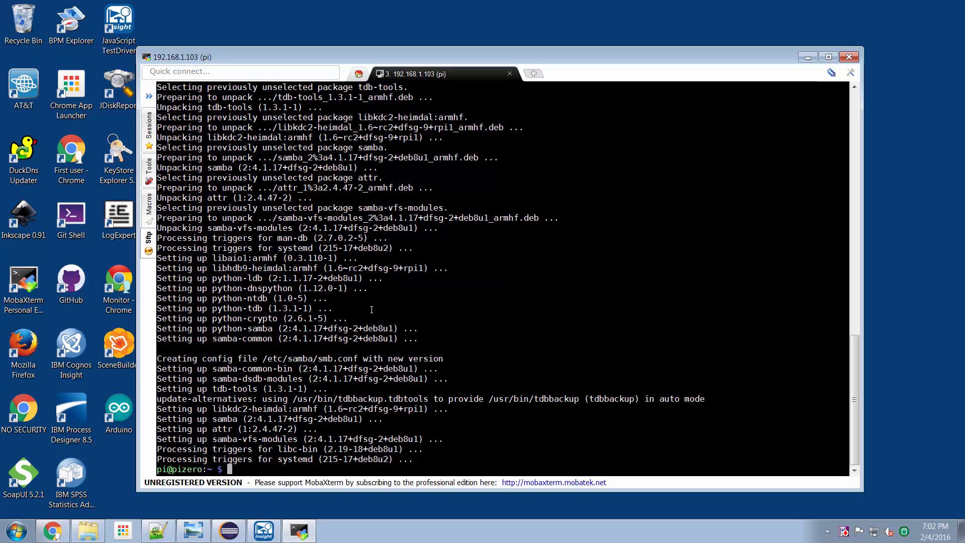
Check whoami, then run sudo smbpasswd -a pi and set the new SMB password twice
type("whoami")
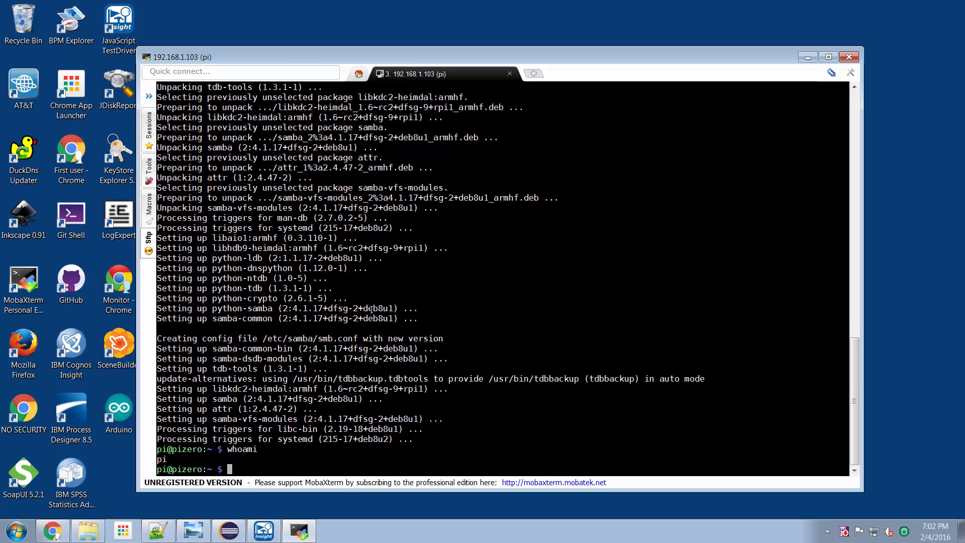
type("s")
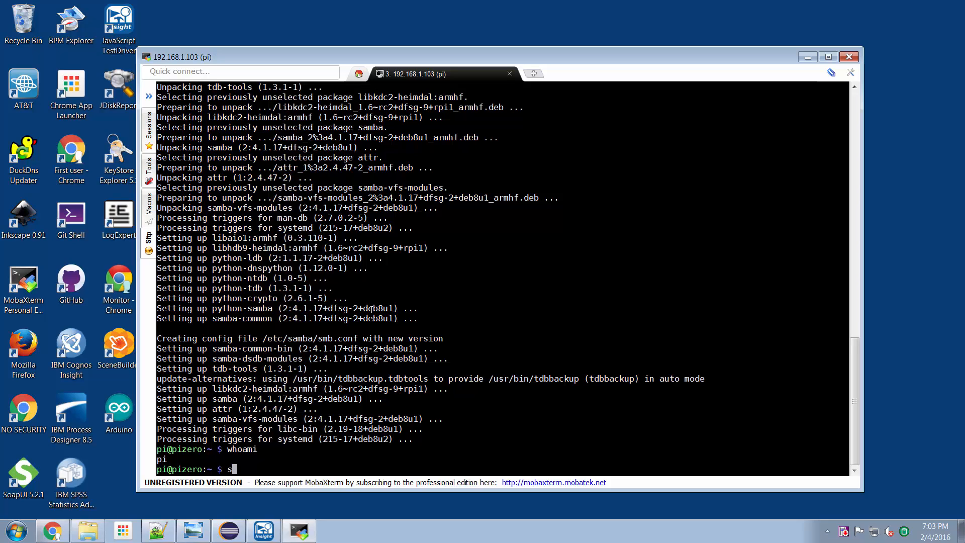
type("udo")
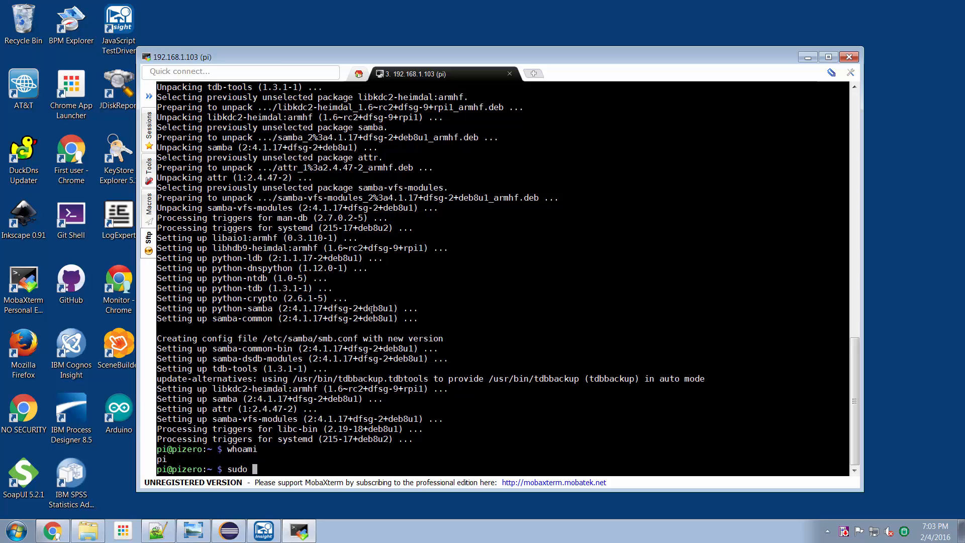
type("smb")
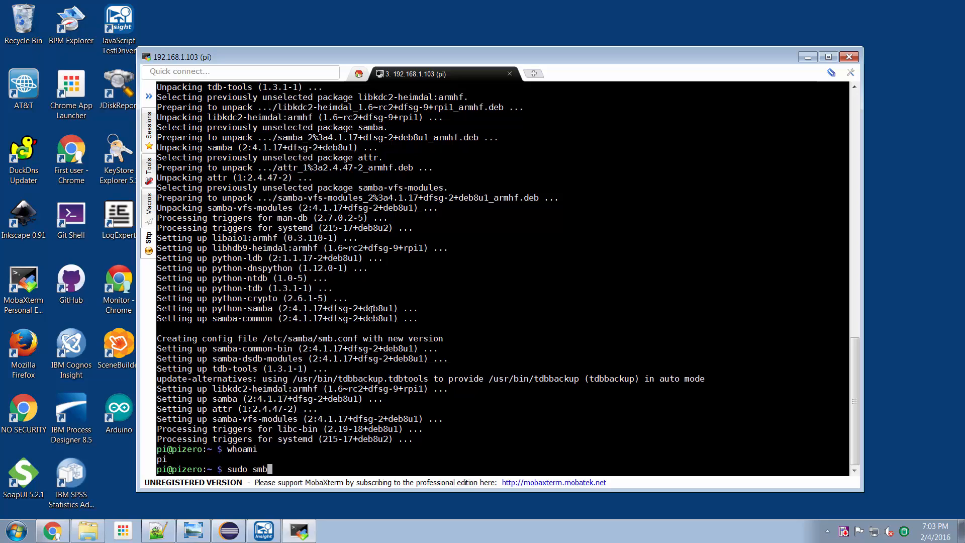
type("passwd")
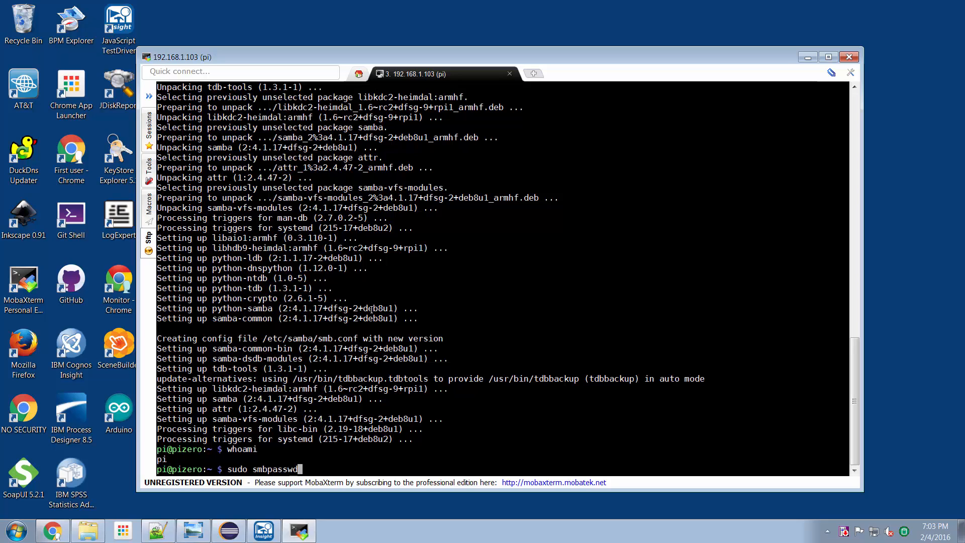
type("-a pi")
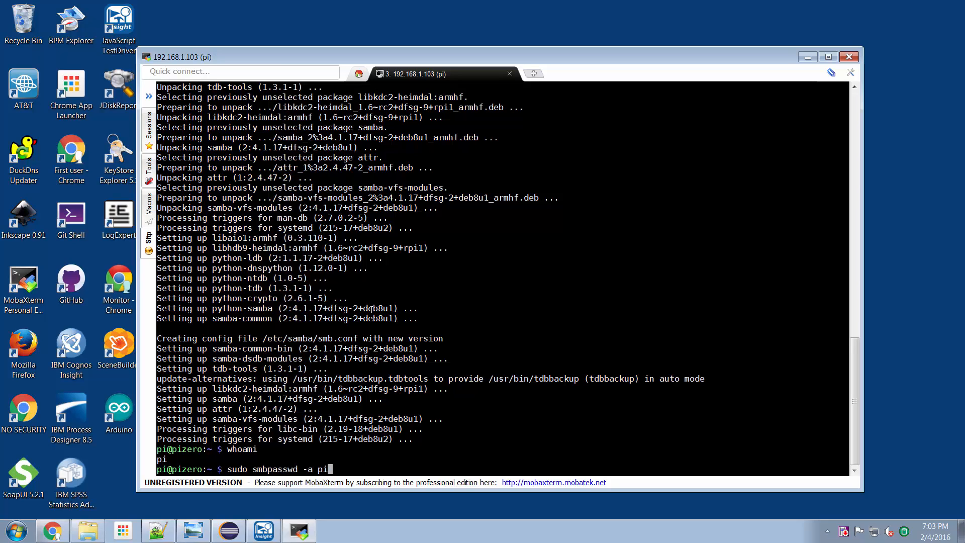
key("Return")
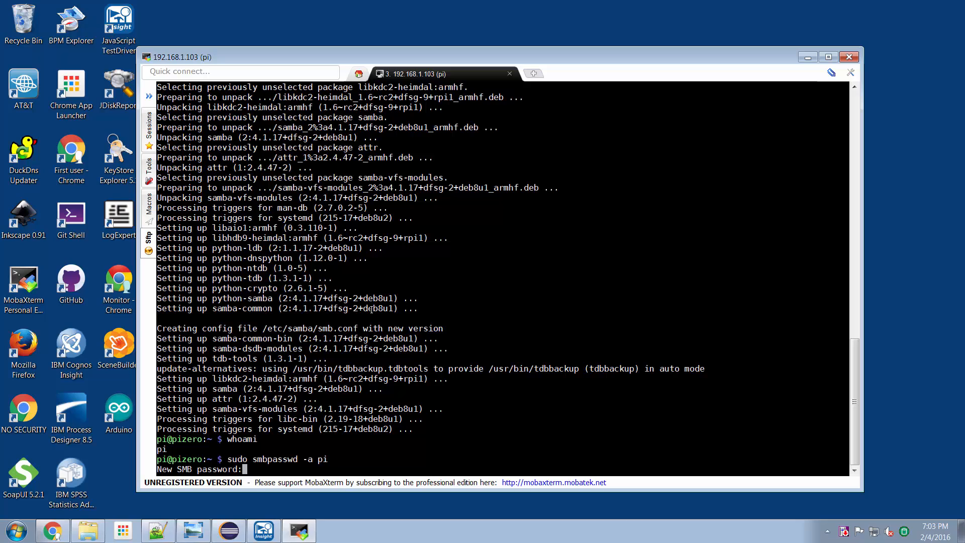
key("Return")
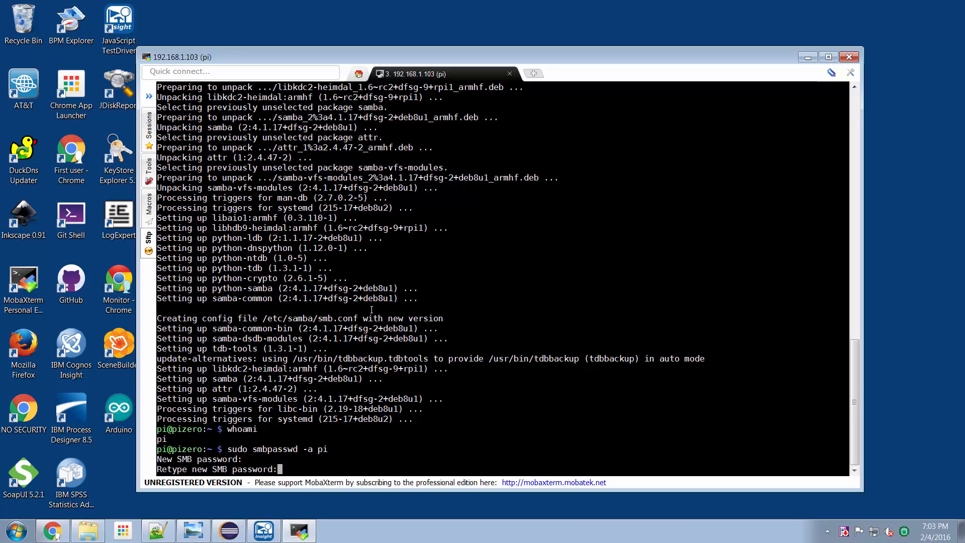
key("Return")
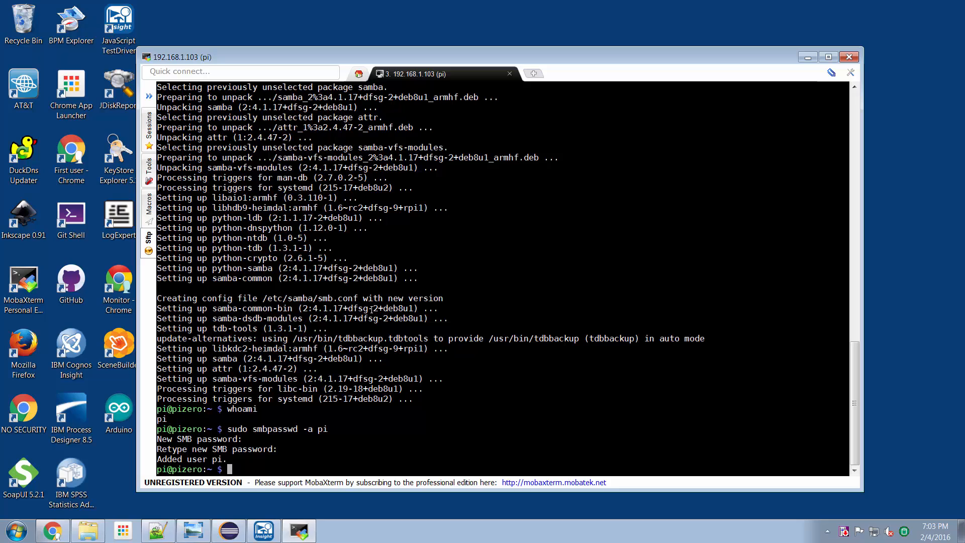
Create an Arduino folder in the home directory and list the directory with ls -l
key("Return")
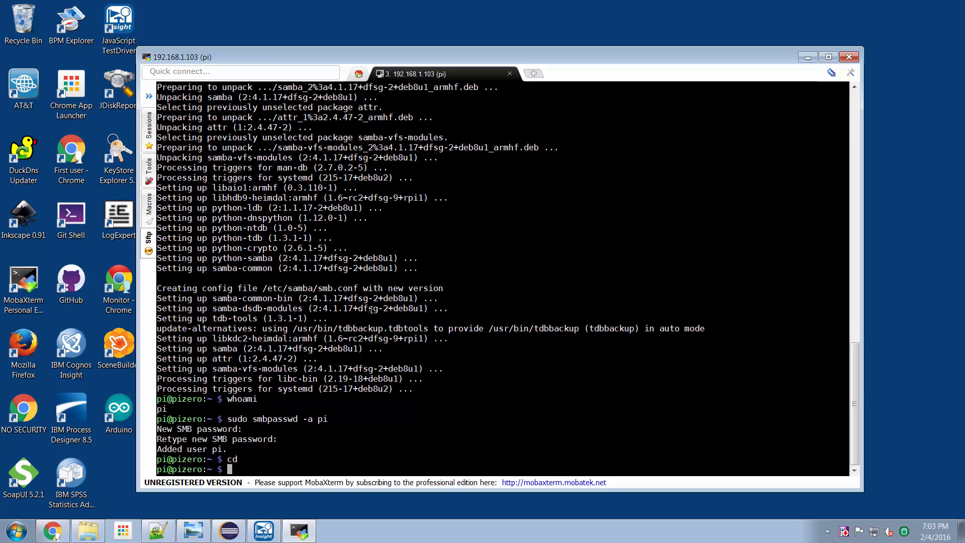
type("mkdir A")
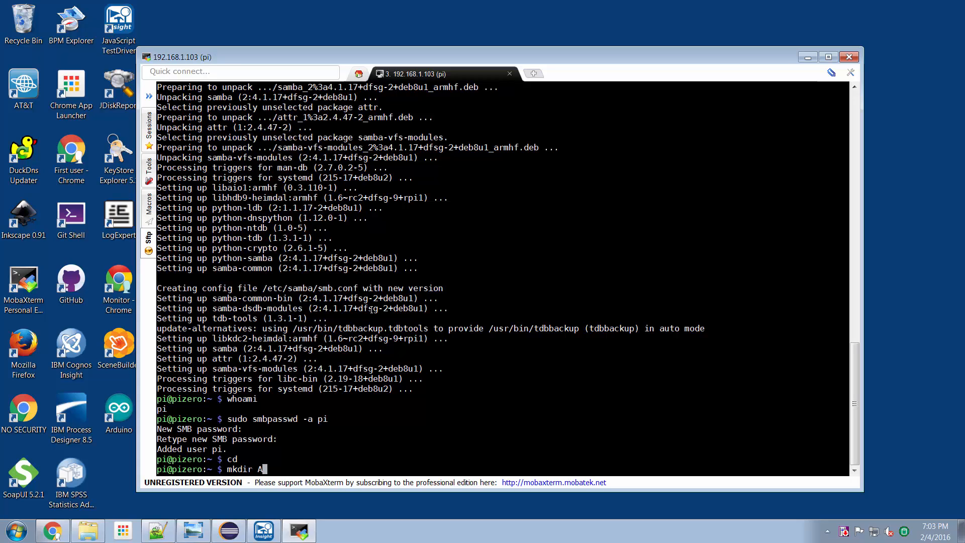
type("rduin")
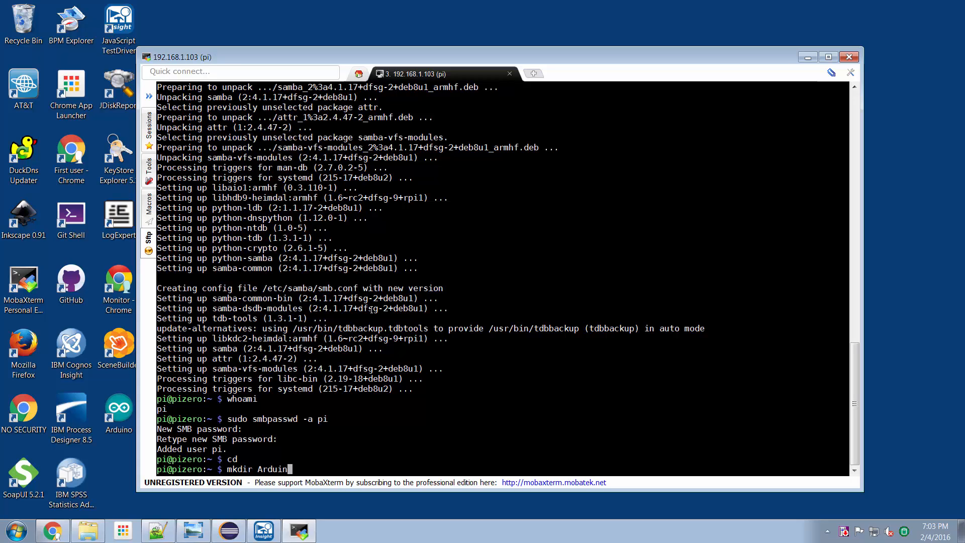
key("Return")
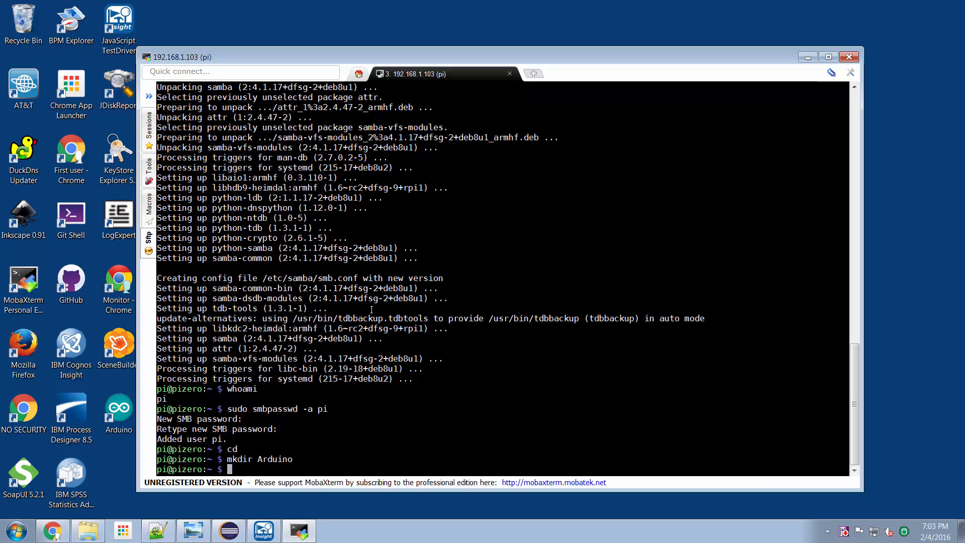
type("ls")
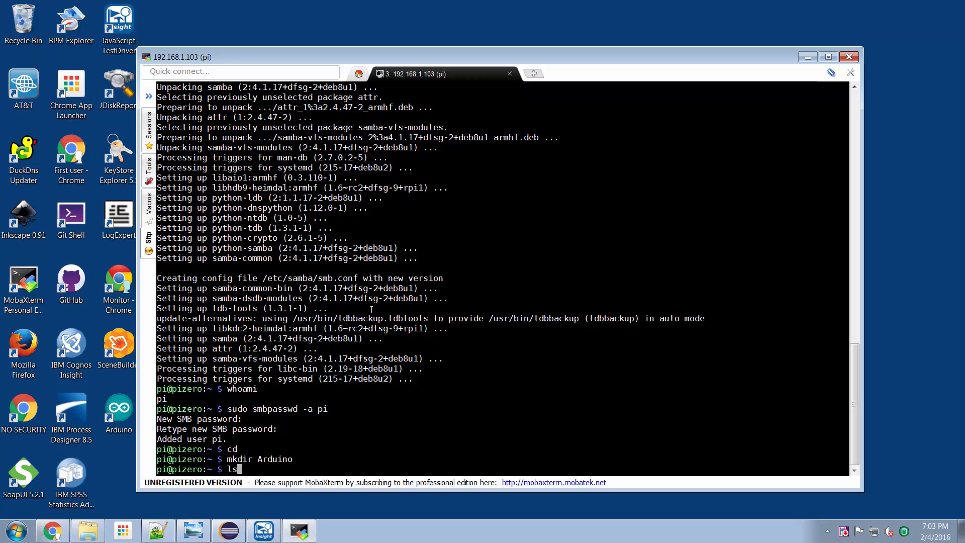
key("Return")
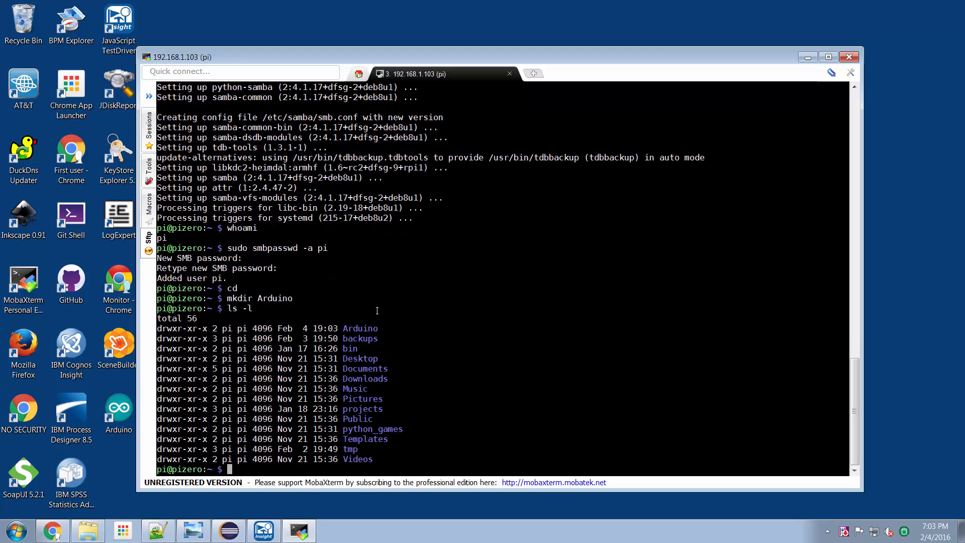
mouse_move(421, 344)
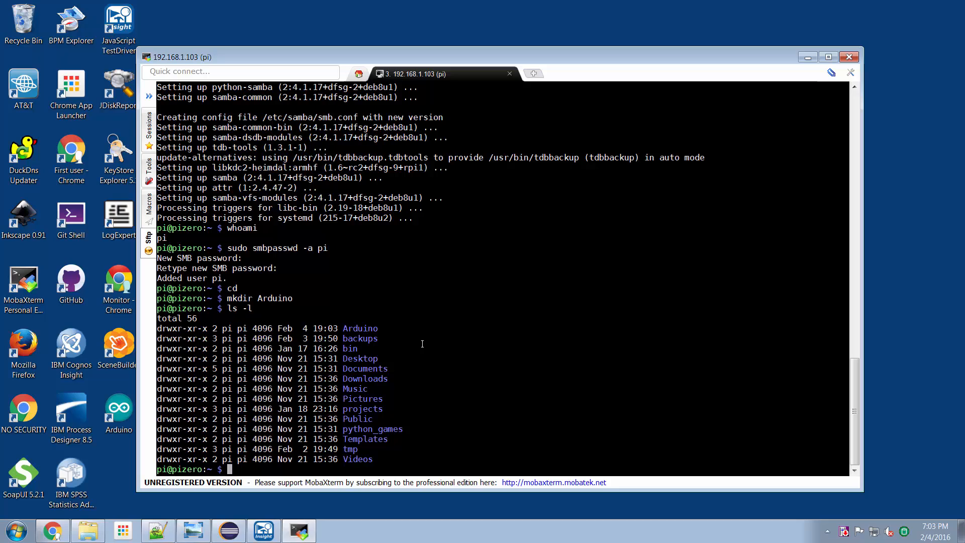
Move into /etc/samba and enter sudo vi smb.conf at the prompt
type("cd /etc/samba")
type("ls")
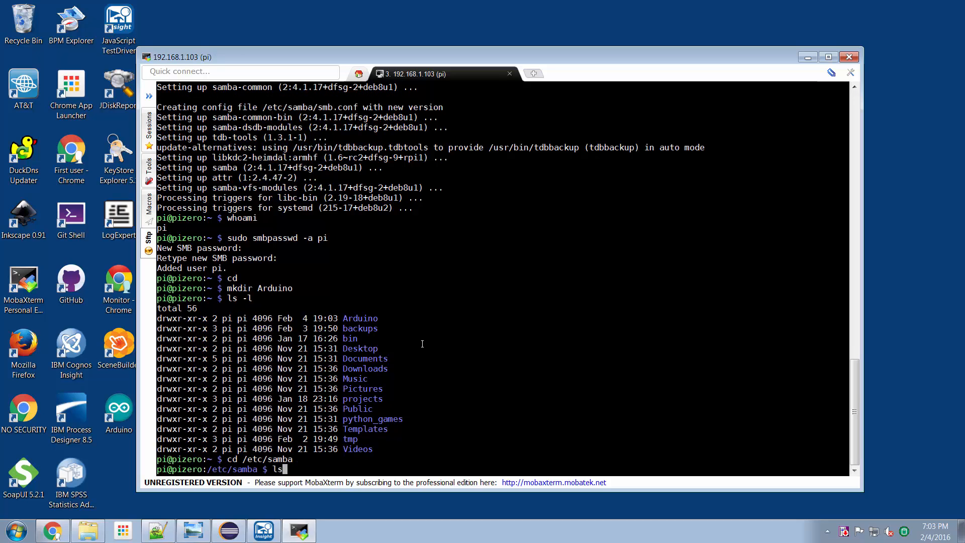
key("Return")
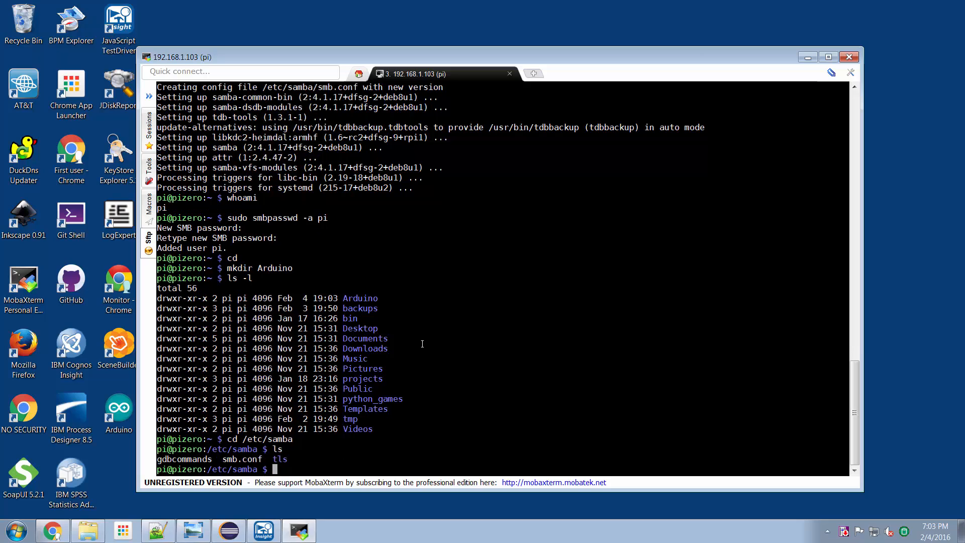
type("sudo vi")
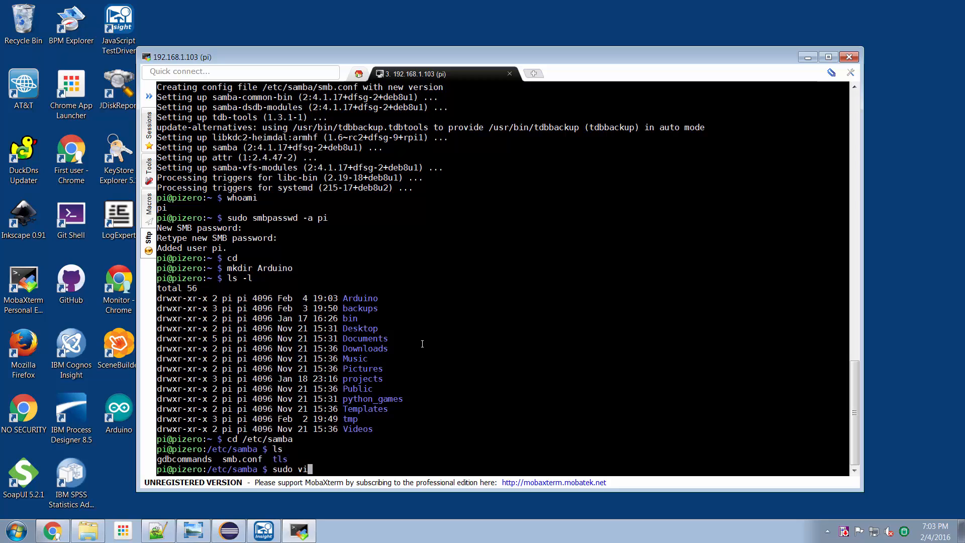
type("smb.")
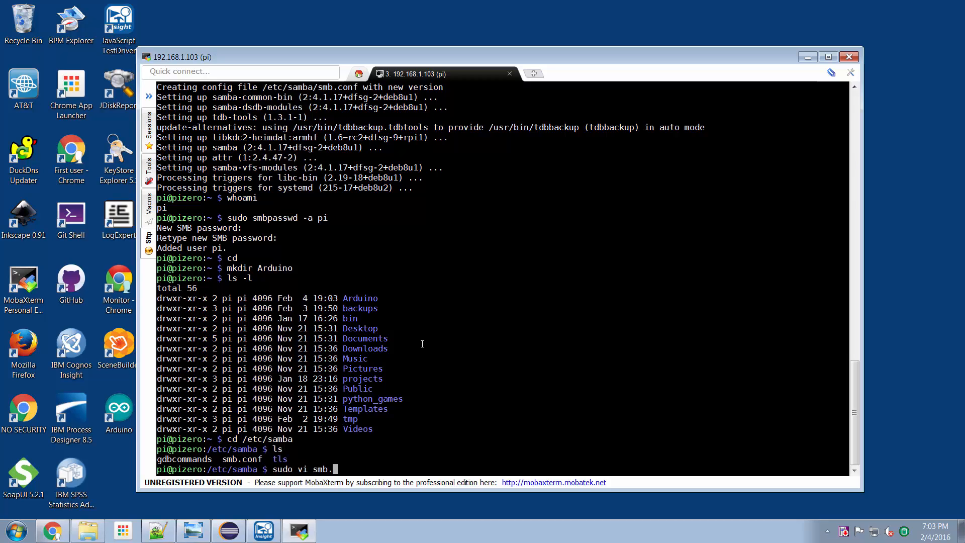
type("conf")
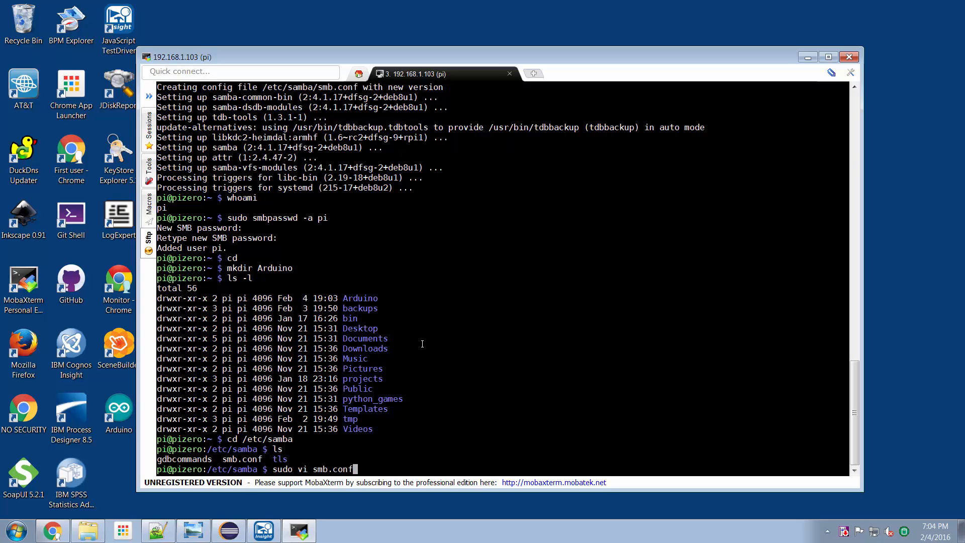
In vi, append an [Arduino] section with path = /home/pi/Arduino and valid users = pi
key("Return")
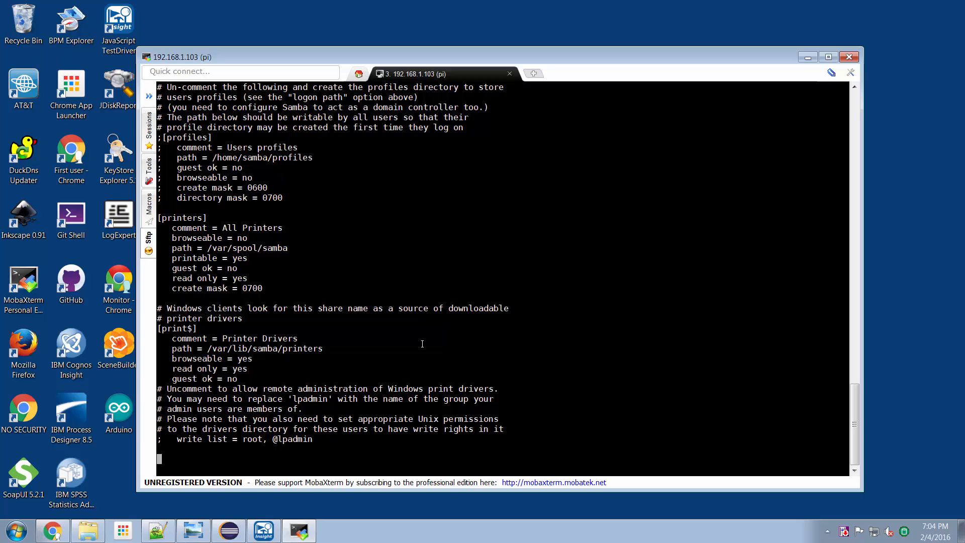
type("[Arduin")
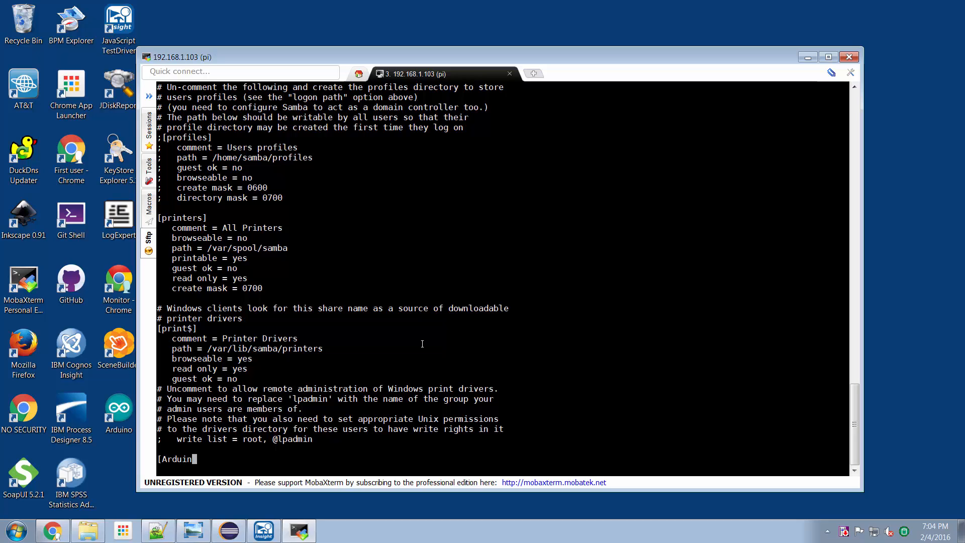
type("o]")
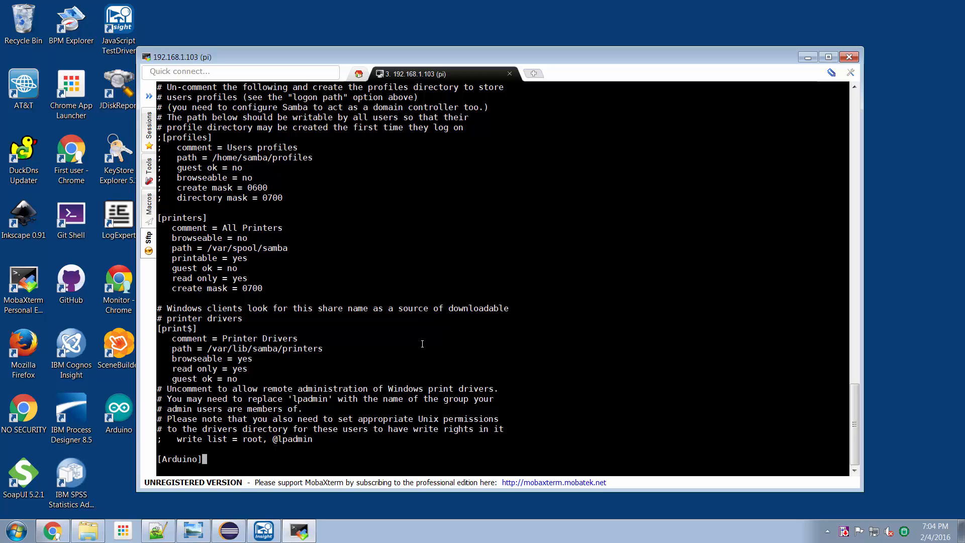
scroll("down", 3)
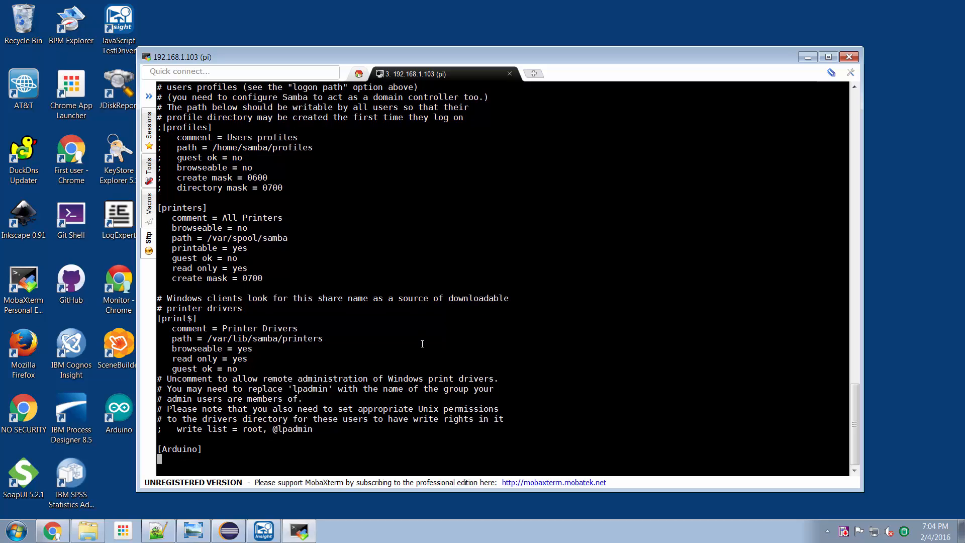
type("path =")
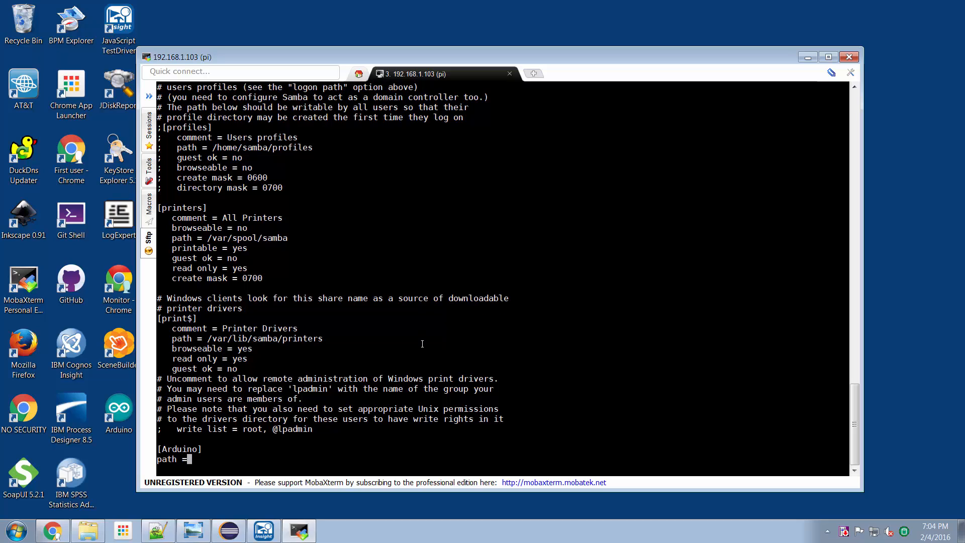
type("/ho")
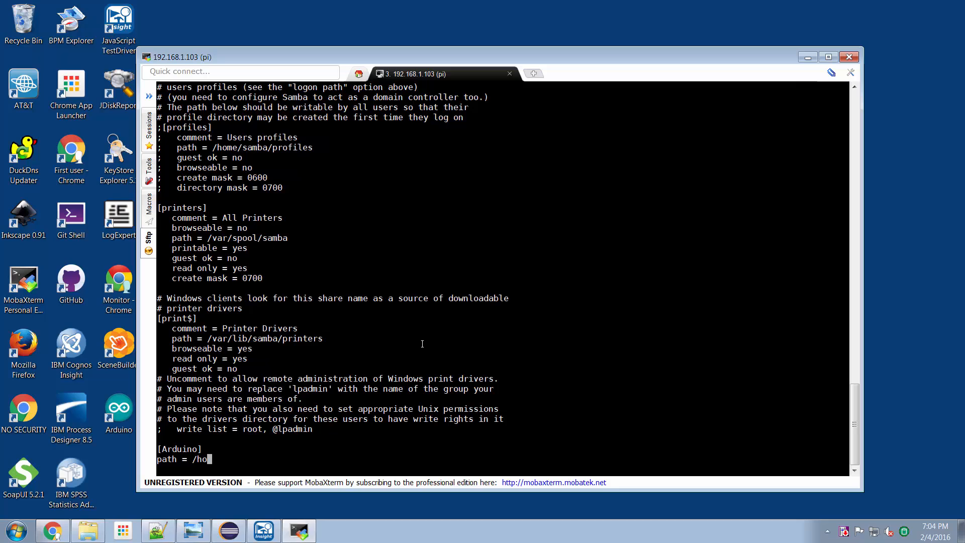
type("me/p")
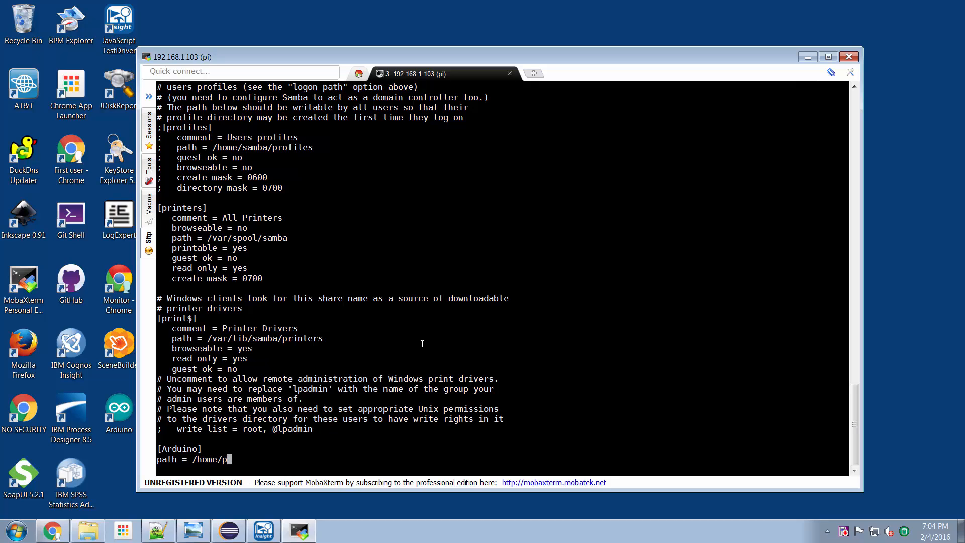
type("i/Arduino")
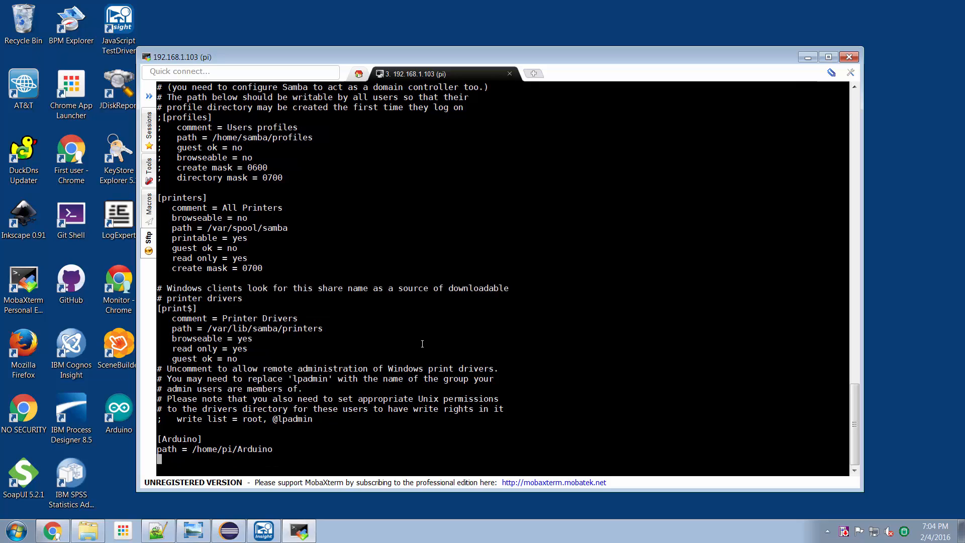
type("valid user")
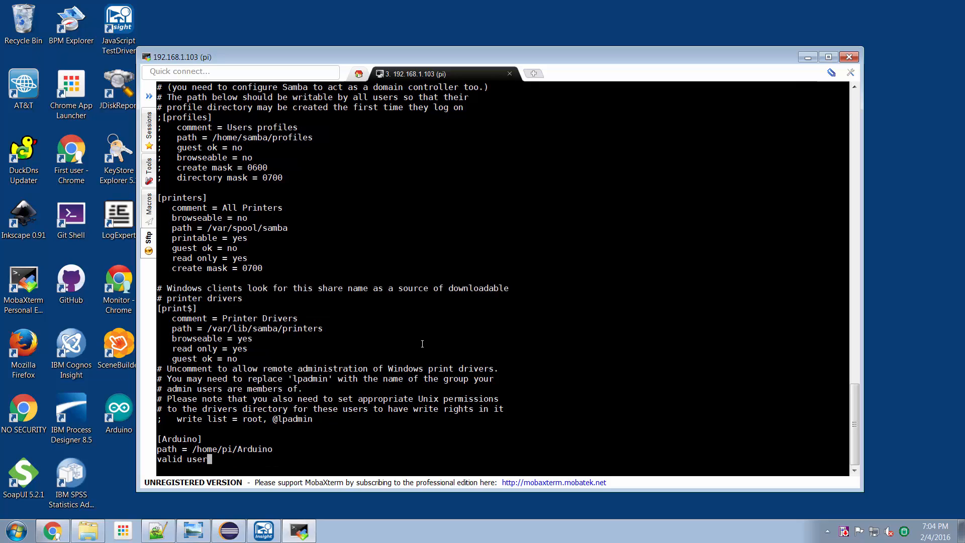
type("s = p")
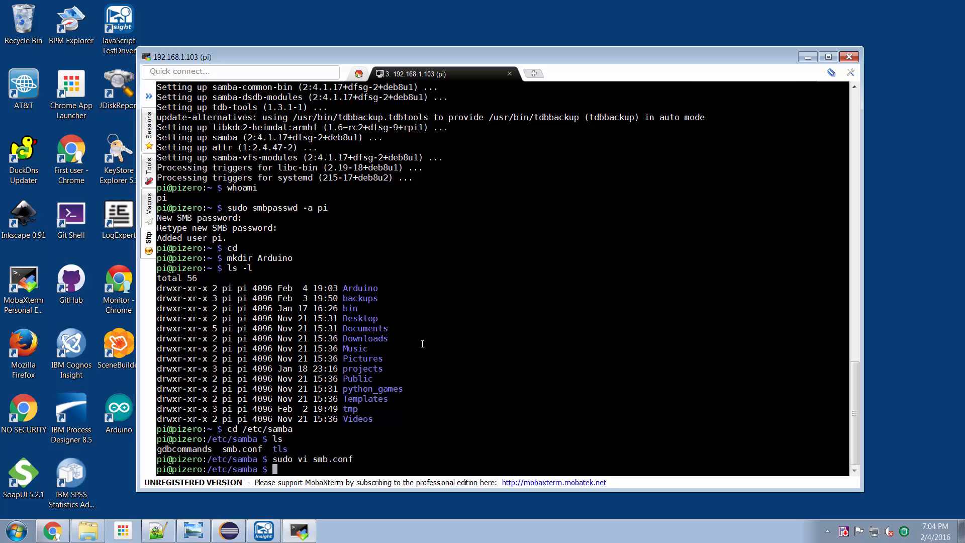
Run sudo systemctl restart smbd, return home and cd into the Arduino folder
type("sudo sys")
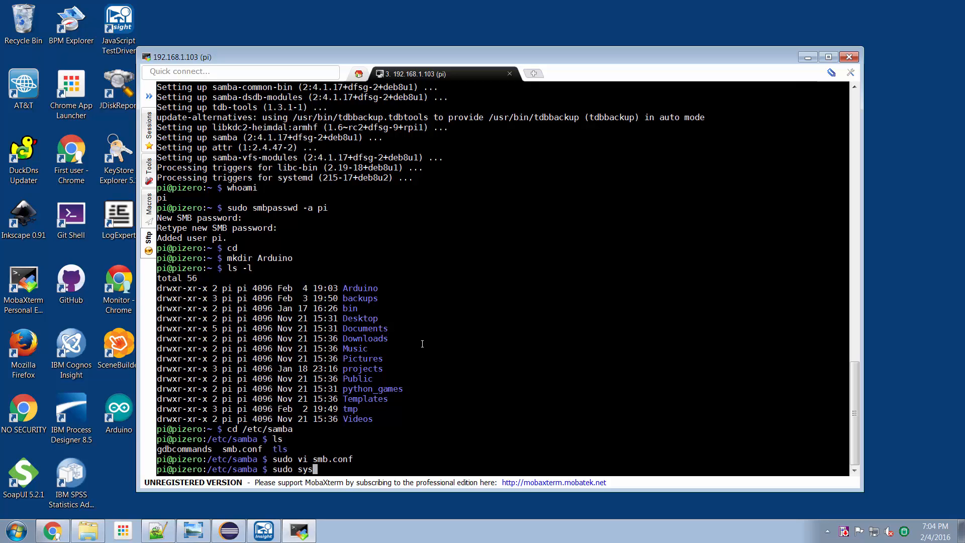
type("temctl")
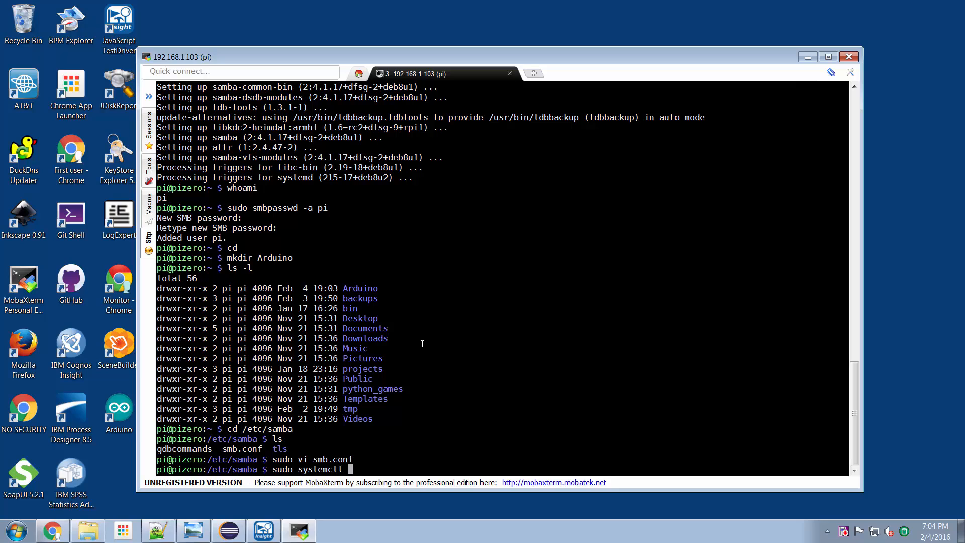
type("restart")
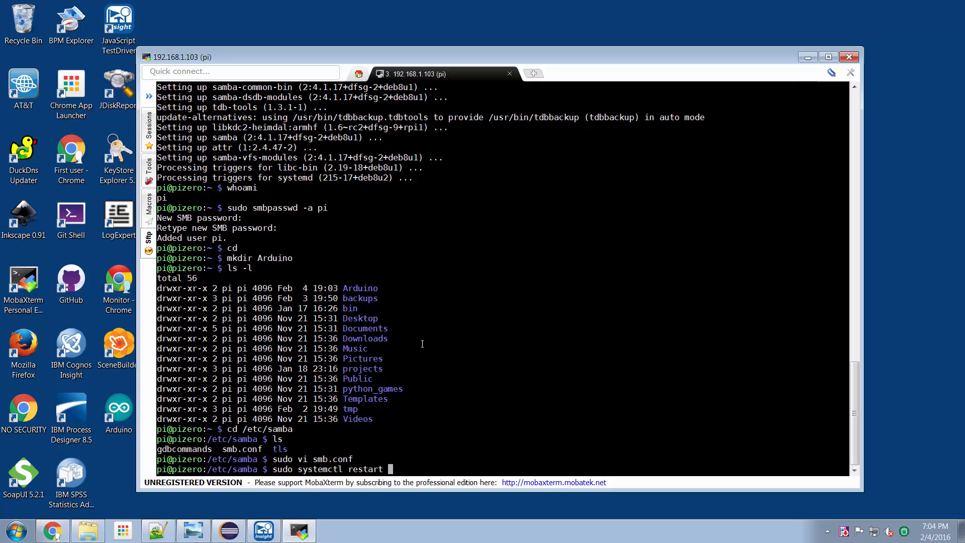
type("smb")
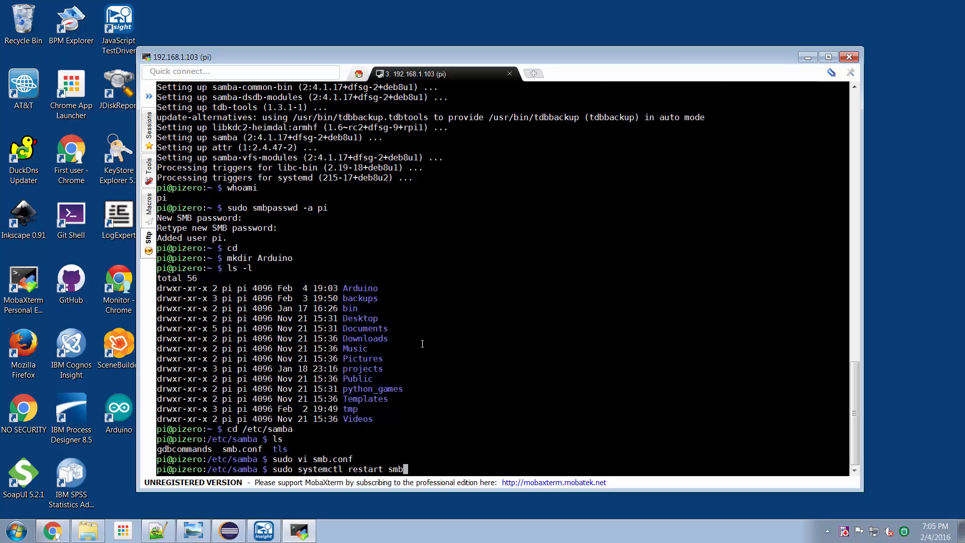
type("d")
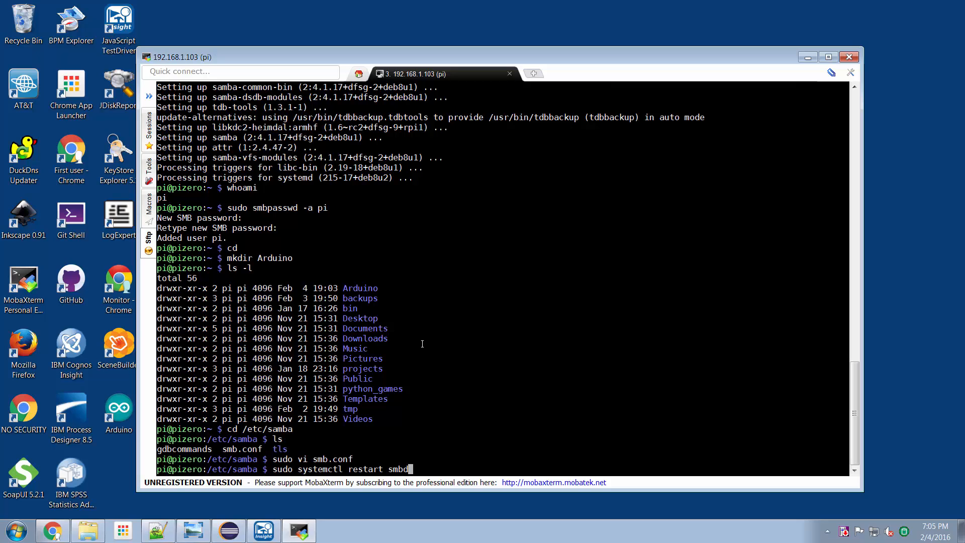
key("Return")
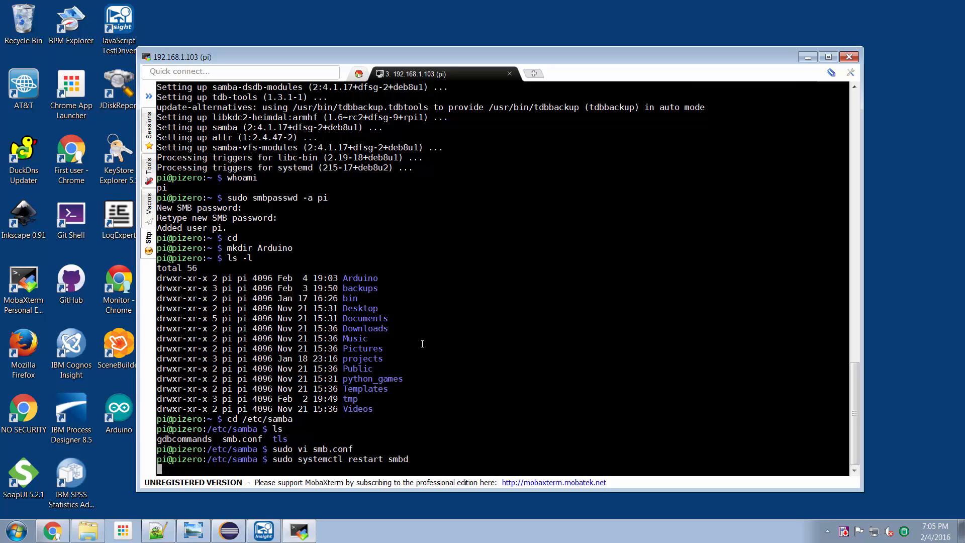
key("Return")
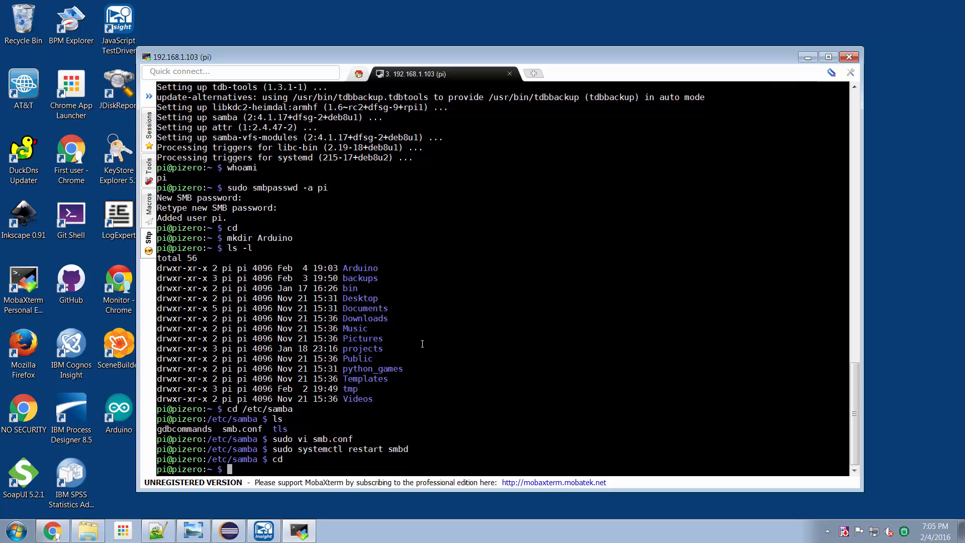
type("cd Arduino")
type("ls")
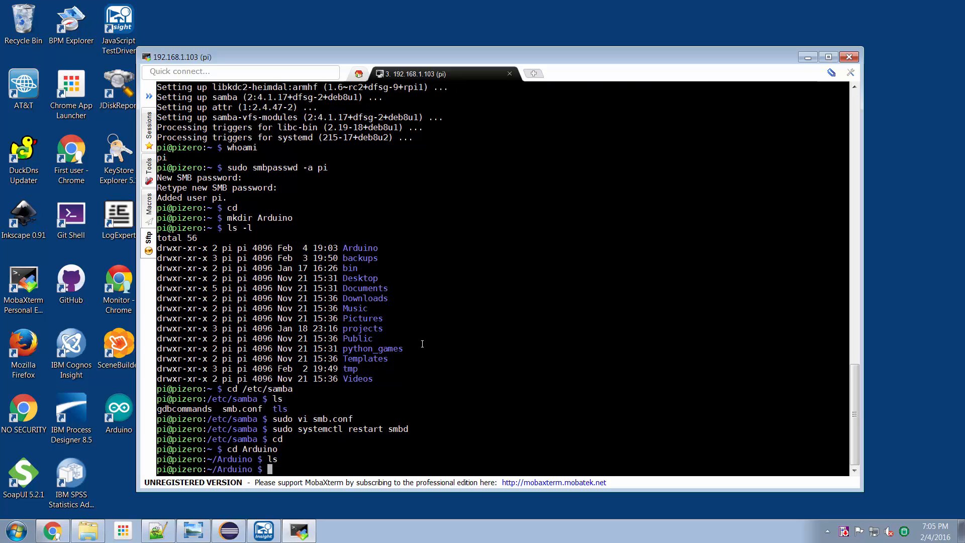
mouse_move(180, 365)
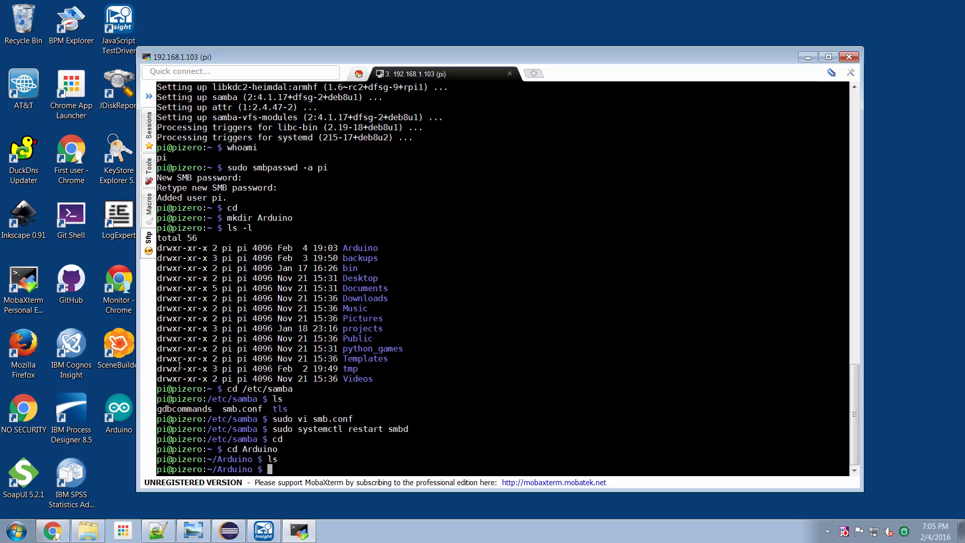
mouse_move(87, 530)
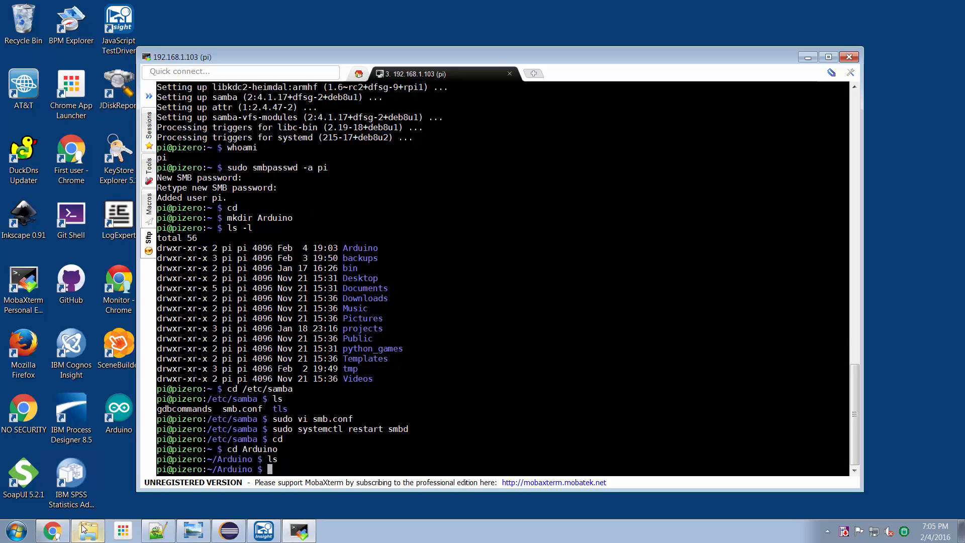
Browse to \\192.168.1.103 in Explorer and sign in to the Arduino share as pi
left_click(88, 530)
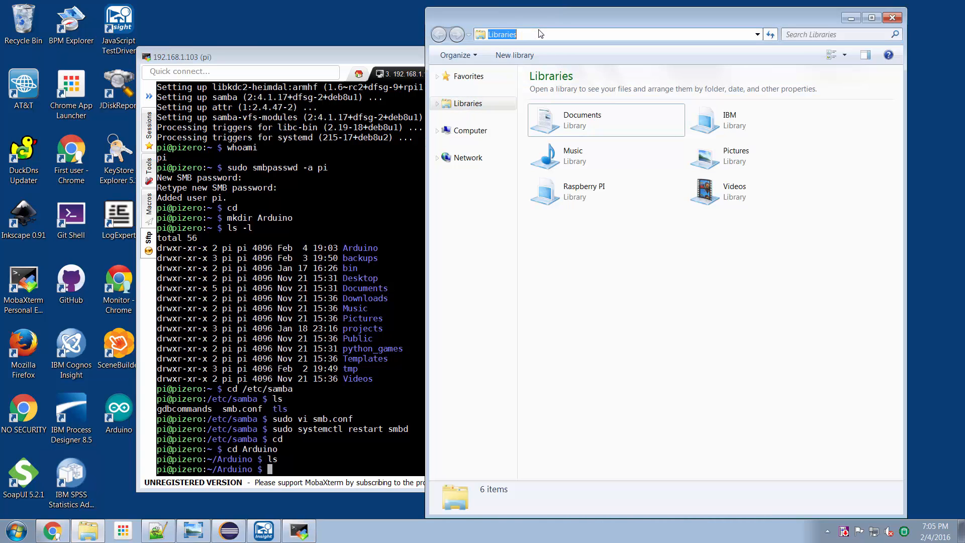
type("\\\\192.168.1.103")
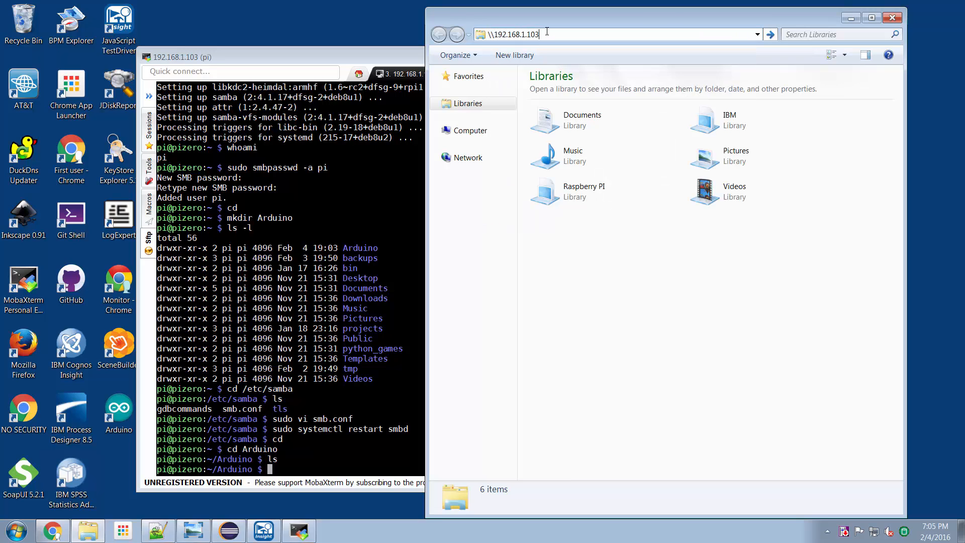
key("Return")
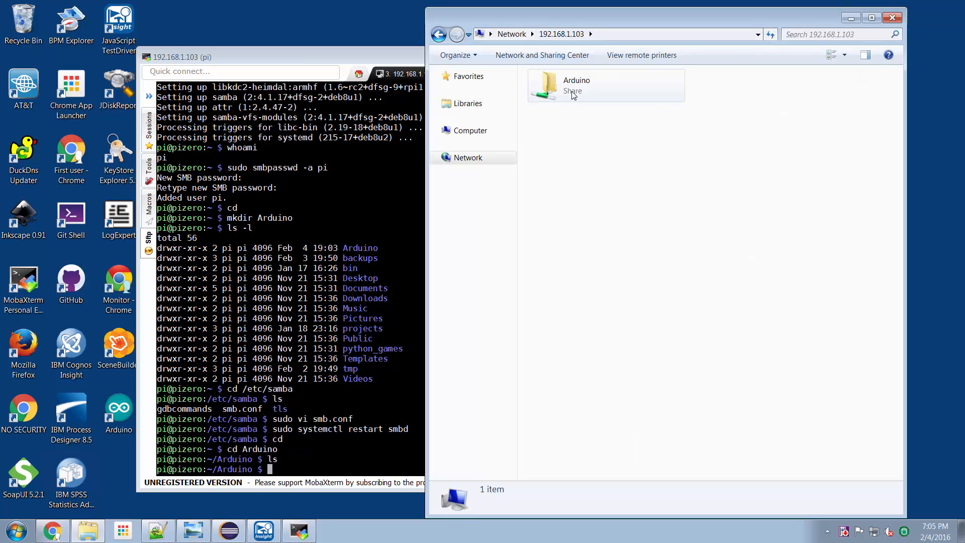
mouse_move(584, 124)
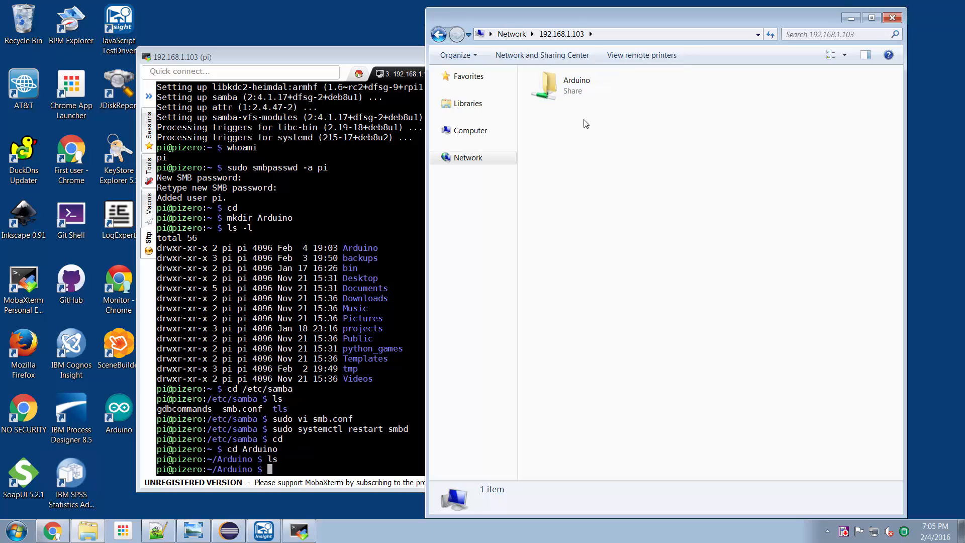
double_click(575, 84)
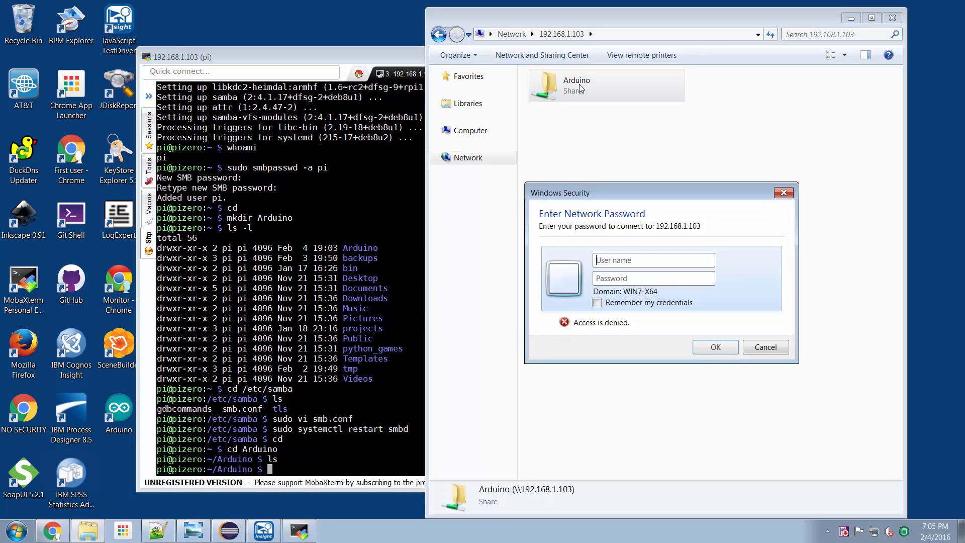
left_click(653, 259)
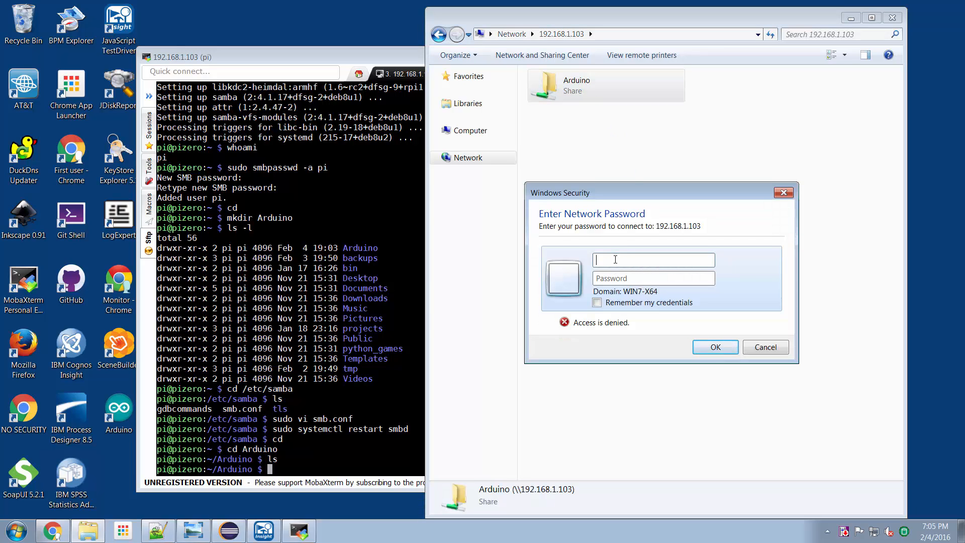
type("pi")
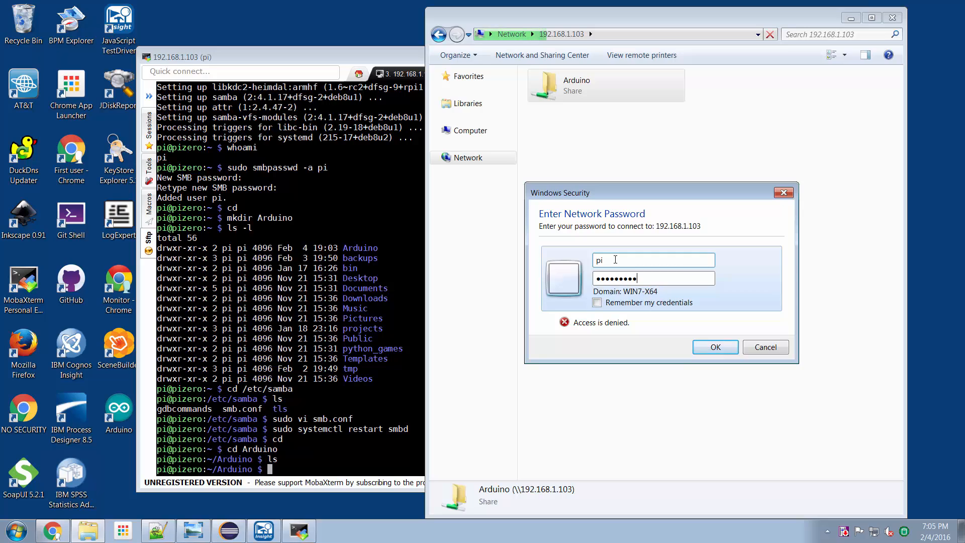
left_click(715, 347)
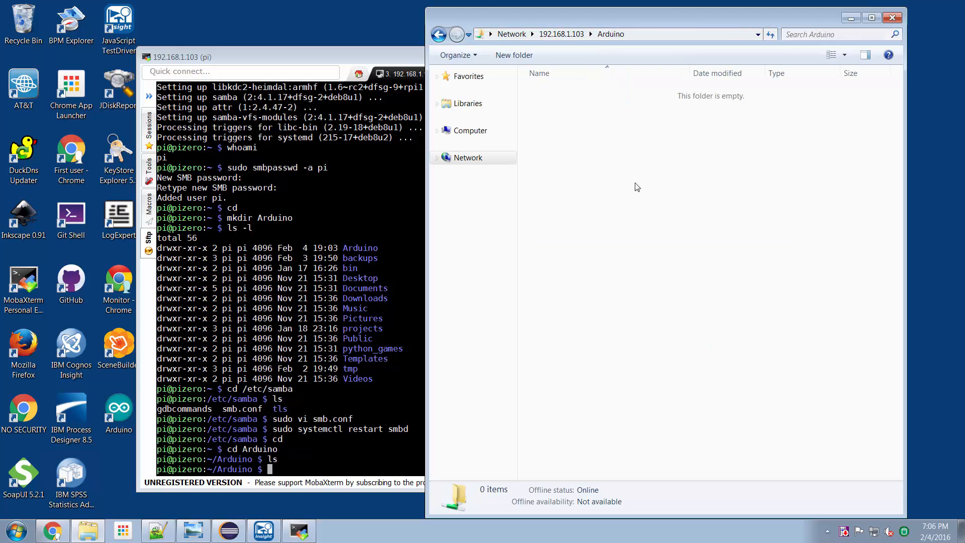
Create a new text document in the share and confirm hello.txt appears via ls on the Pi
right_click(638, 187)
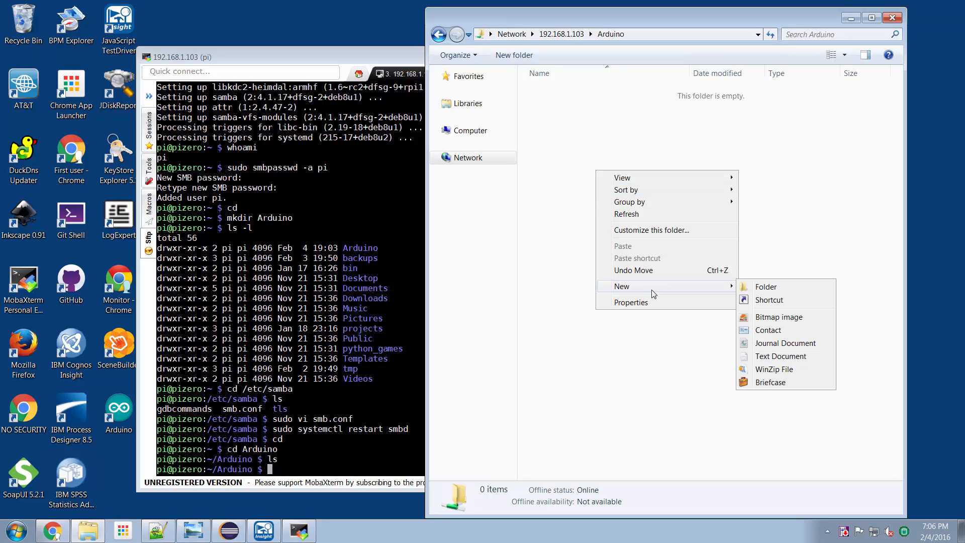
left_click(780, 356)
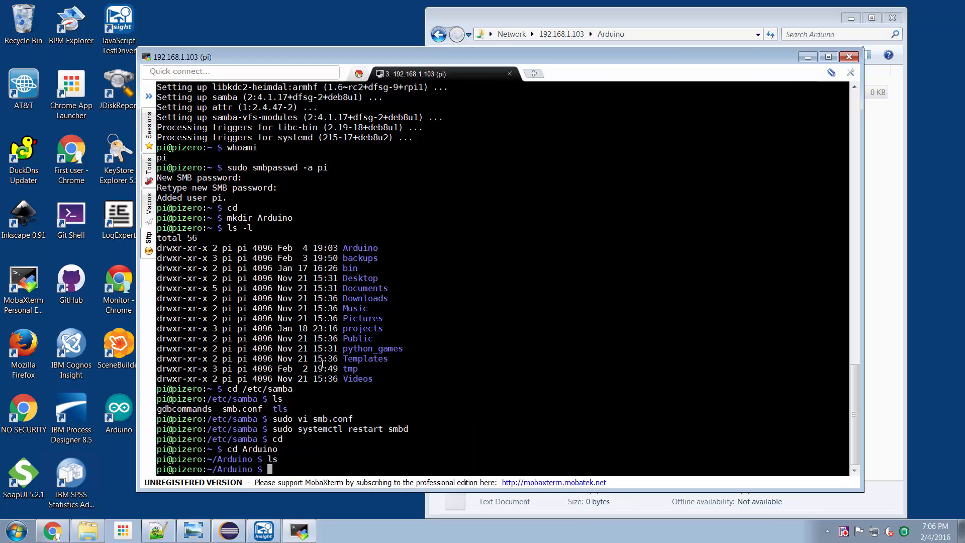
type("ls")
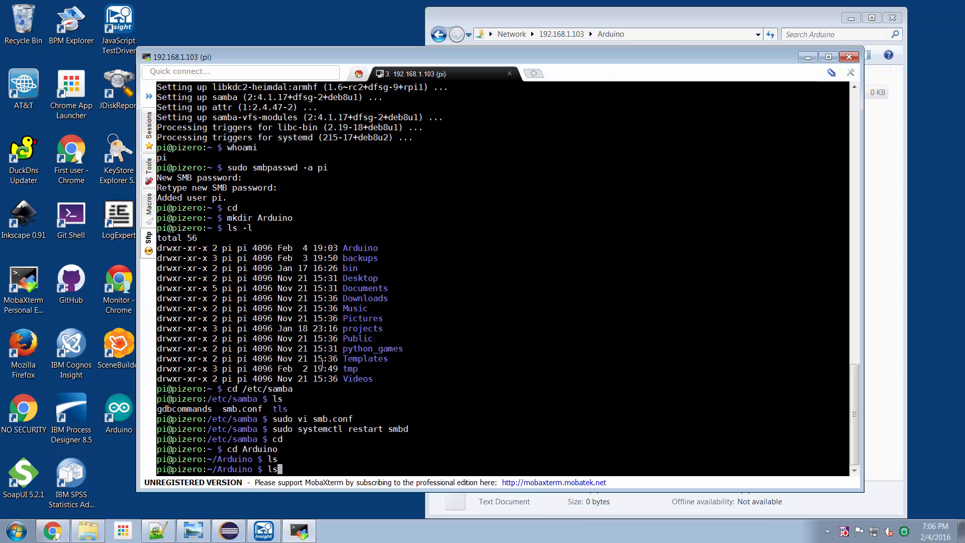
key("Return")
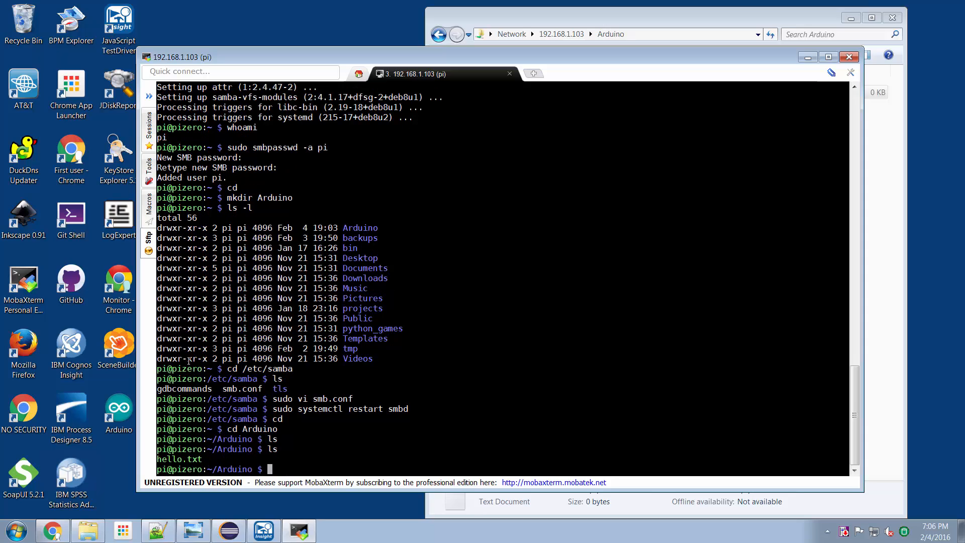
mouse_move(784, 37)
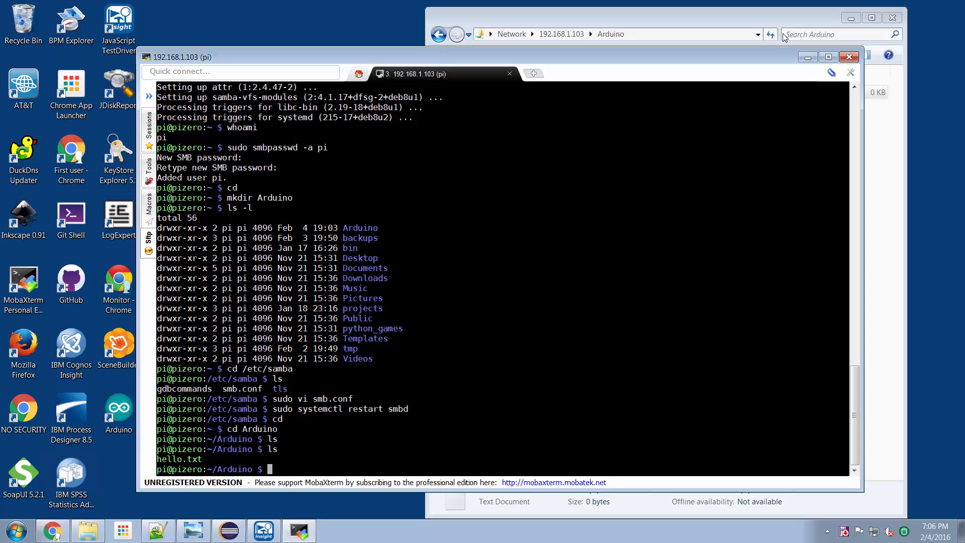
Permanently delete the hello file from the shared Arduino folder
right_click(550, 92)
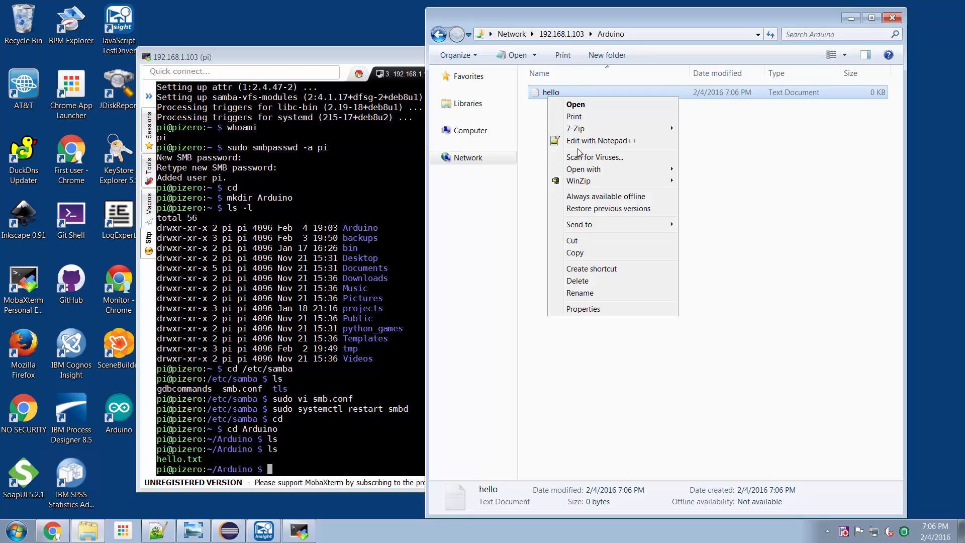
left_click(578, 281)
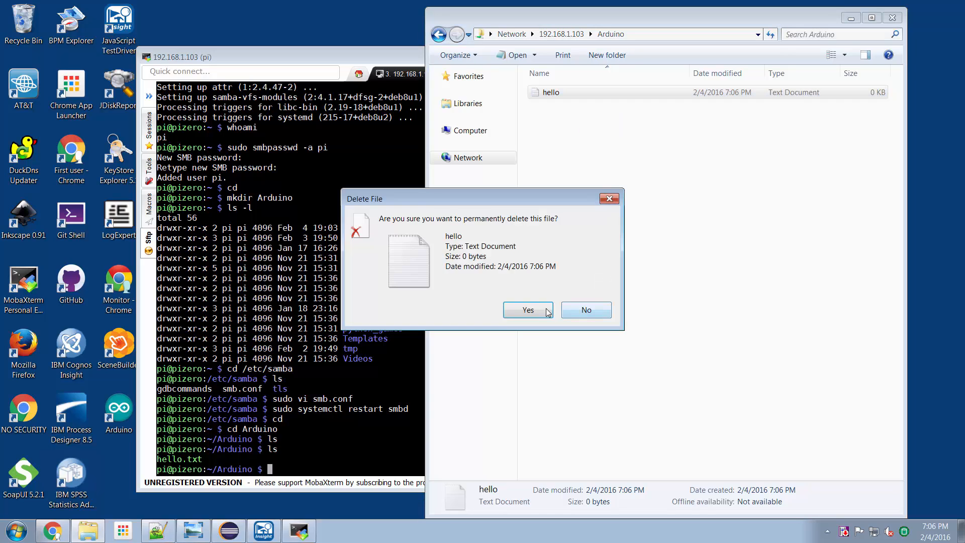
left_click(527, 310)
type("ls")
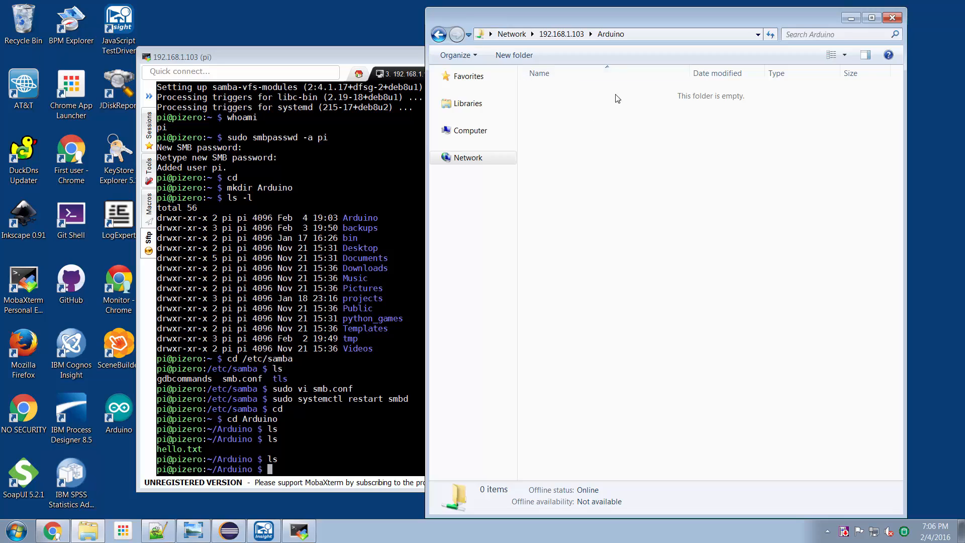
mouse_move(705, 183)
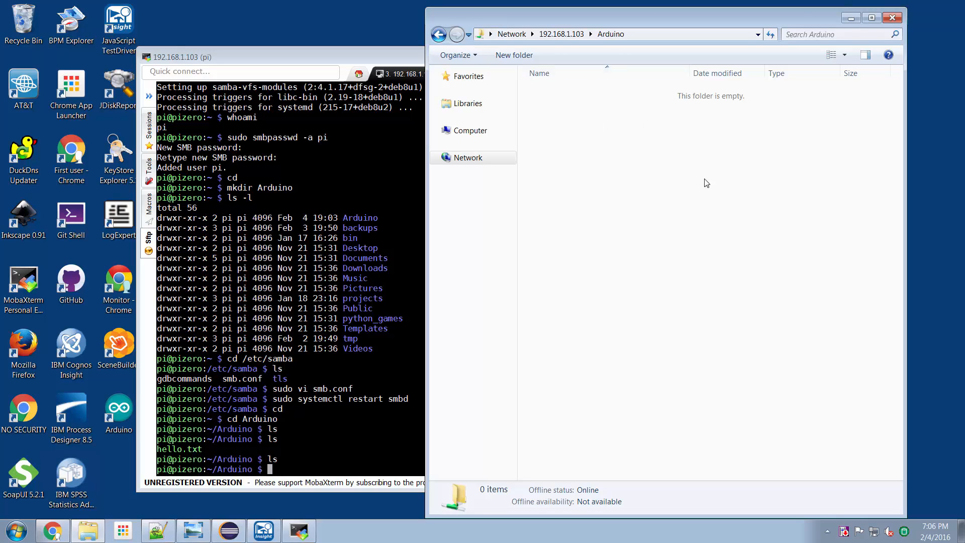
mouse_move(605, 136)
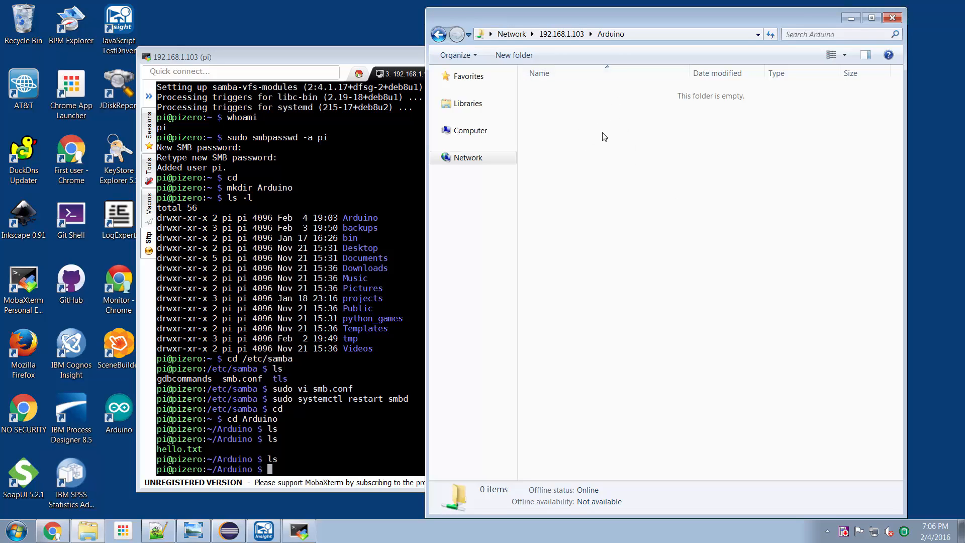
mouse_move(625, 143)
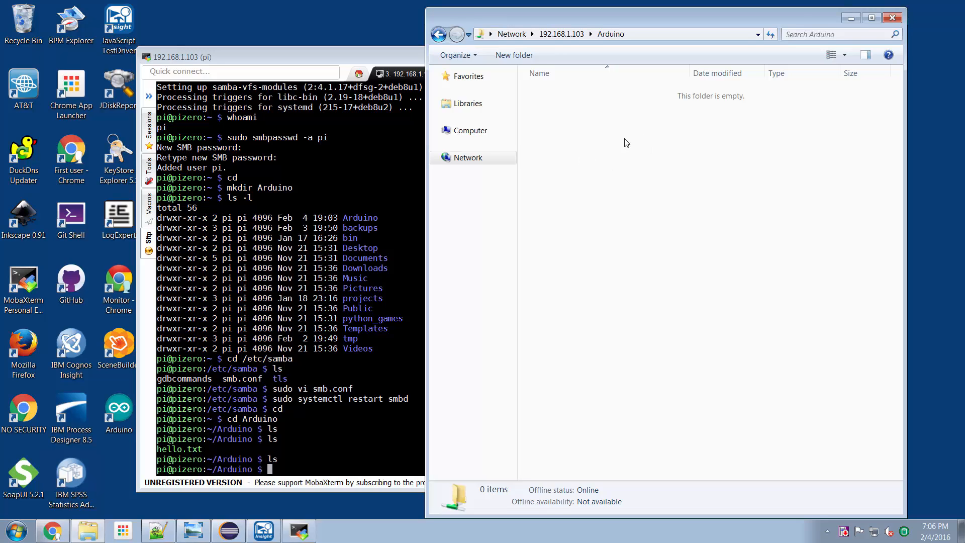
mouse_move(350, 253)
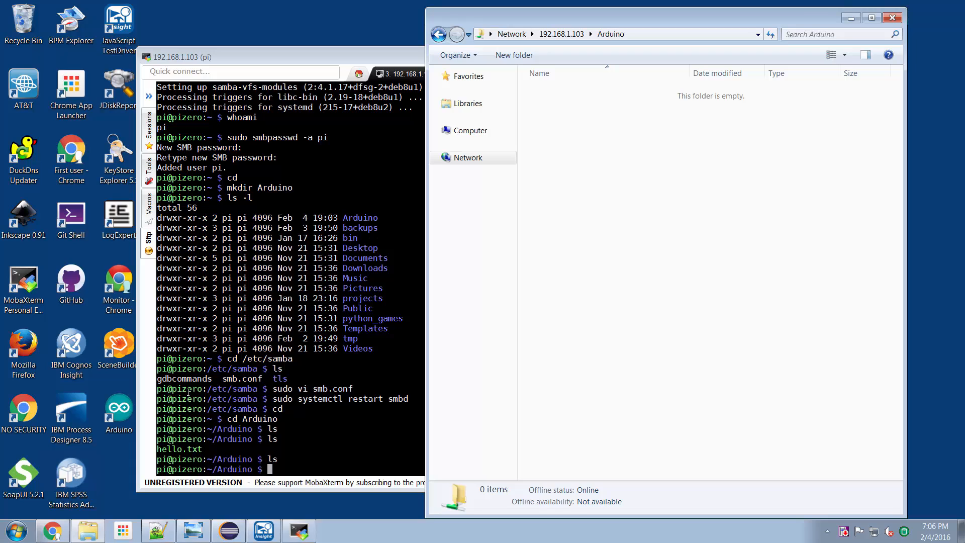
Add Console.println("Hello from Setup!"); inside setup() of the new sketch
right_click(117, 409)
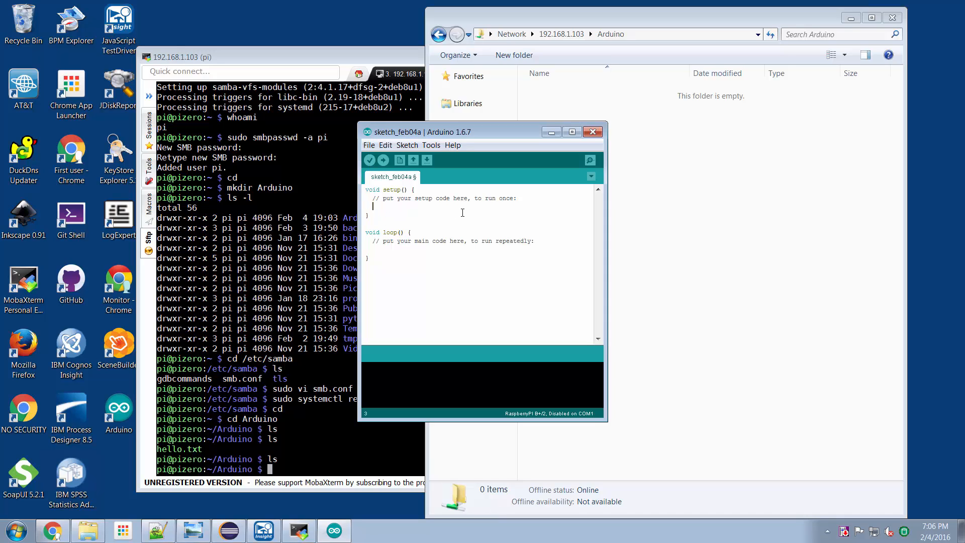
type("Console.pr")
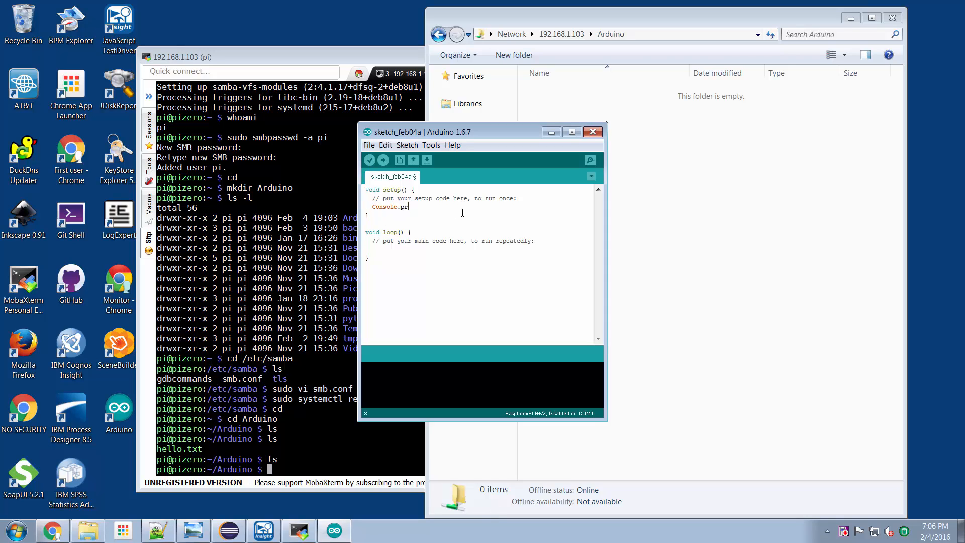
type("rintln(\"Hel")
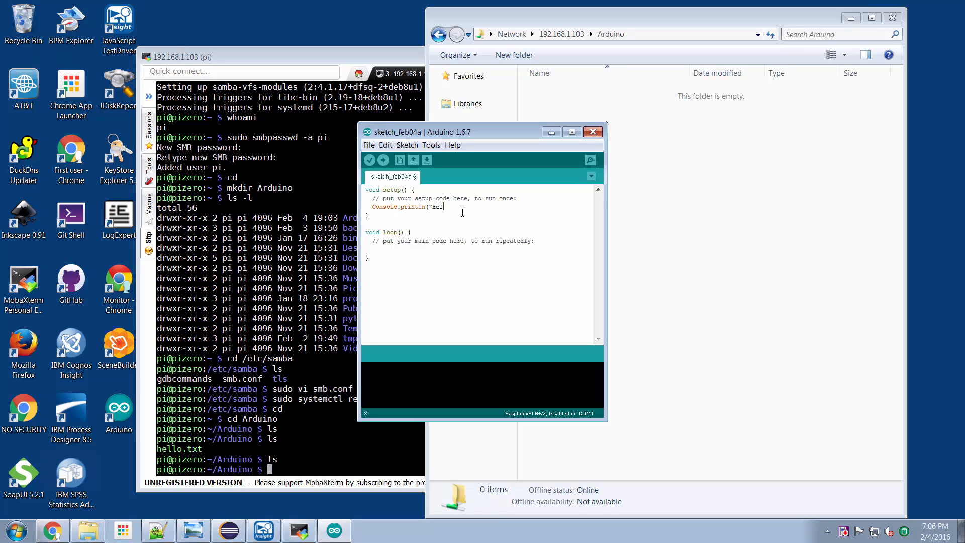
type("lo from S")
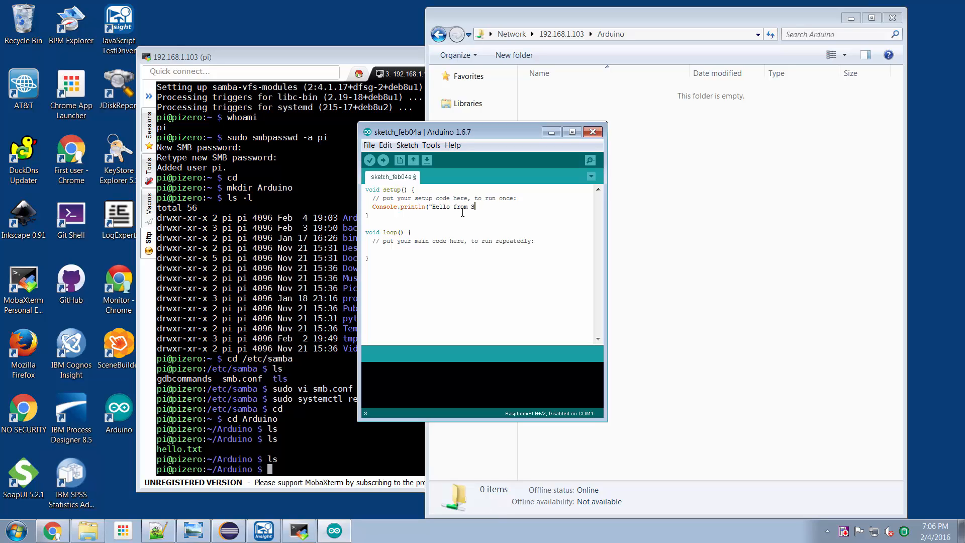
type("etup!\"")
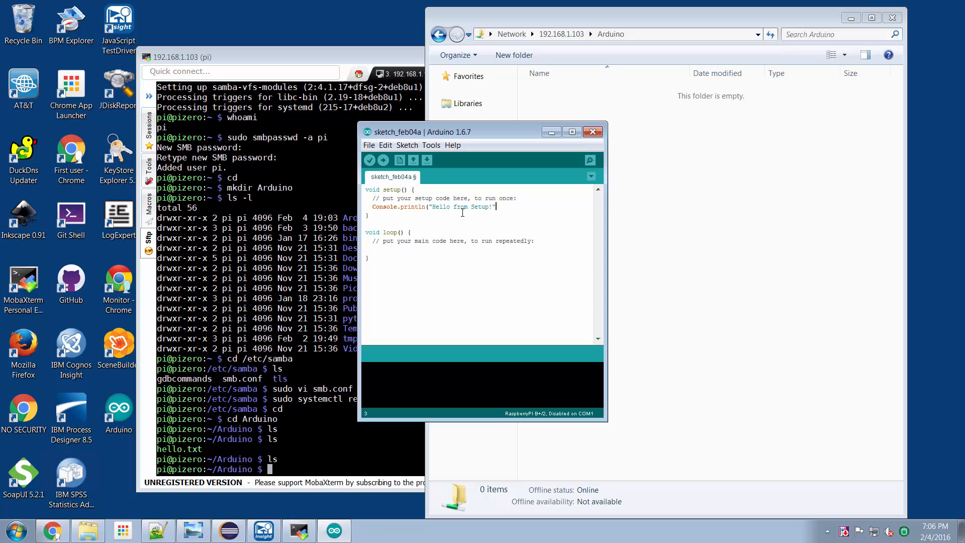
type(");")
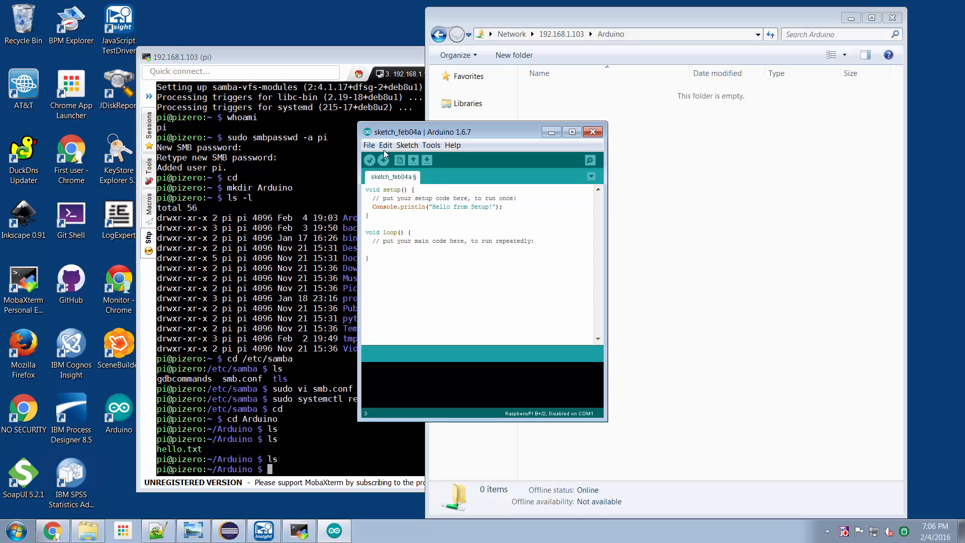
left_click(369, 145)
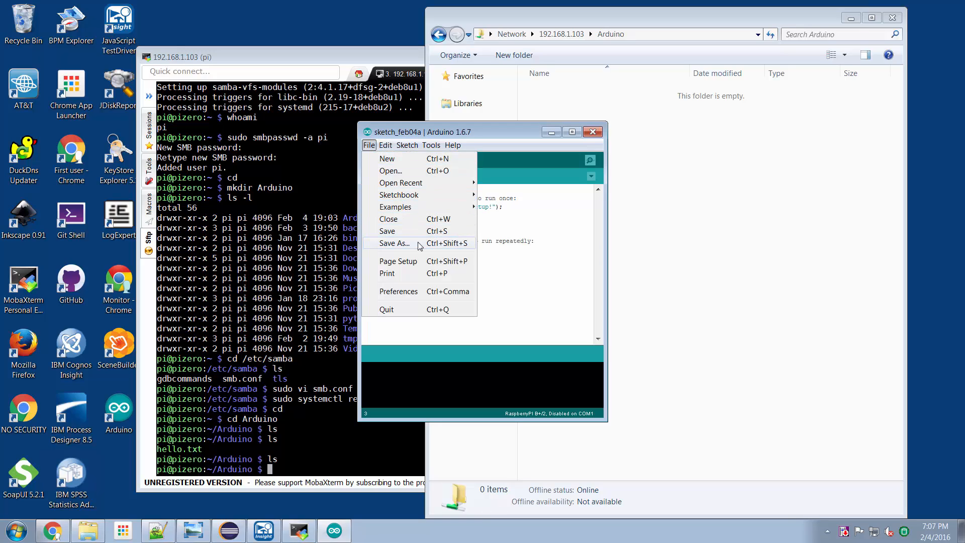
Save the sketch as test1 into the Arduino share on 192.168.1.103
left_click(396, 244)
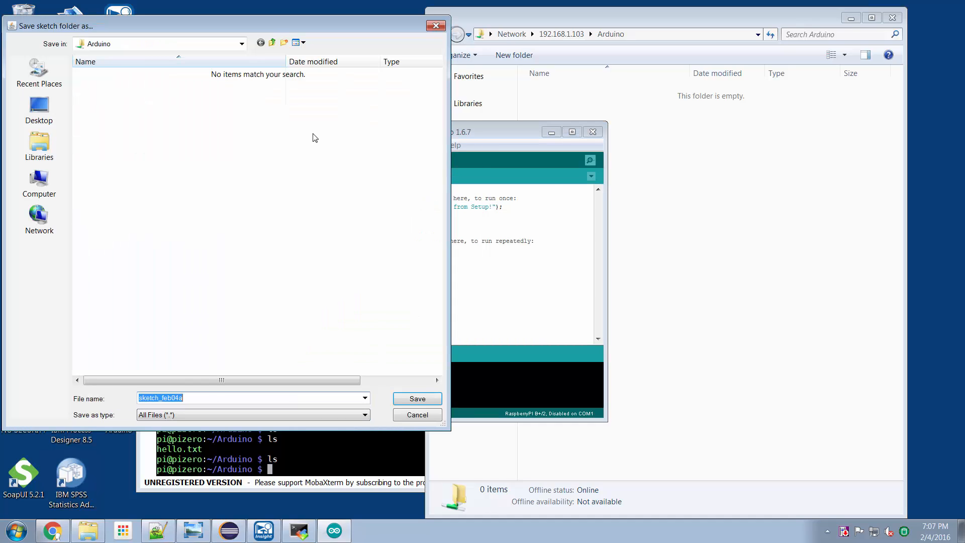
left_click(240, 43)
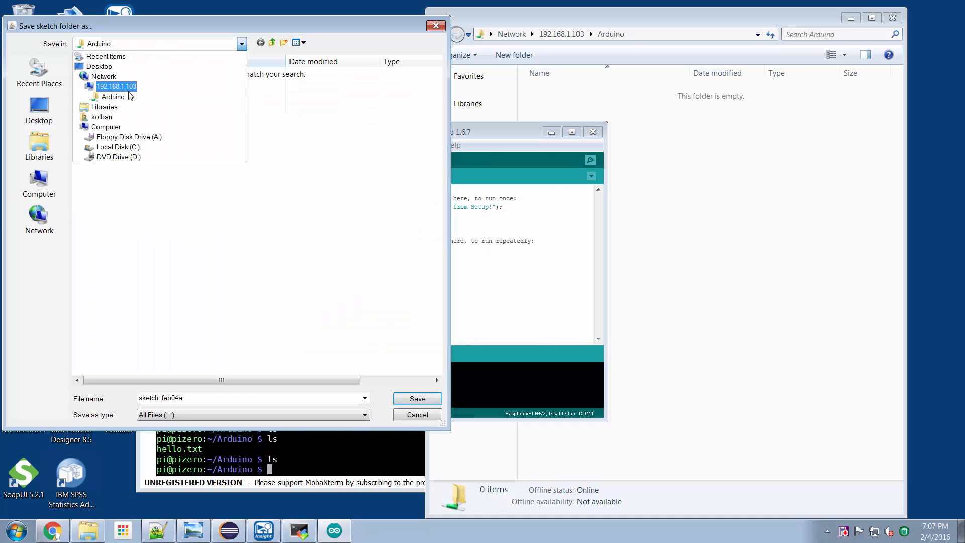
left_click(113, 97)
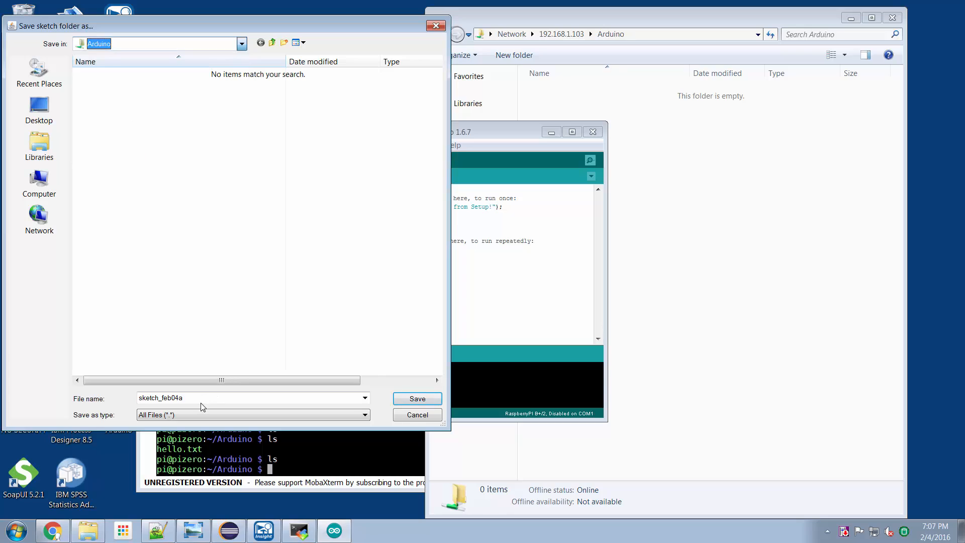
type("\\\\")
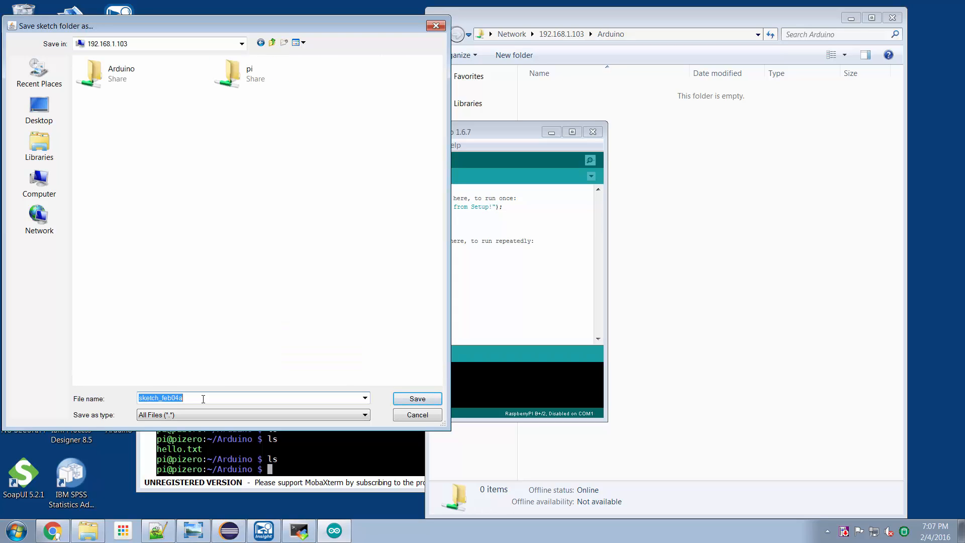
double_click(122, 73)
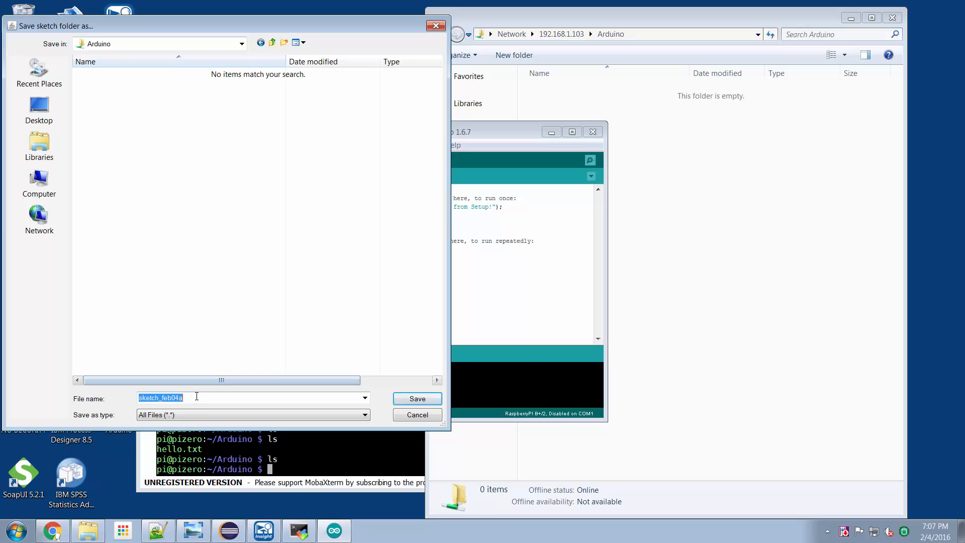
type("test1")
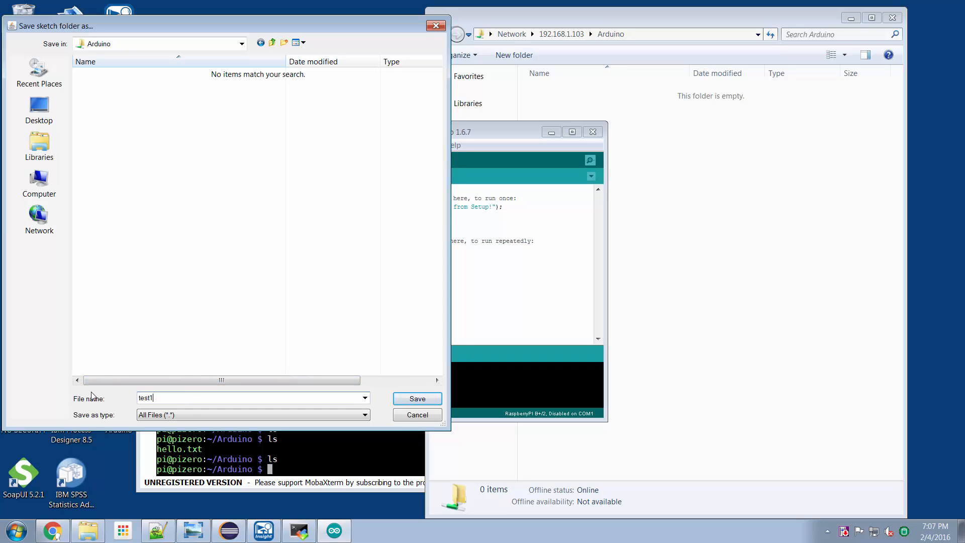
left_click(416, 399)
type("ls")
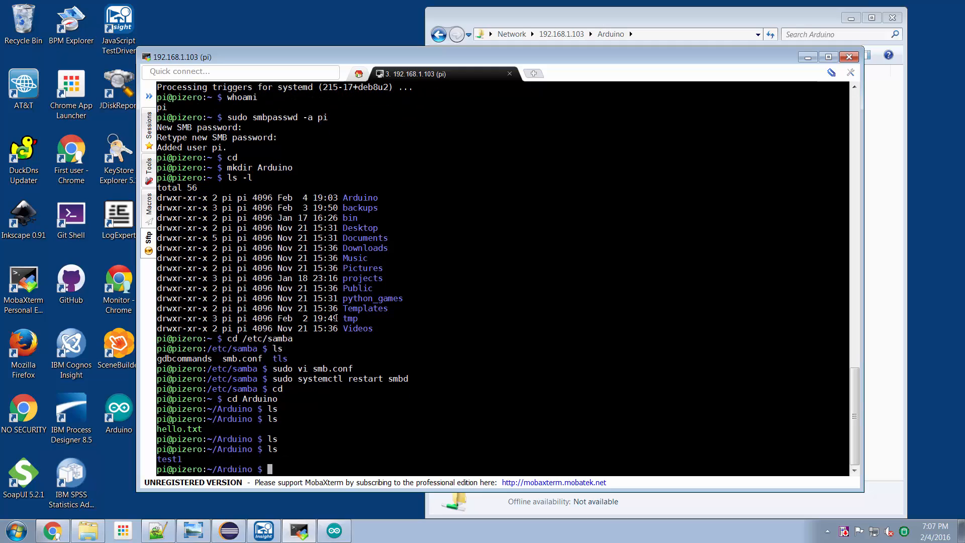
Enter ~/Arduino/test1 and cat test1.ino to show its setup and loop code
type("cd test1")
type("ls")
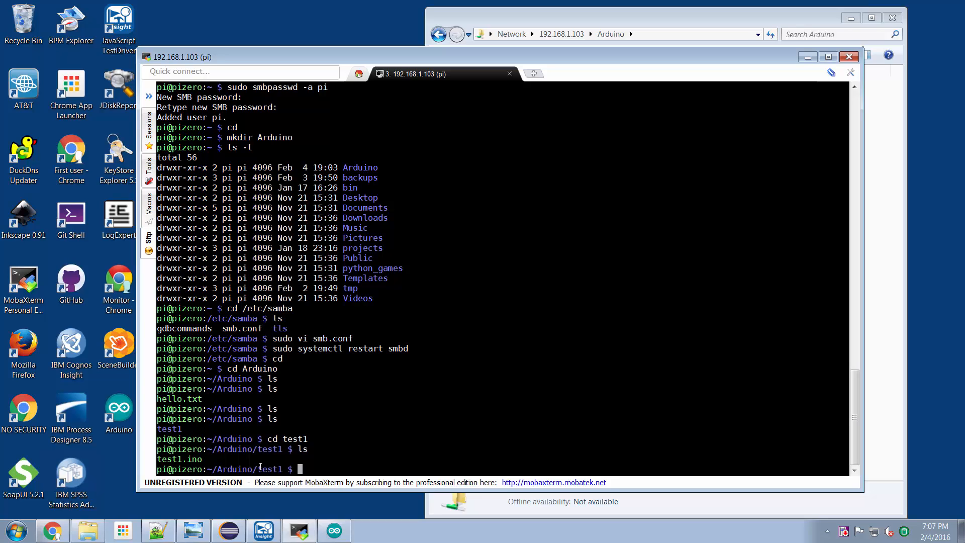
type("c")
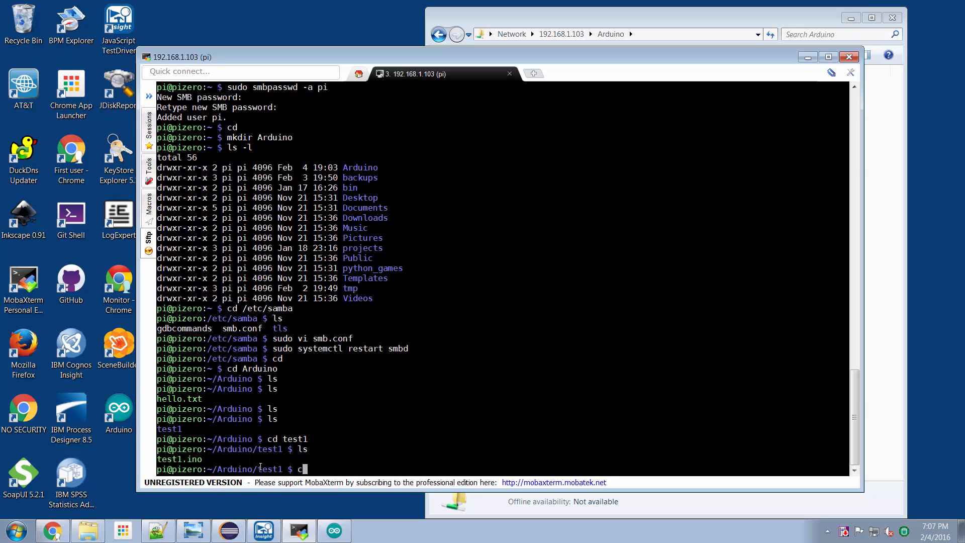
type("at test.")
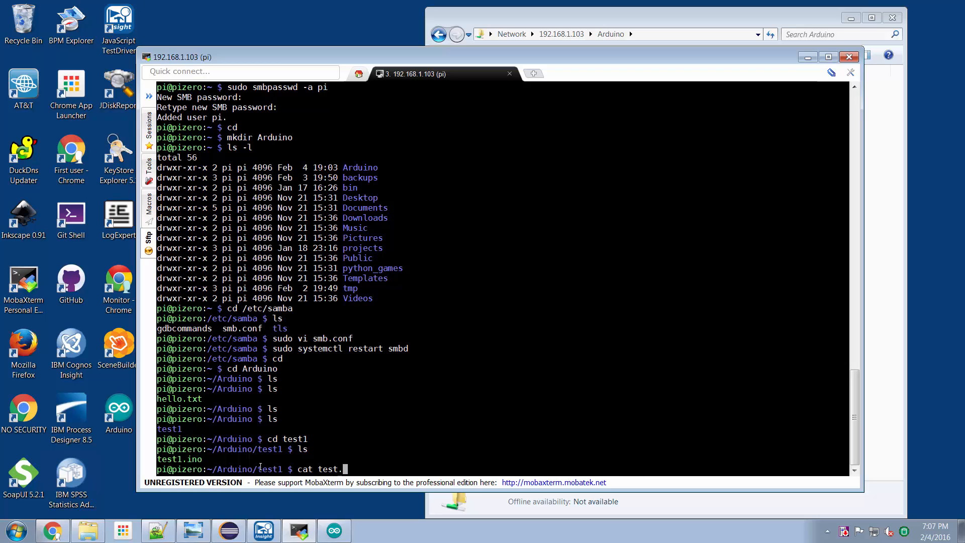
type("1")
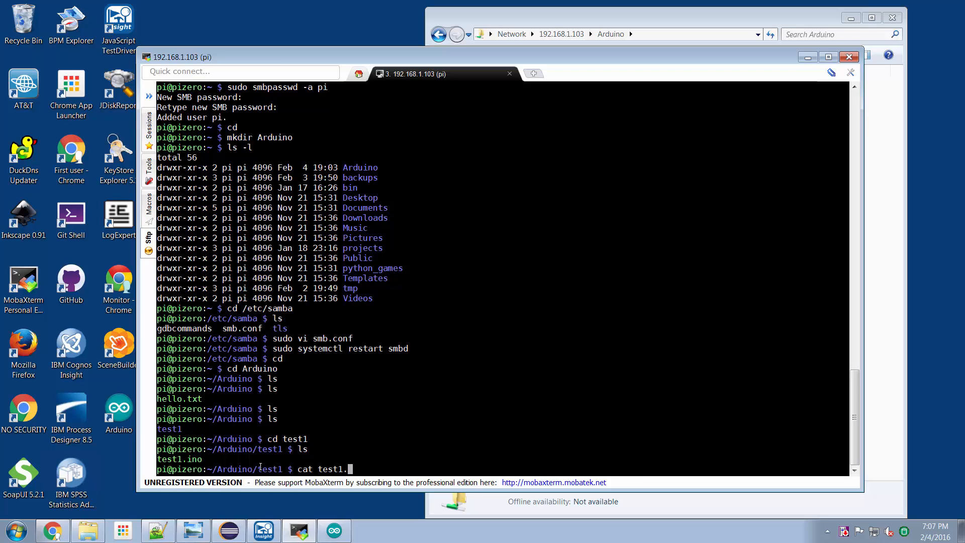
type("ino")
key("Return")
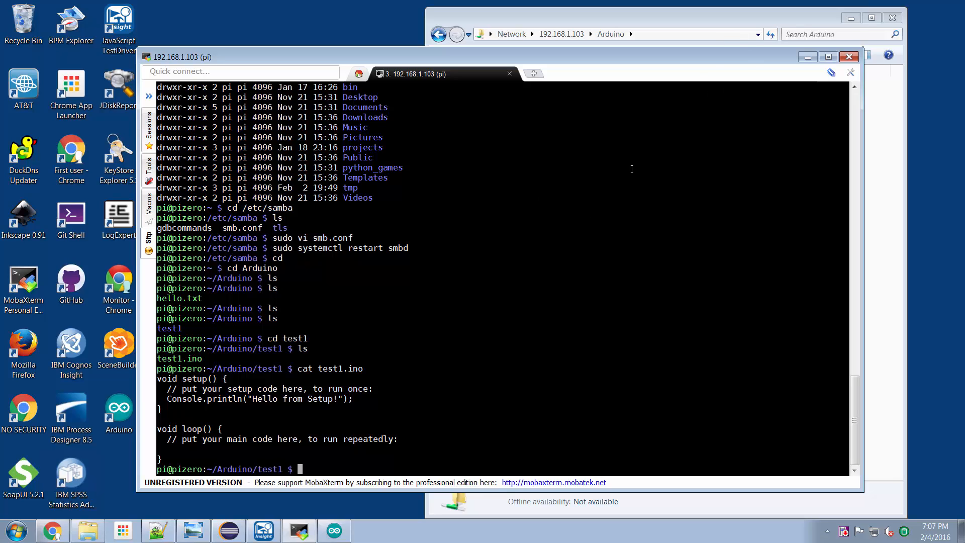
left_click(333, 530)
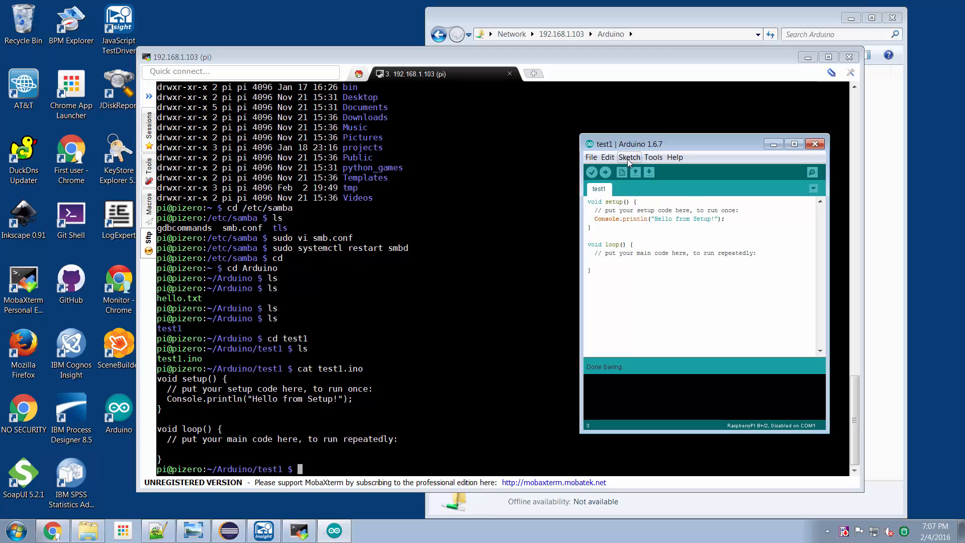
Export the compiled binary from the Sketch menu, producing test1.ino.bplus.bin
left_click(629, 157)
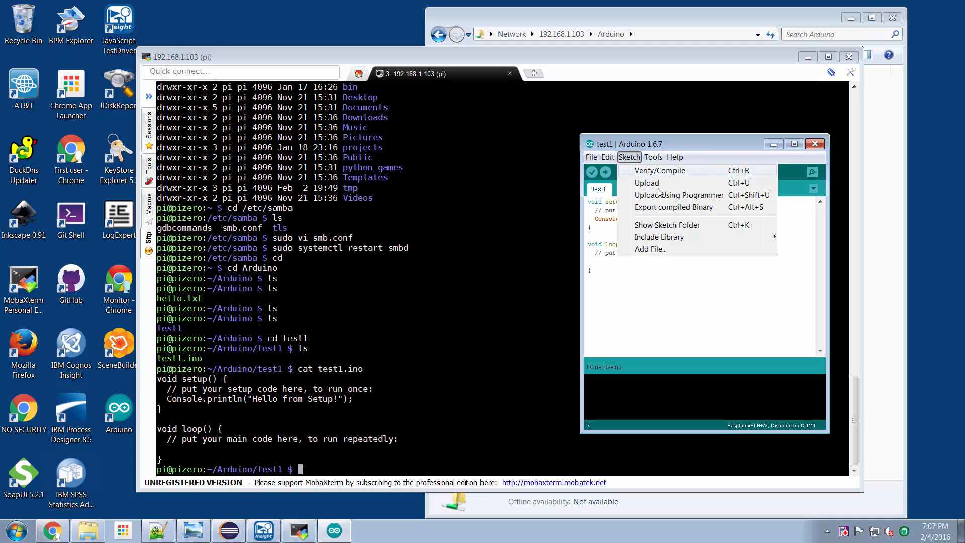
left_click(659, 171)
type("ls")
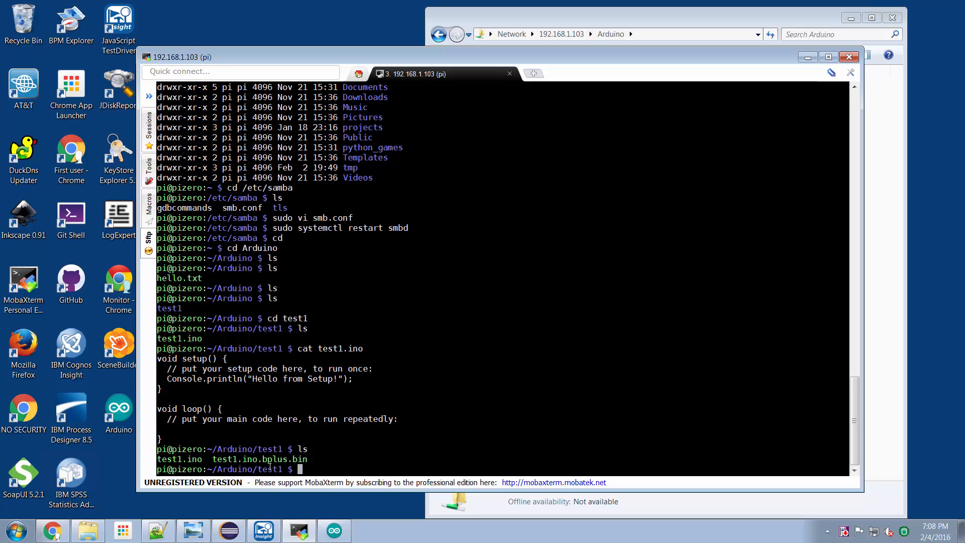
mouse_move(319, 459)
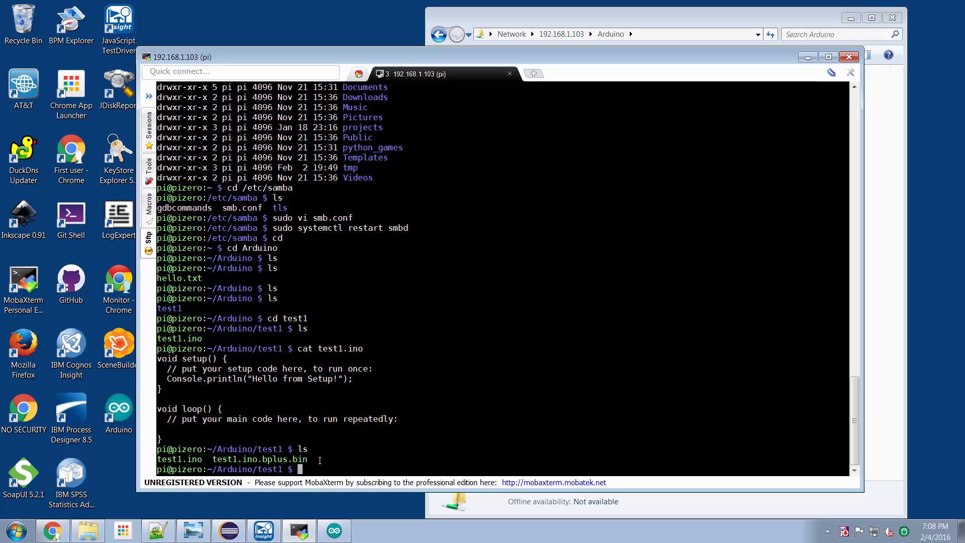
Identify test1.ino.bplus.bin as an ARM ELF with file *, then run it with sudo
type("file *")
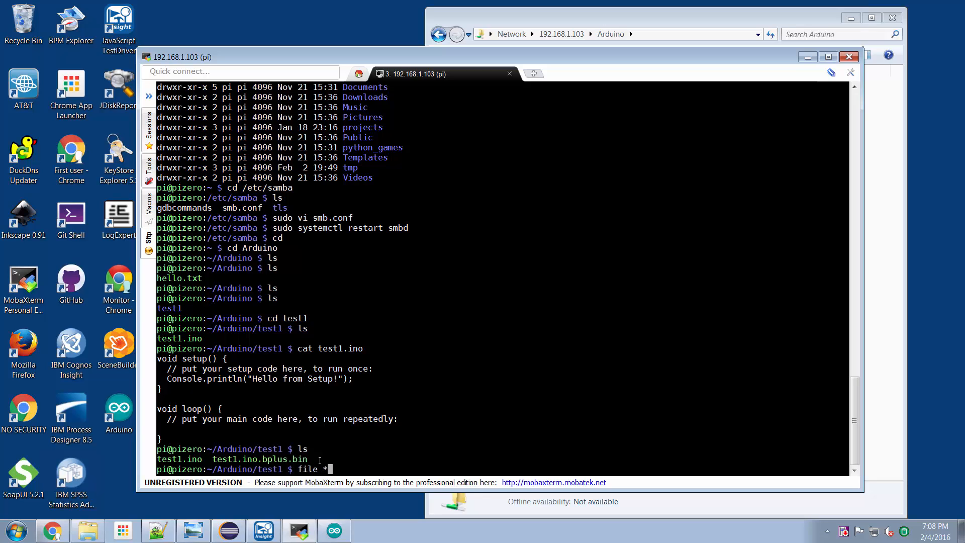
key("Return")
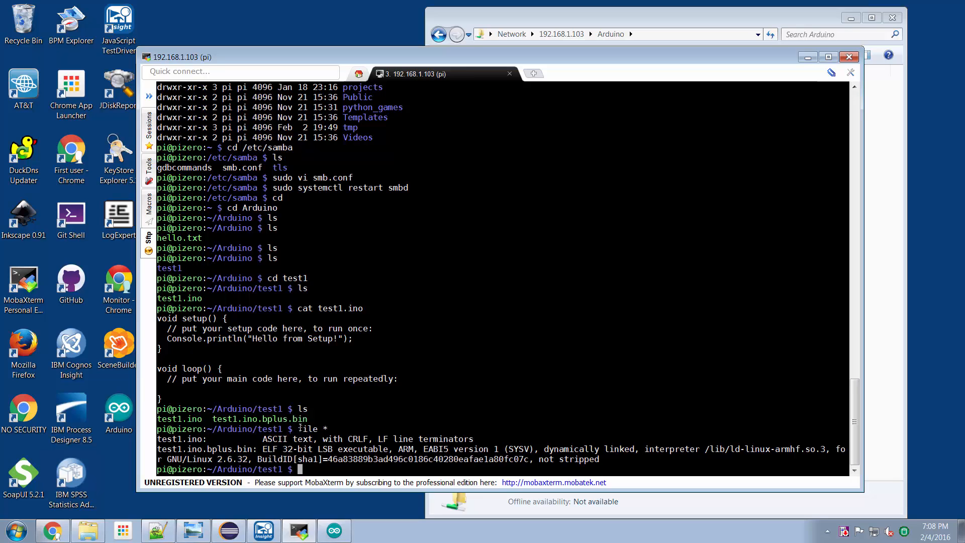
type("sudo .")
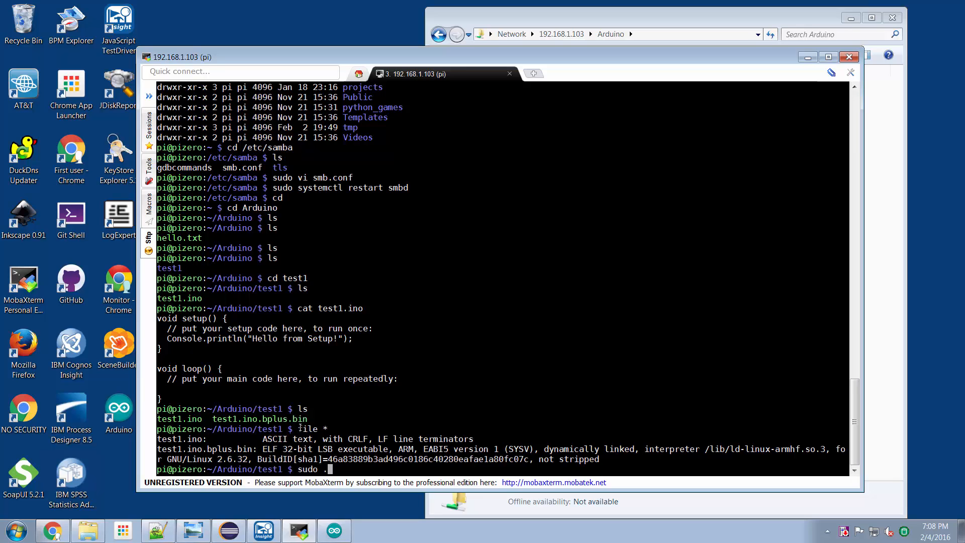
type("./test1.ino.bplus.bin")
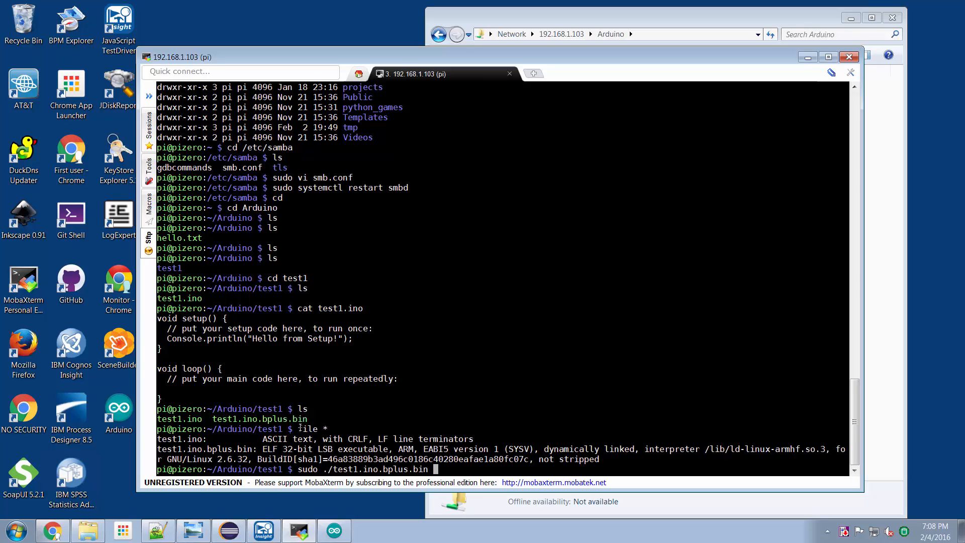
key("Return")
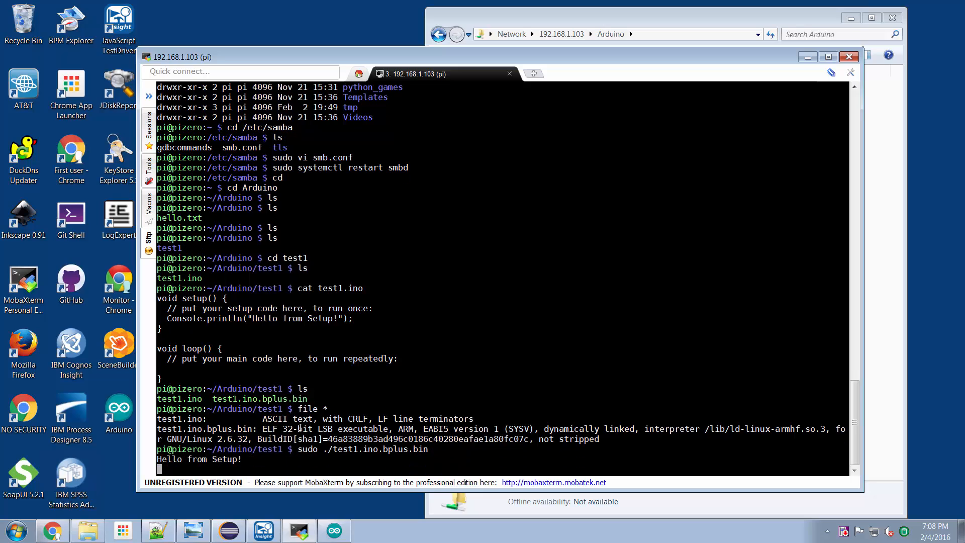
mouse_move(446, 243)
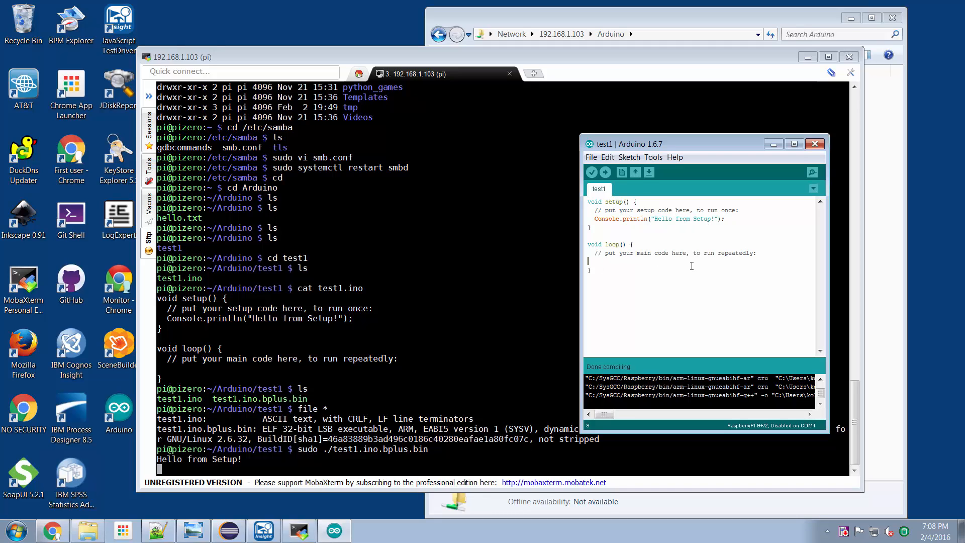
Add Console.println(millis()); inside loop() and re-export the compiled binary
left_click(815, 143)
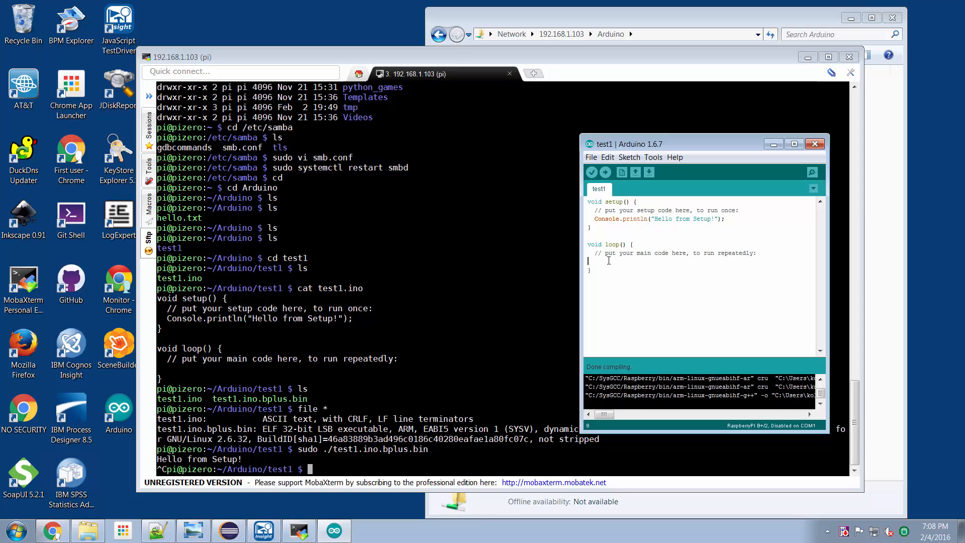
type("Console")
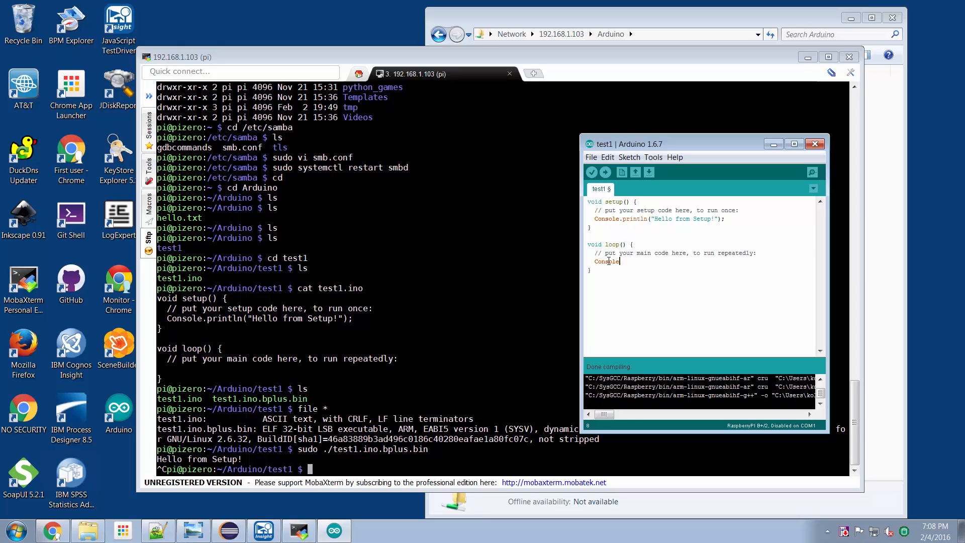
type(".print1")
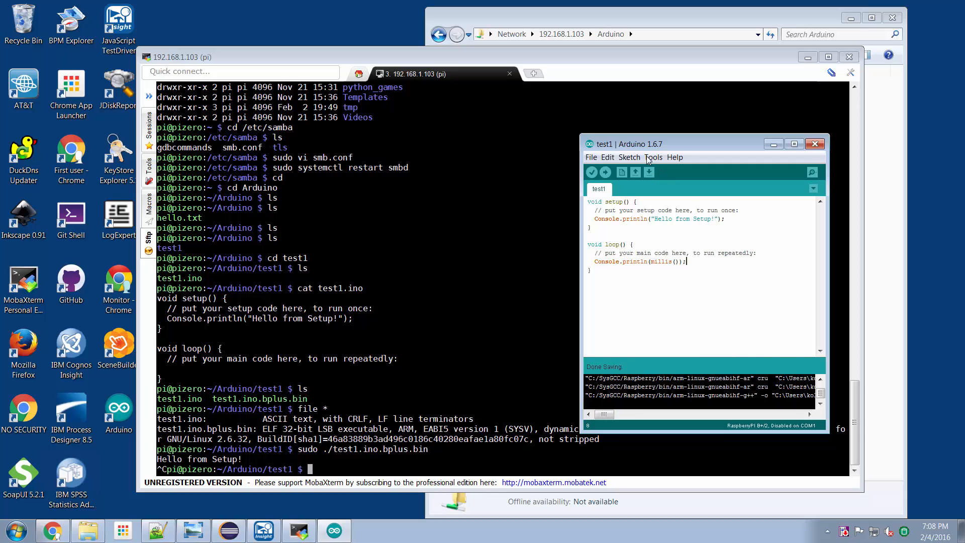
left_click(592, 172)
type("ls -l")
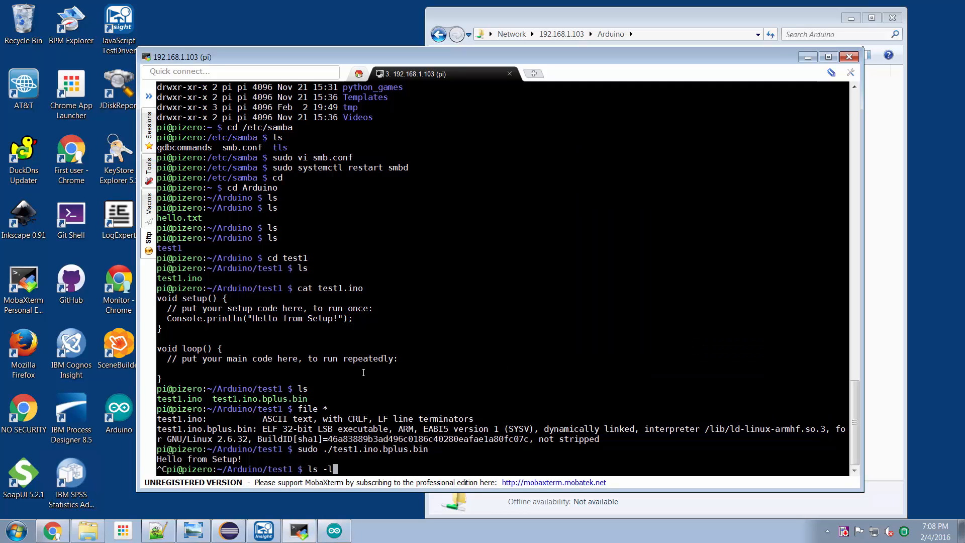
List files with ls -l and run sudo ./test1.ino.bplus.bin, retrying after 'Text file busy'
key("Return")
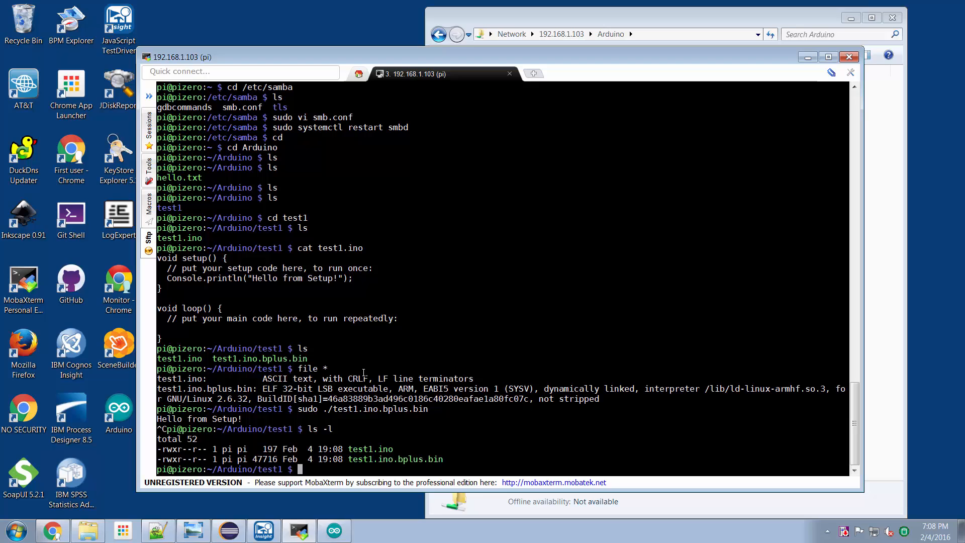
type("sudo ./test1.ino.bplus.bin")
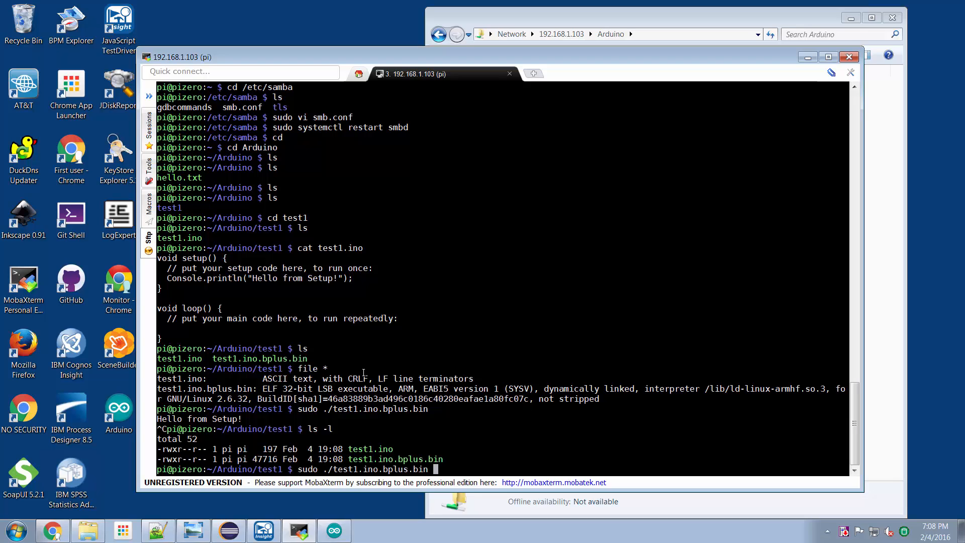
key("Return")
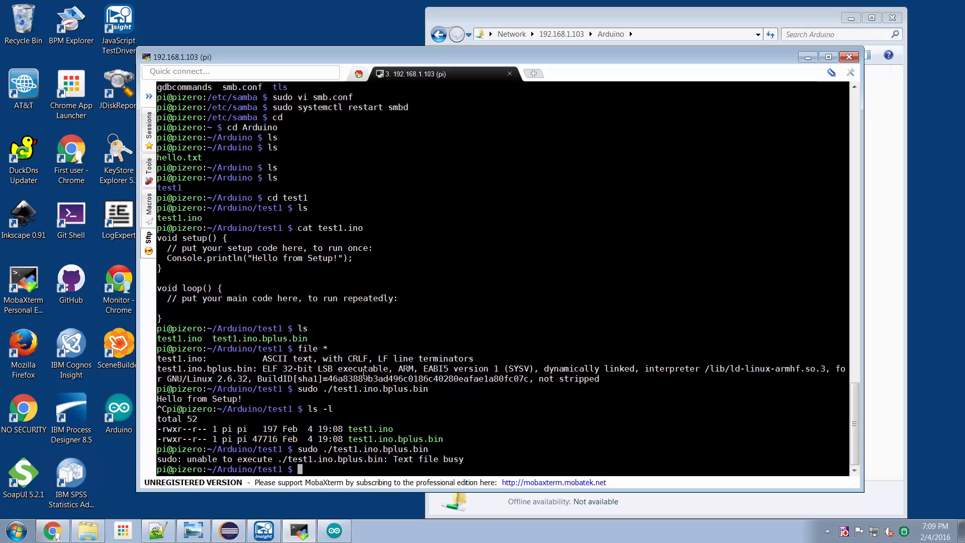
type("sudo ./test1.ino.bplus.bin")
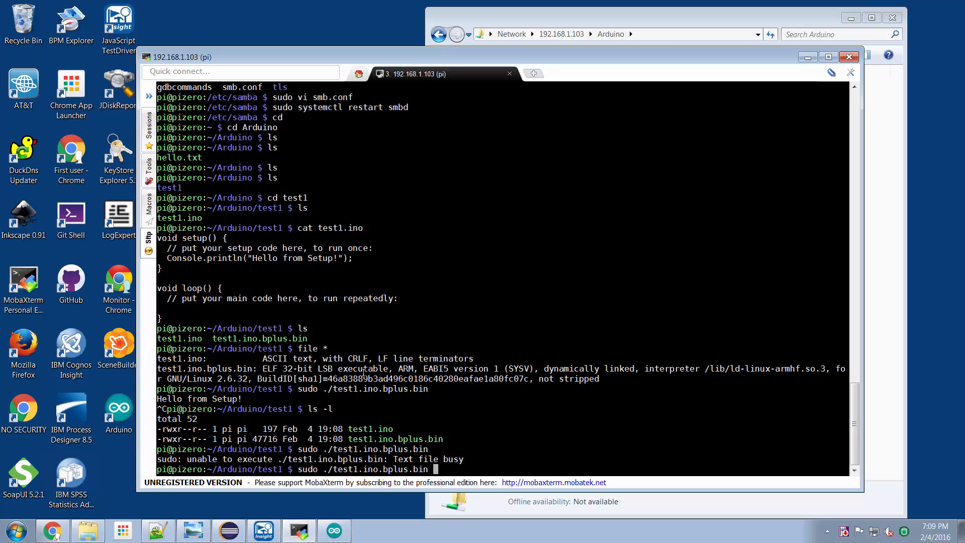
key("Return")
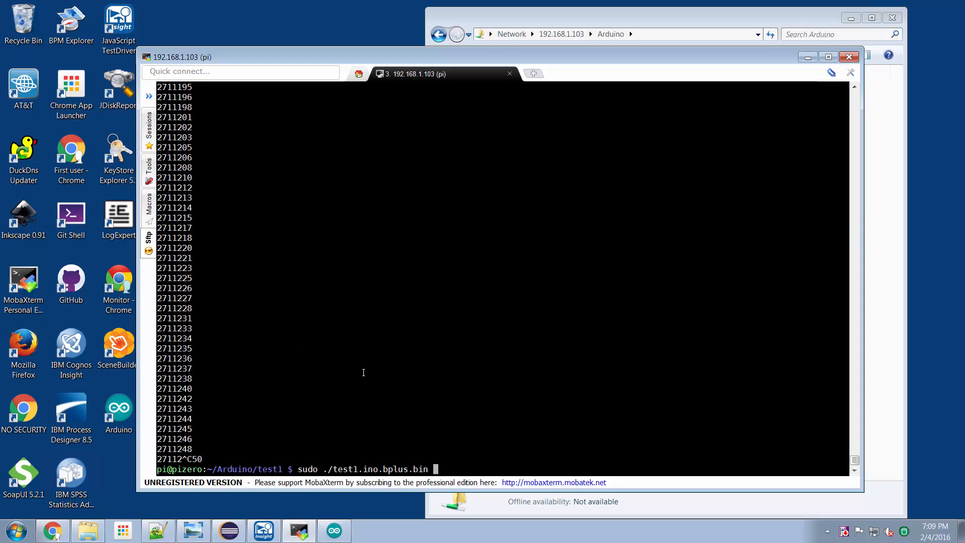
Run sudo ./test1.ino.bplus.bin | more to page the streaming millis values
type("| mo")
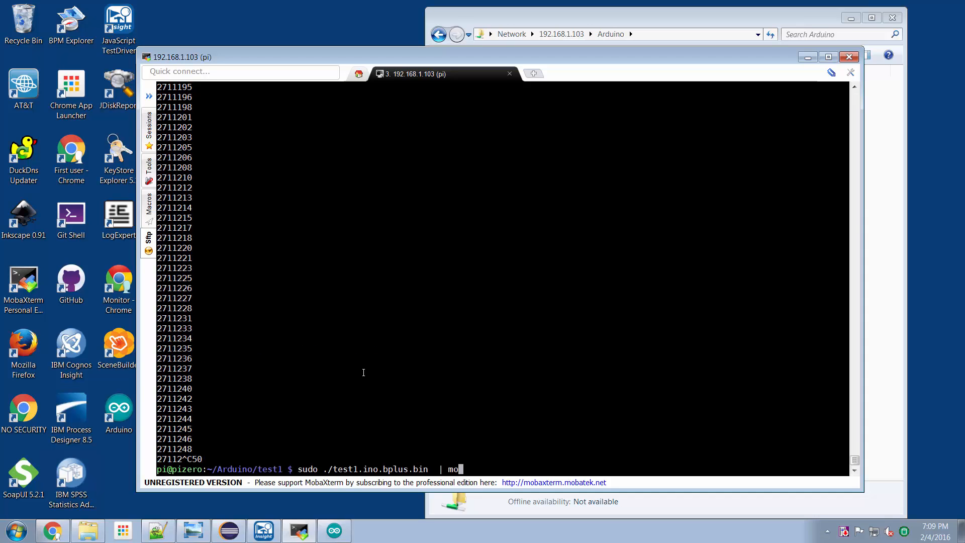
key("Return")
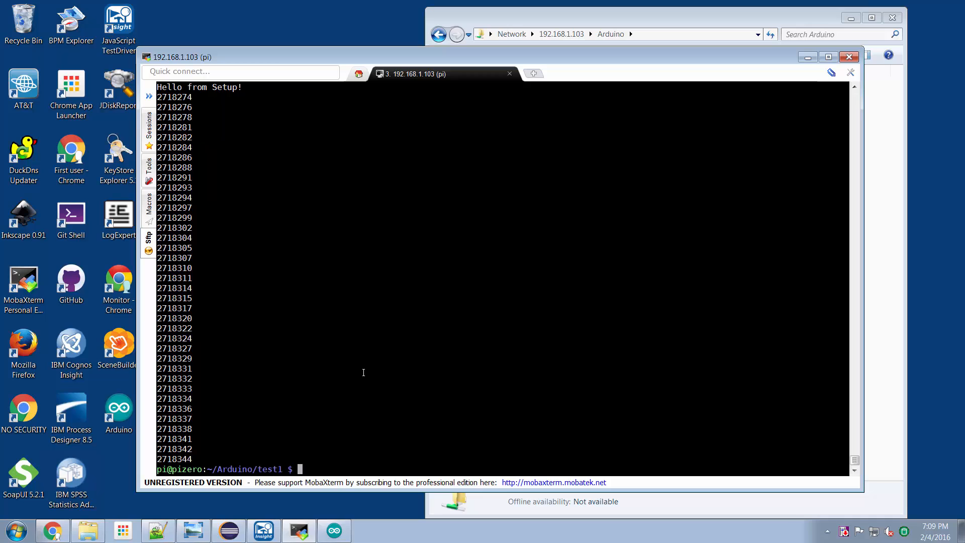
type("sudo ./test1.ino.bplus.bin | more")
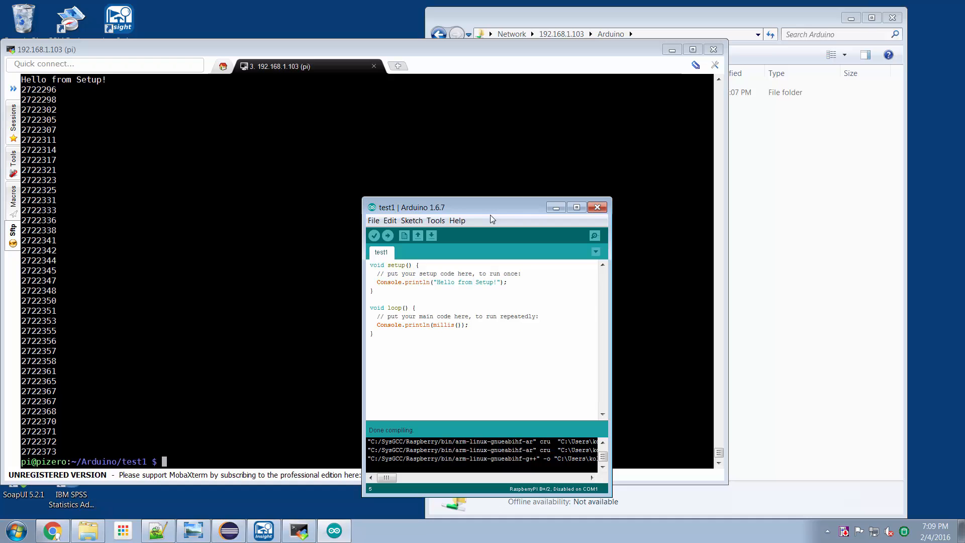
Show the test1 share folder holding test1 and the 47 KB test1.ino.bplus.bin
left_click(677, 34)
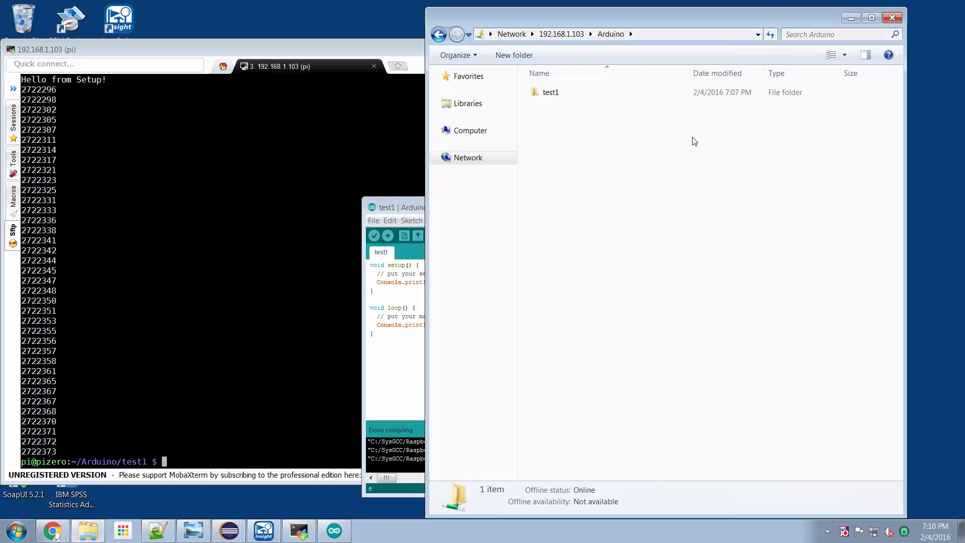
double_click(550, 91)
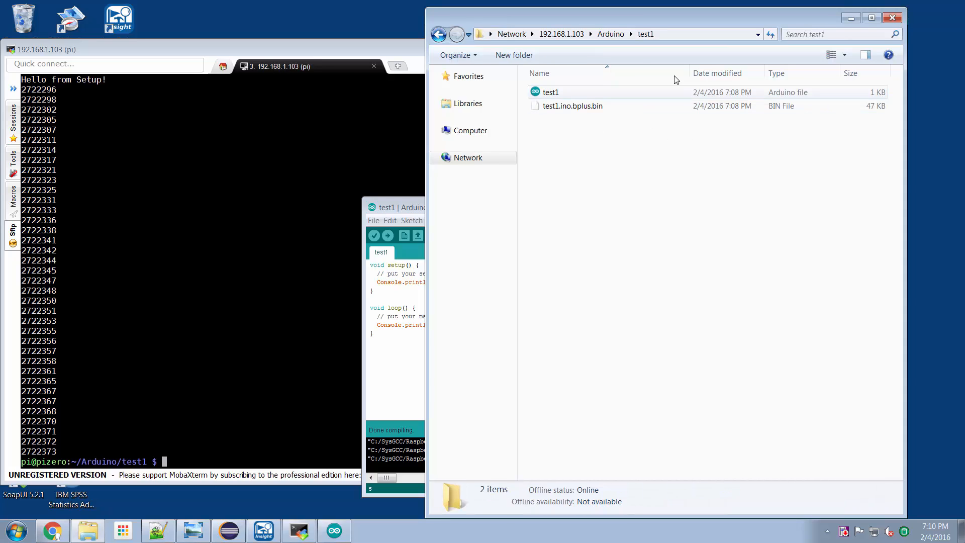
mouse_move(601, 90)
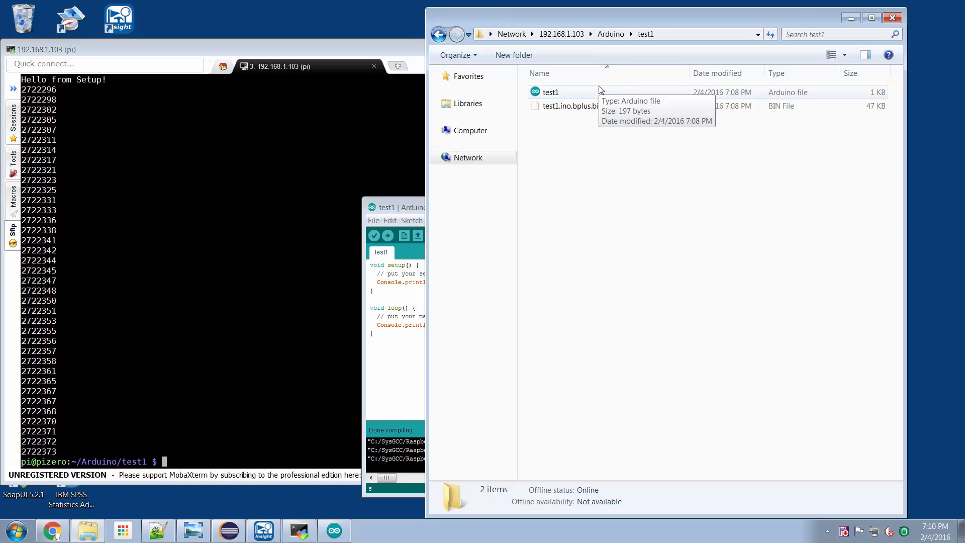
mouse_move(557, 116)
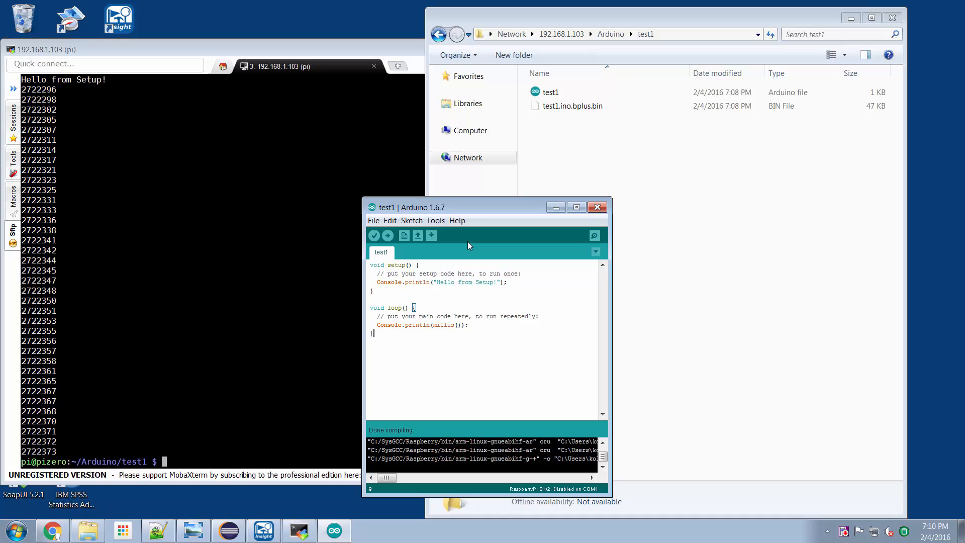
Browse the Tools and File menus unchanged, then list test1.ino and the binary with ls -l
left_click(435, 220)
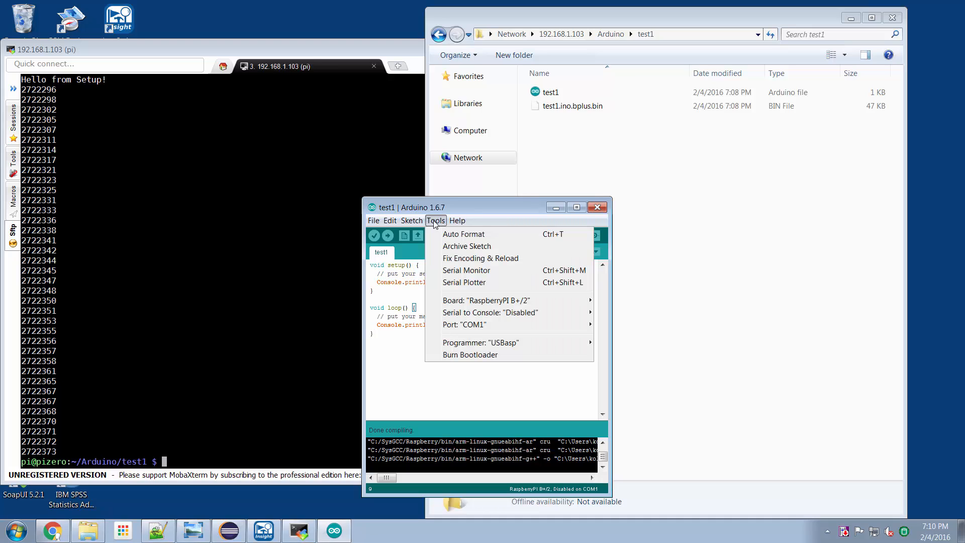
left_click(486, 301)
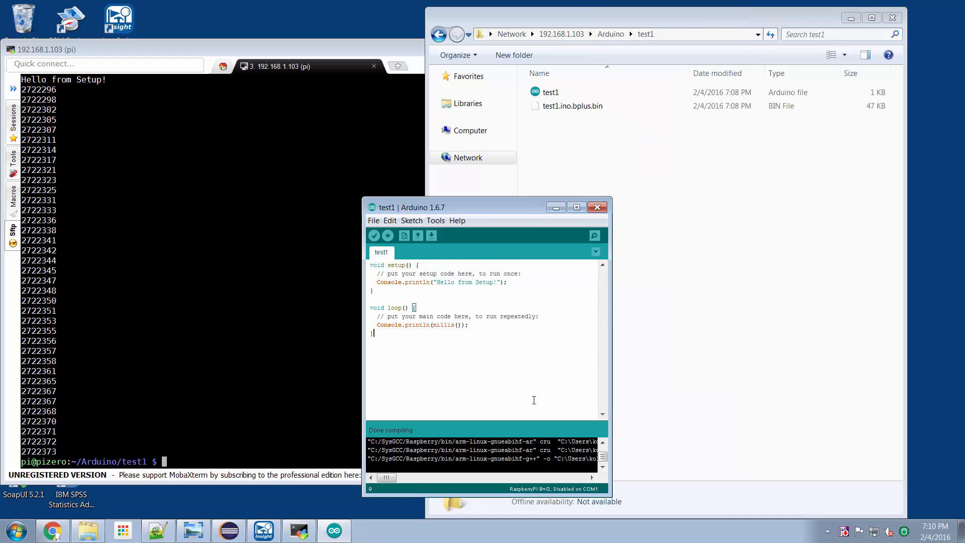
left_click(374, 220)
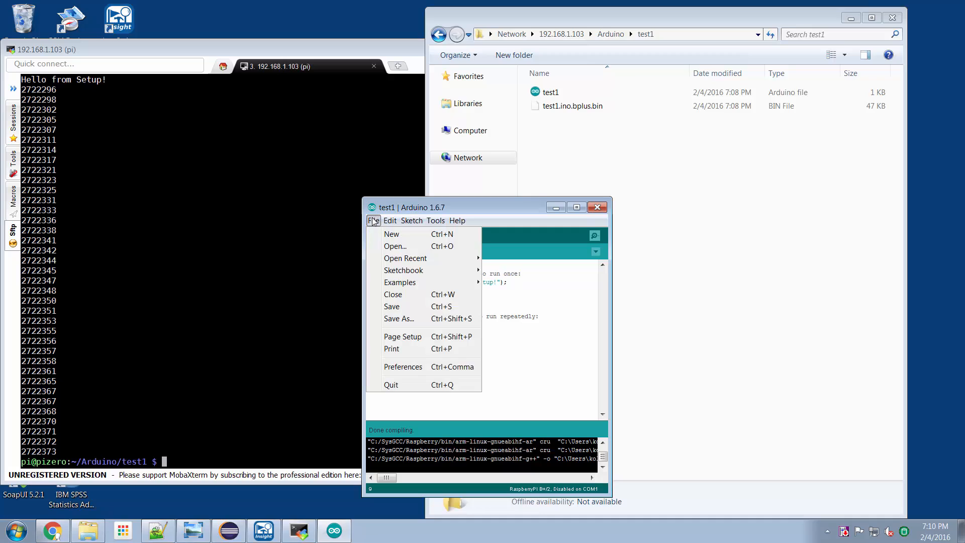
mouse_move(412, 305)
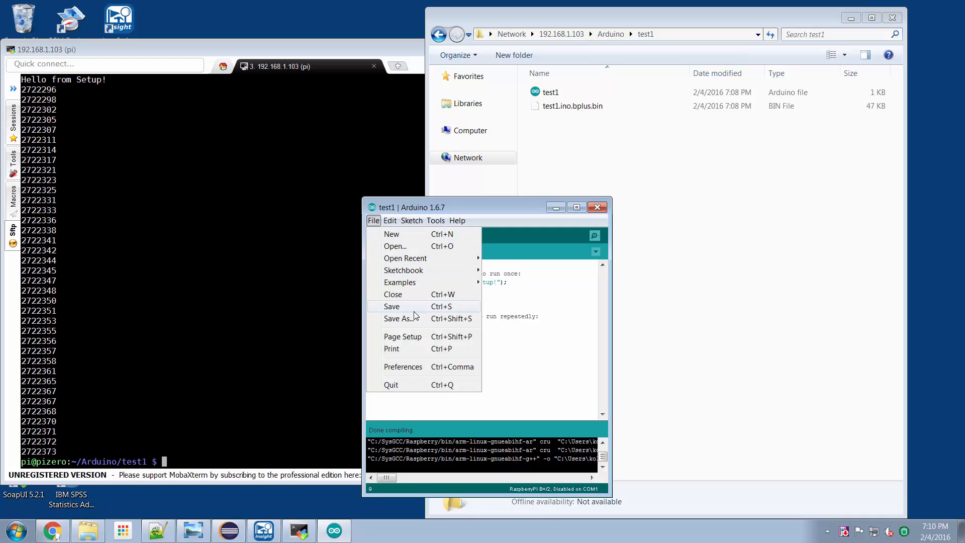
mouse_move(420, 315)
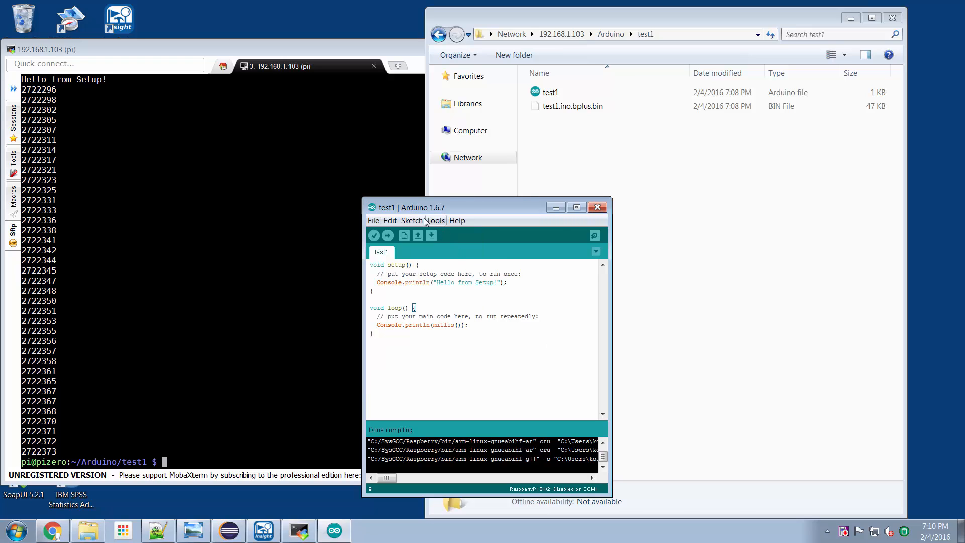
left_click(411, 220)
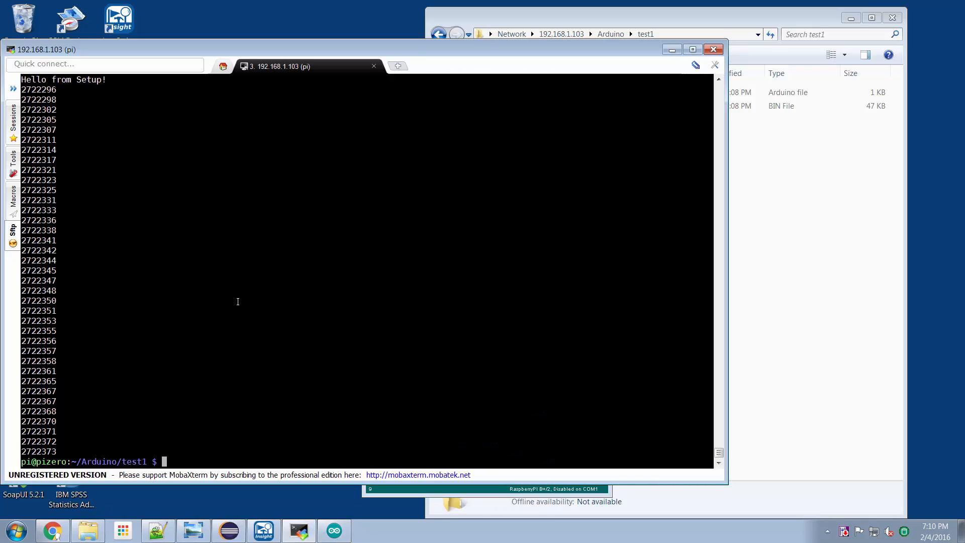
type("ls -l")
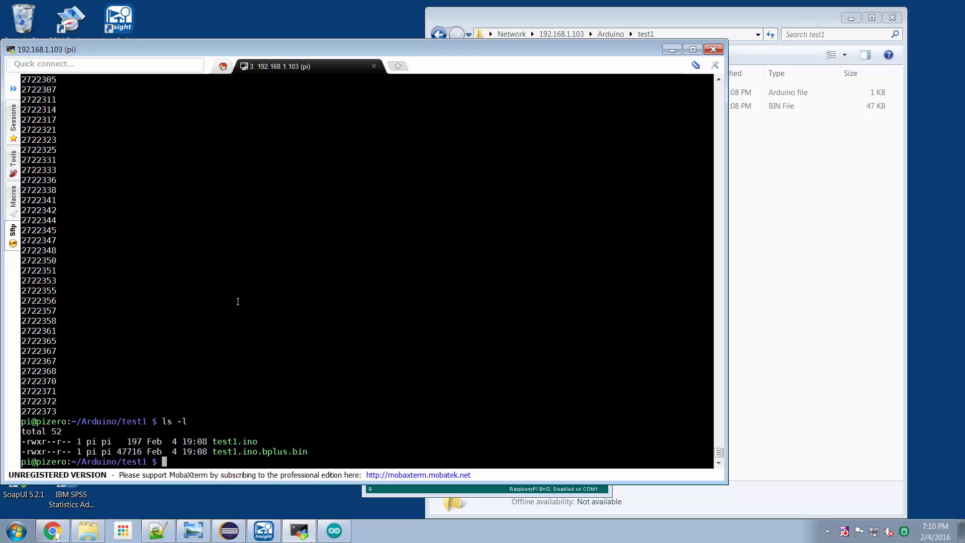